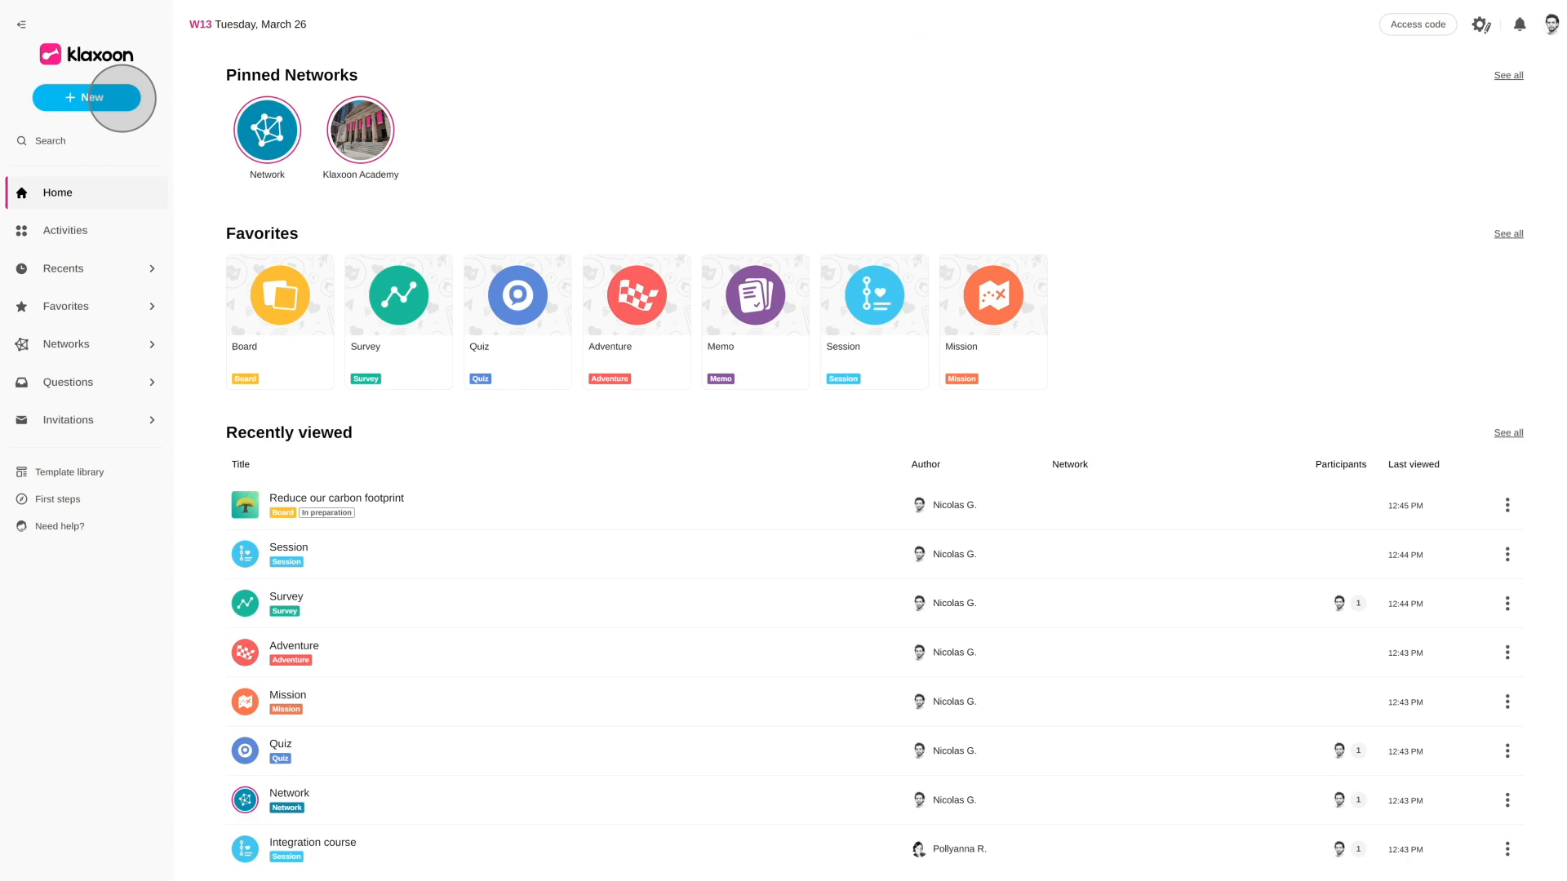
Step: Start a new Session named 'Business performance review' and add a cover image
left_click(85, 97)
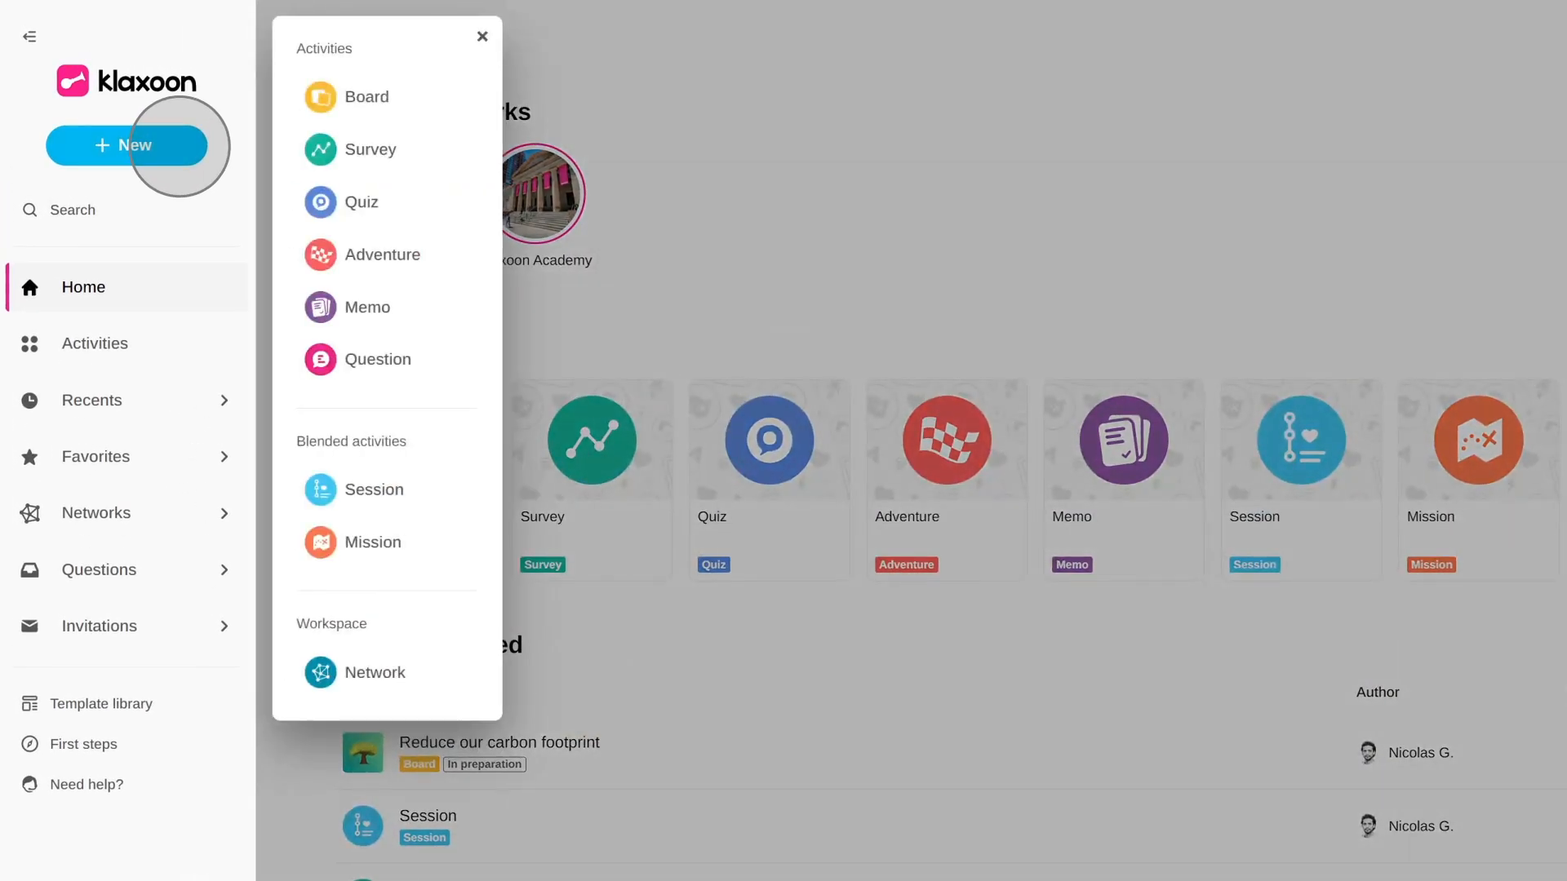
mouse_move(238, 235)
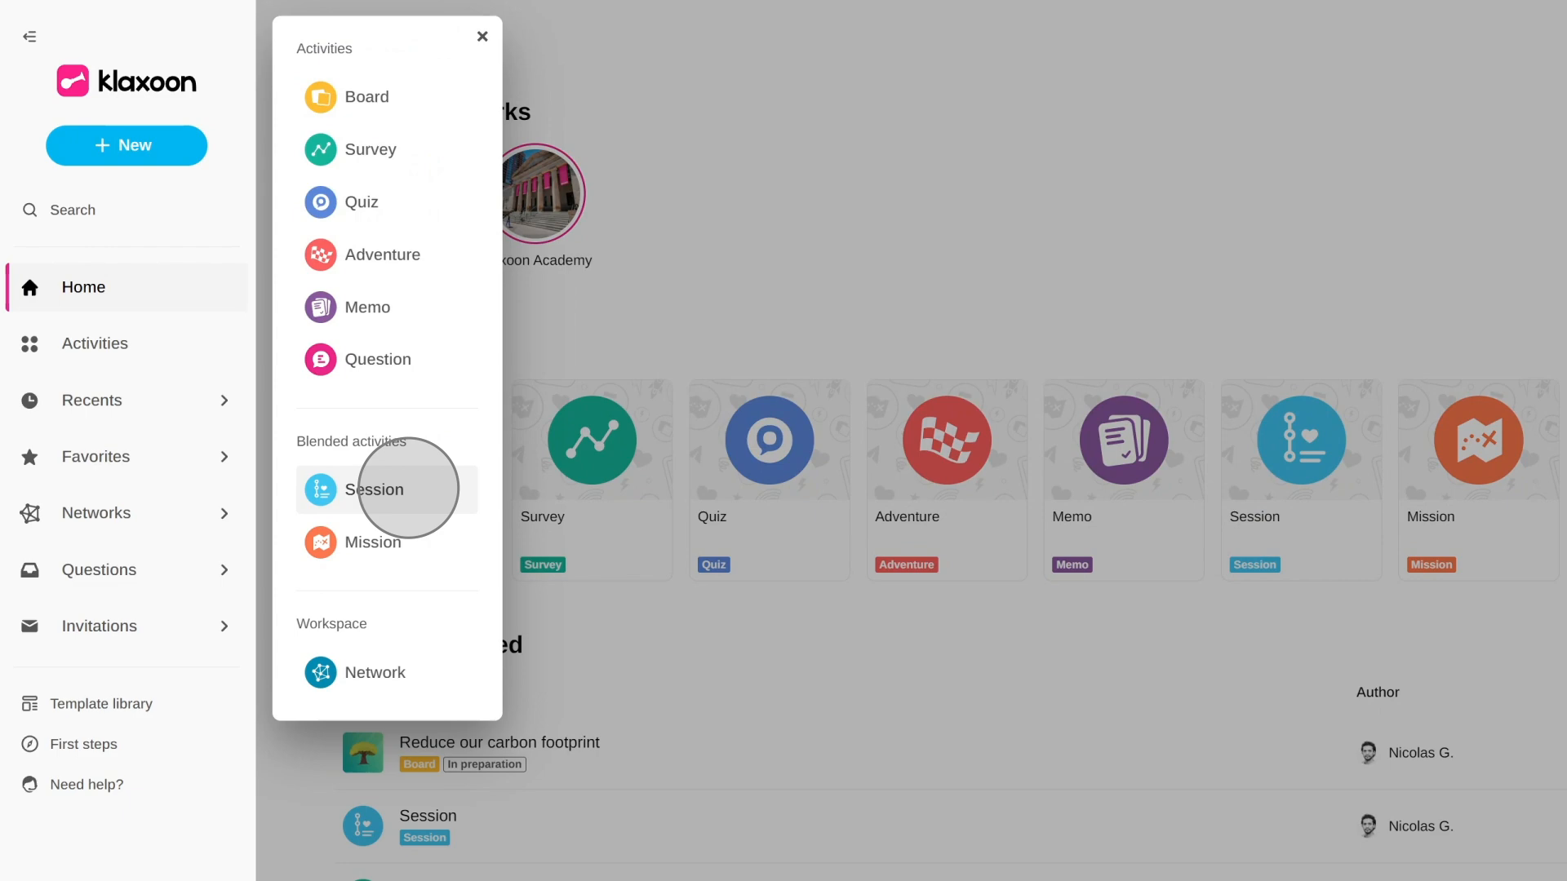
left_click(374, 490)
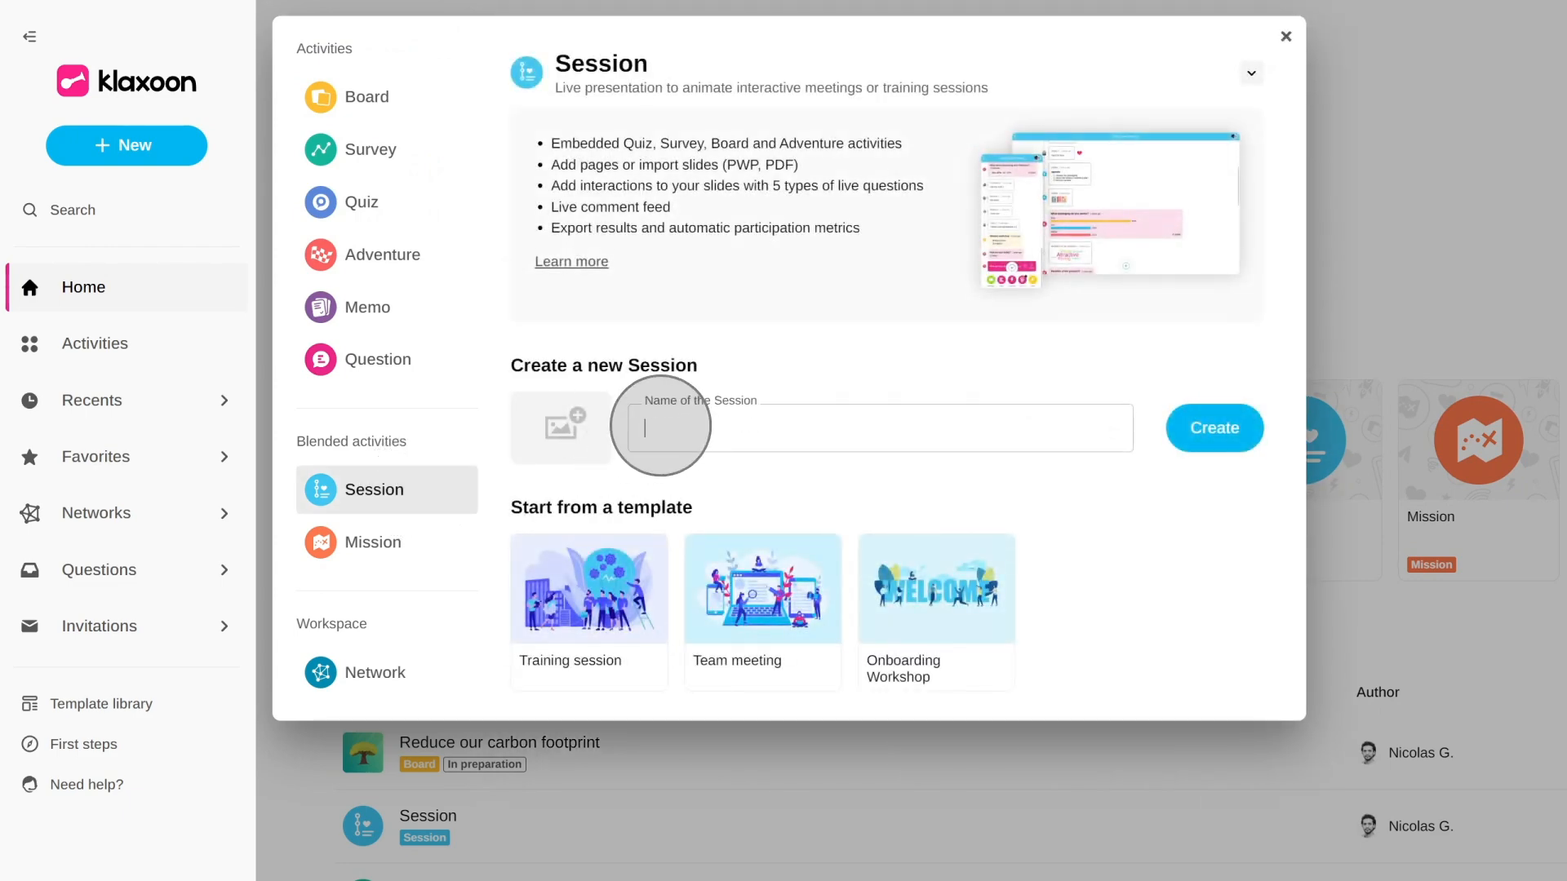
type("Business performance review")
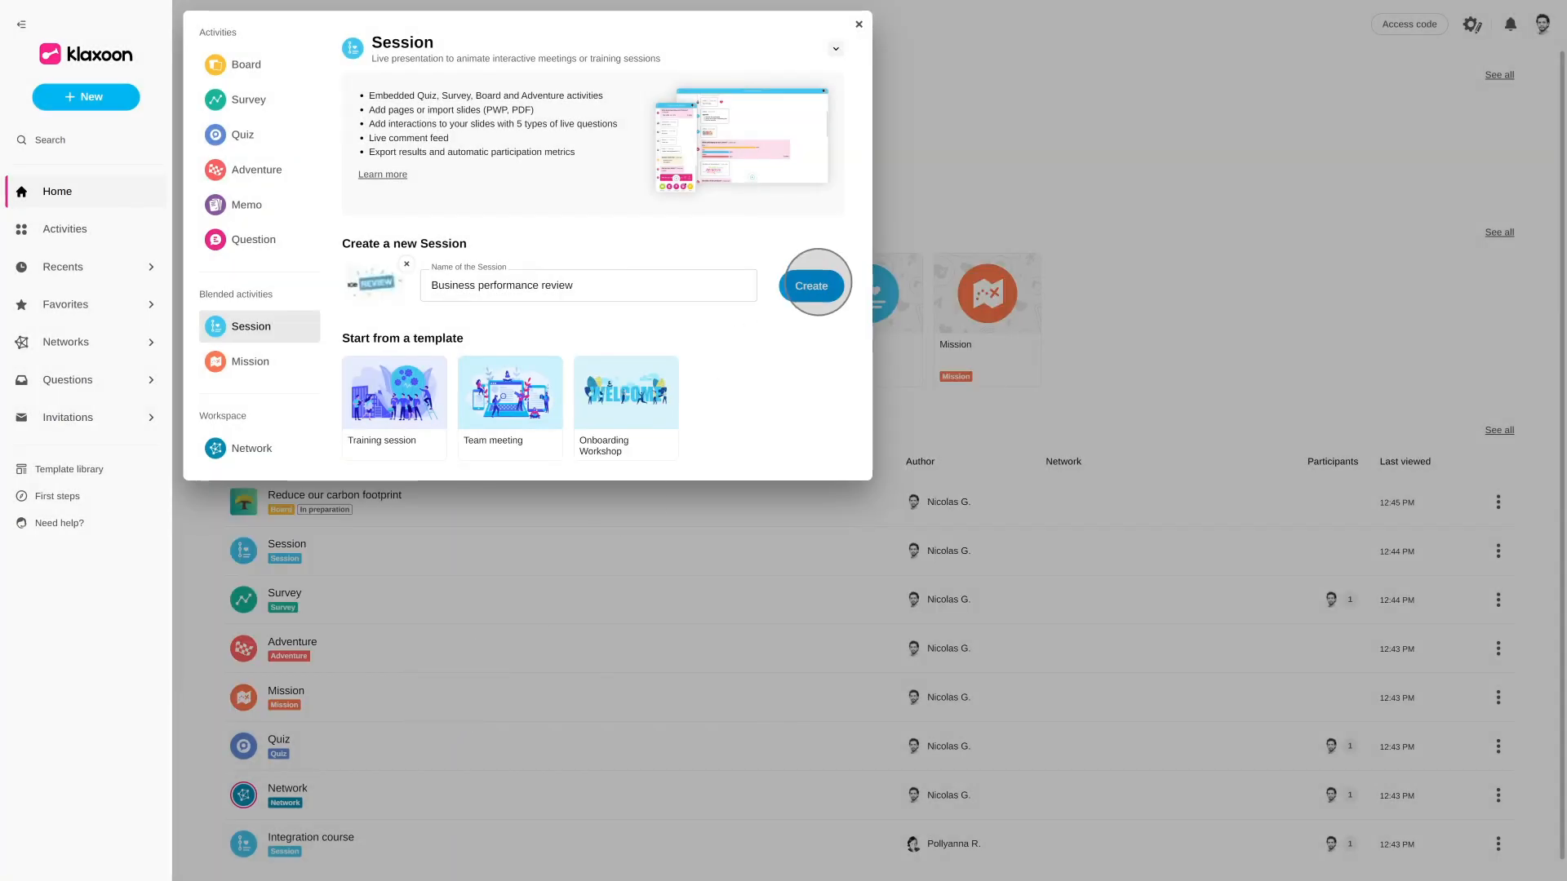
Step: Create the Session with objectives: review quarterly figures and plan the next key business indicators
left_click(810, 285)
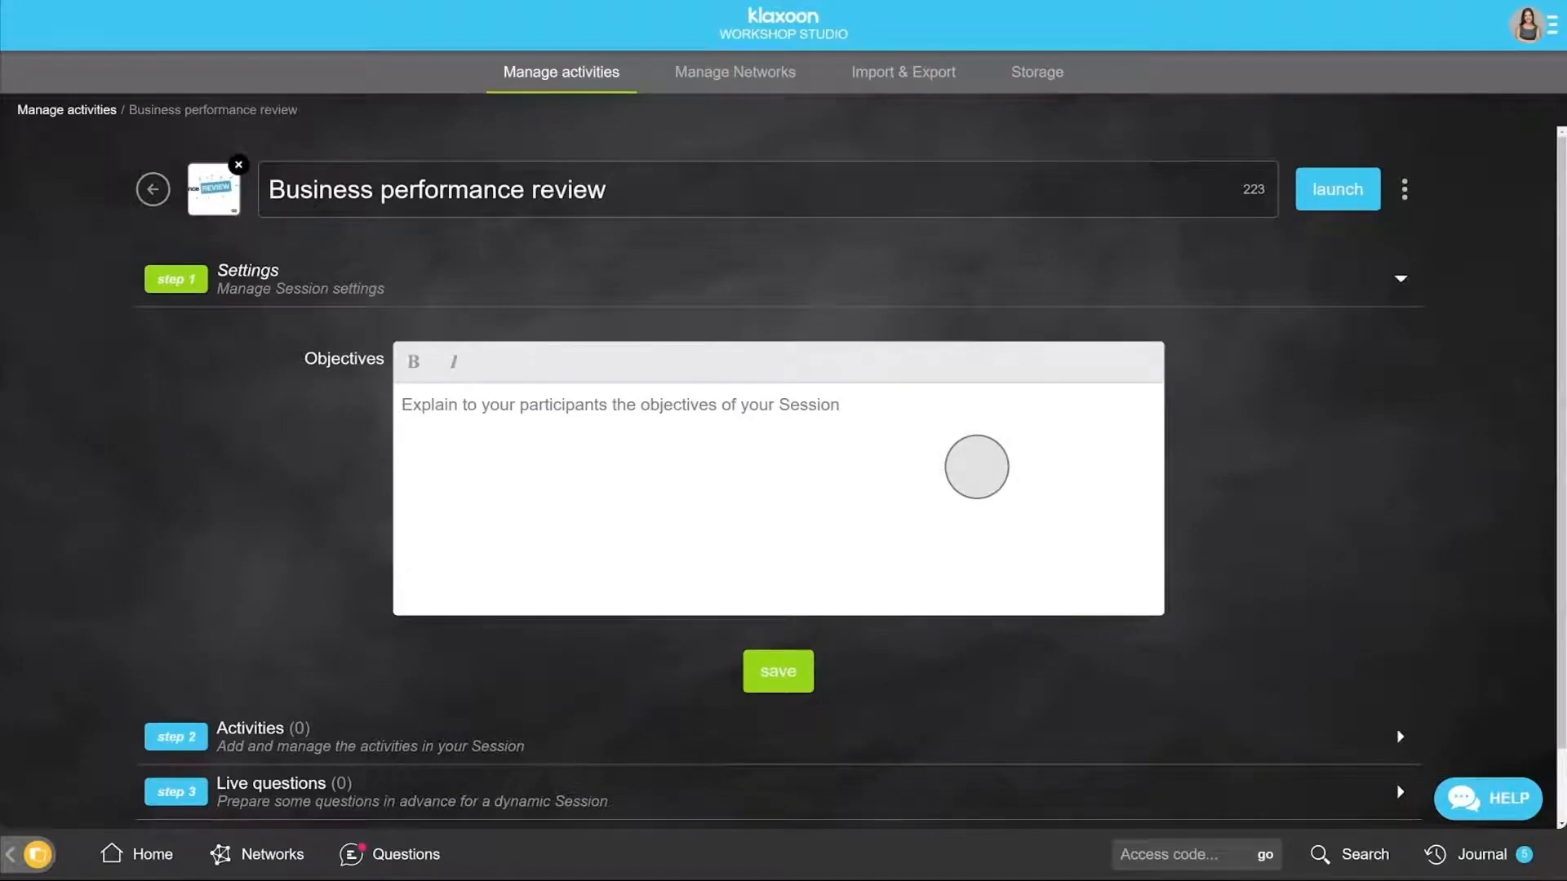
type("Take a look at the figures for the quarter and plan on")
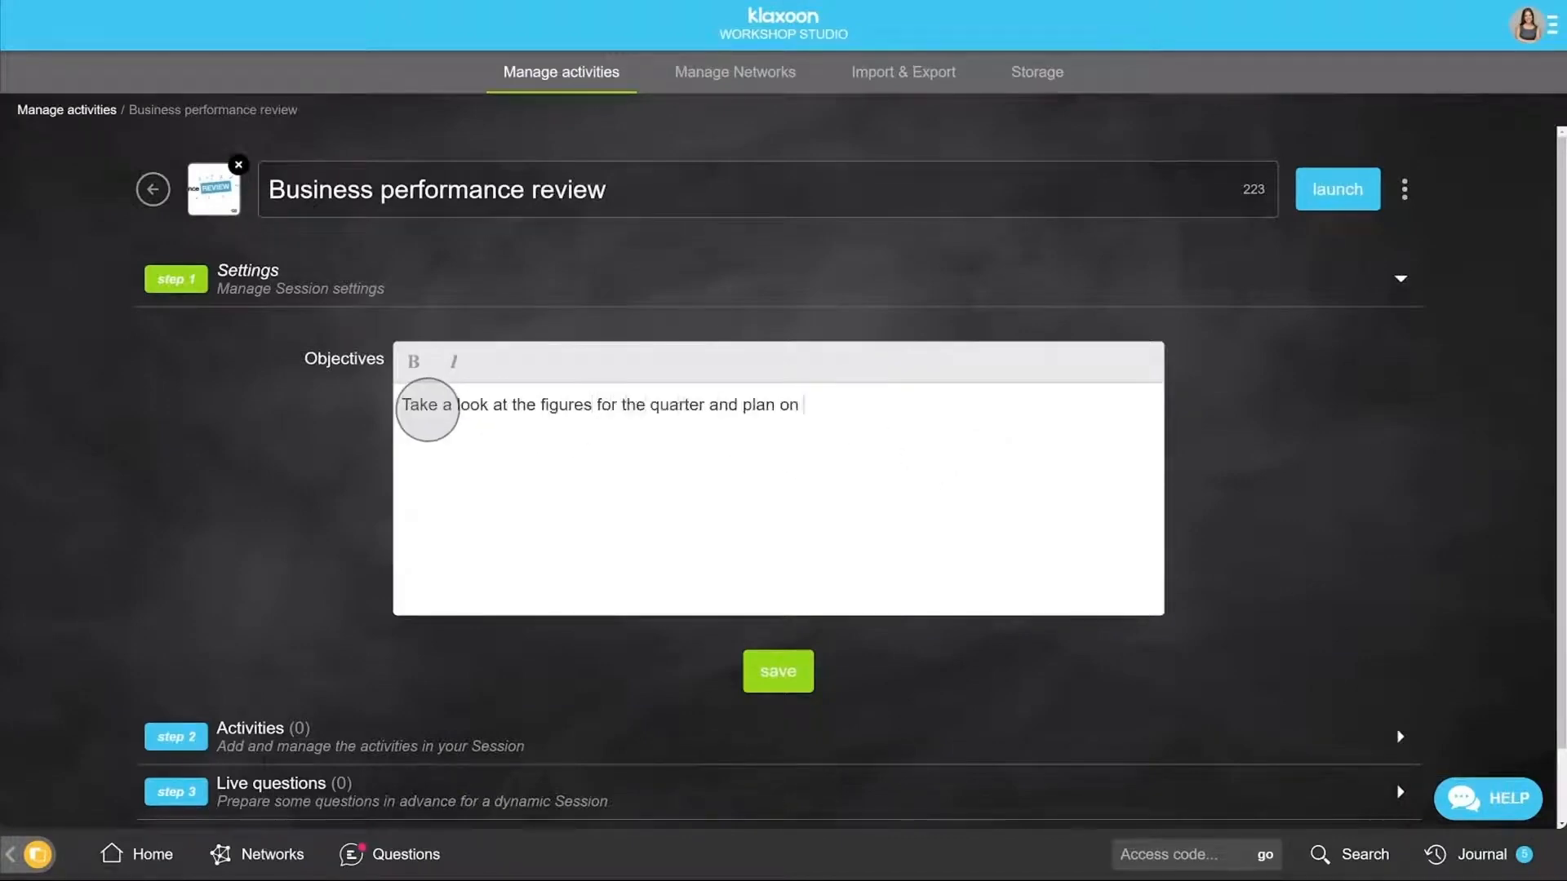
type("the next key indicators of business performance")
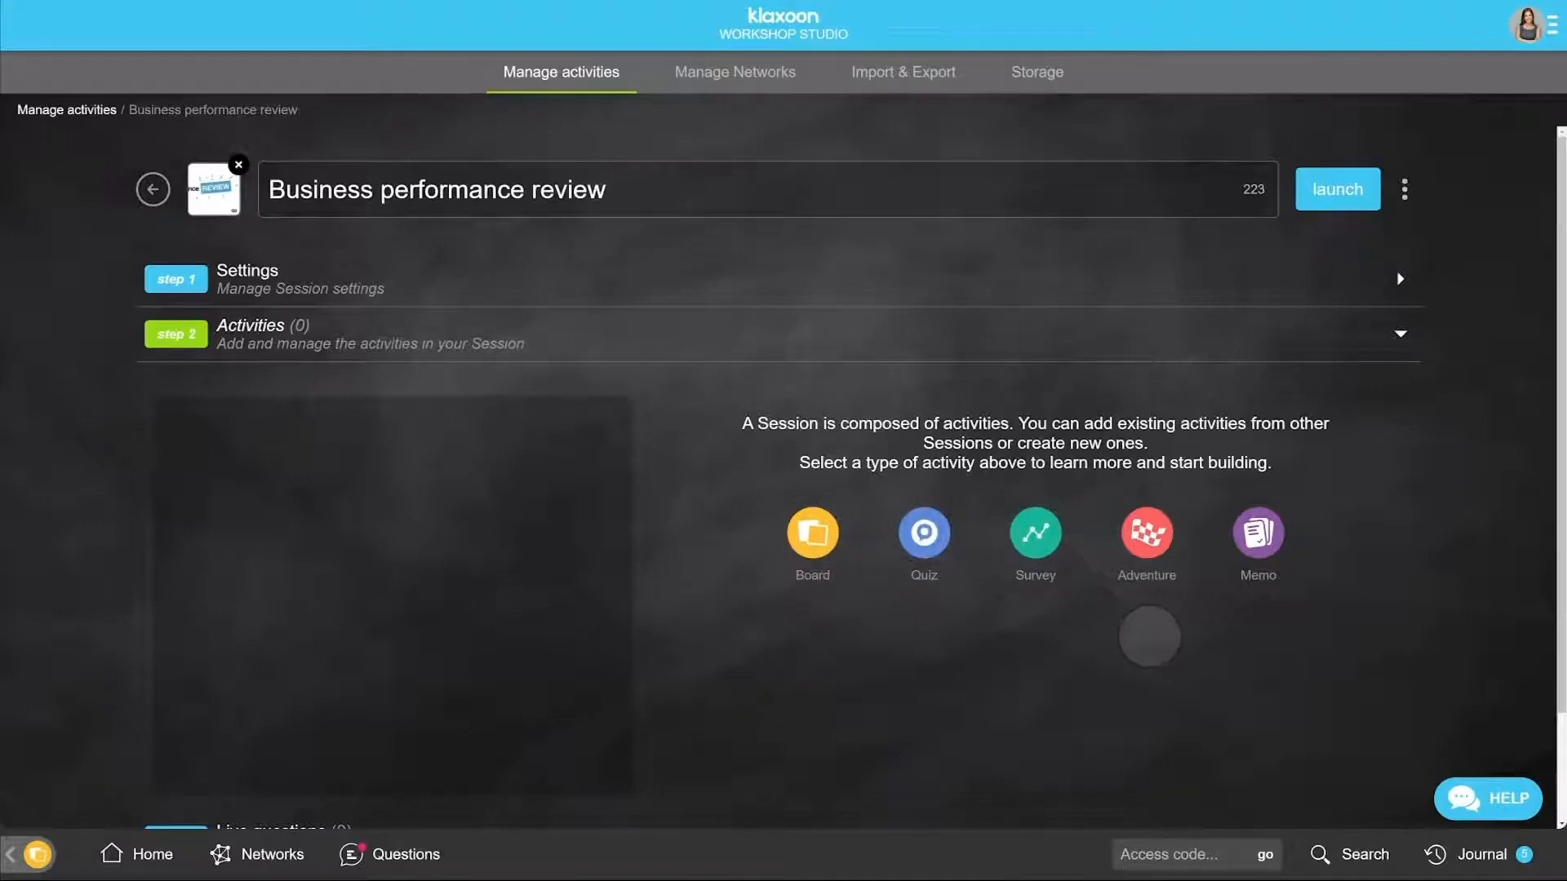
scroll("down", 3)
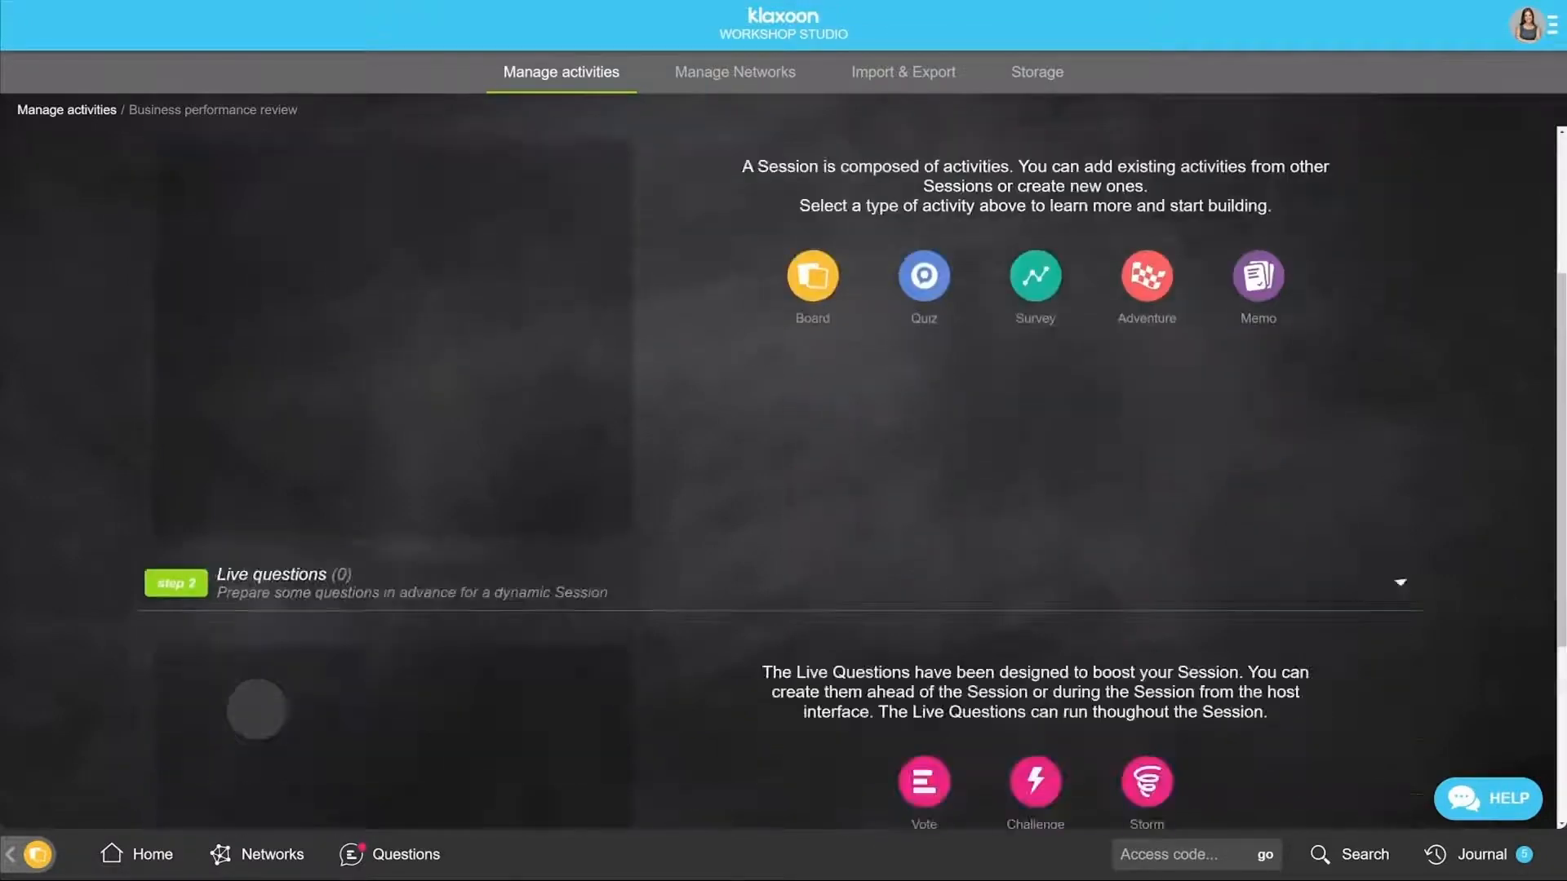
scroll("down", 3)
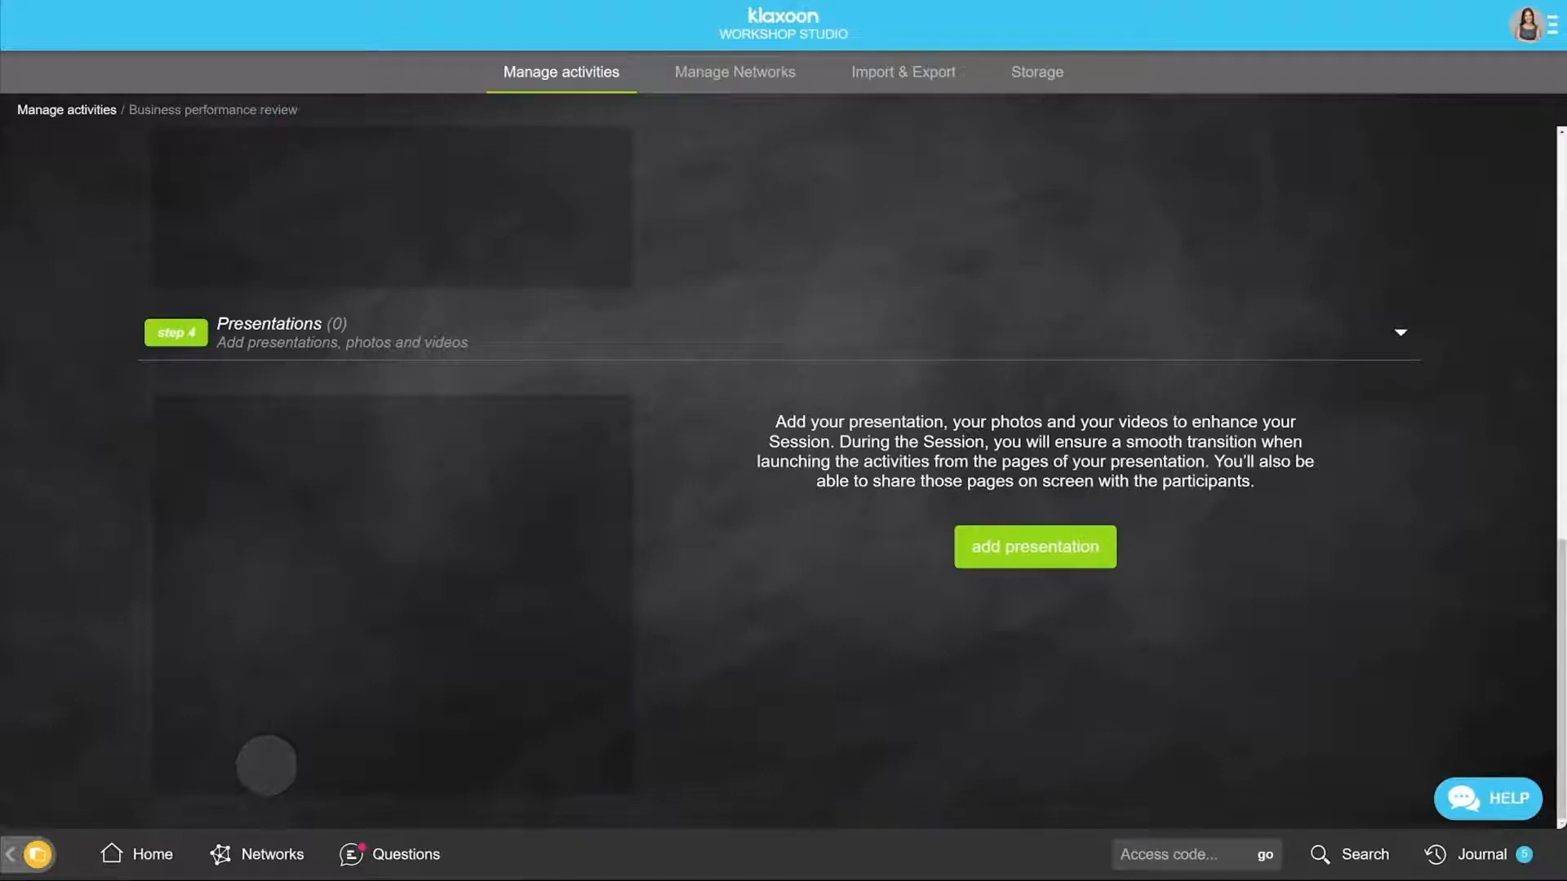
mouse_move(245, 341)
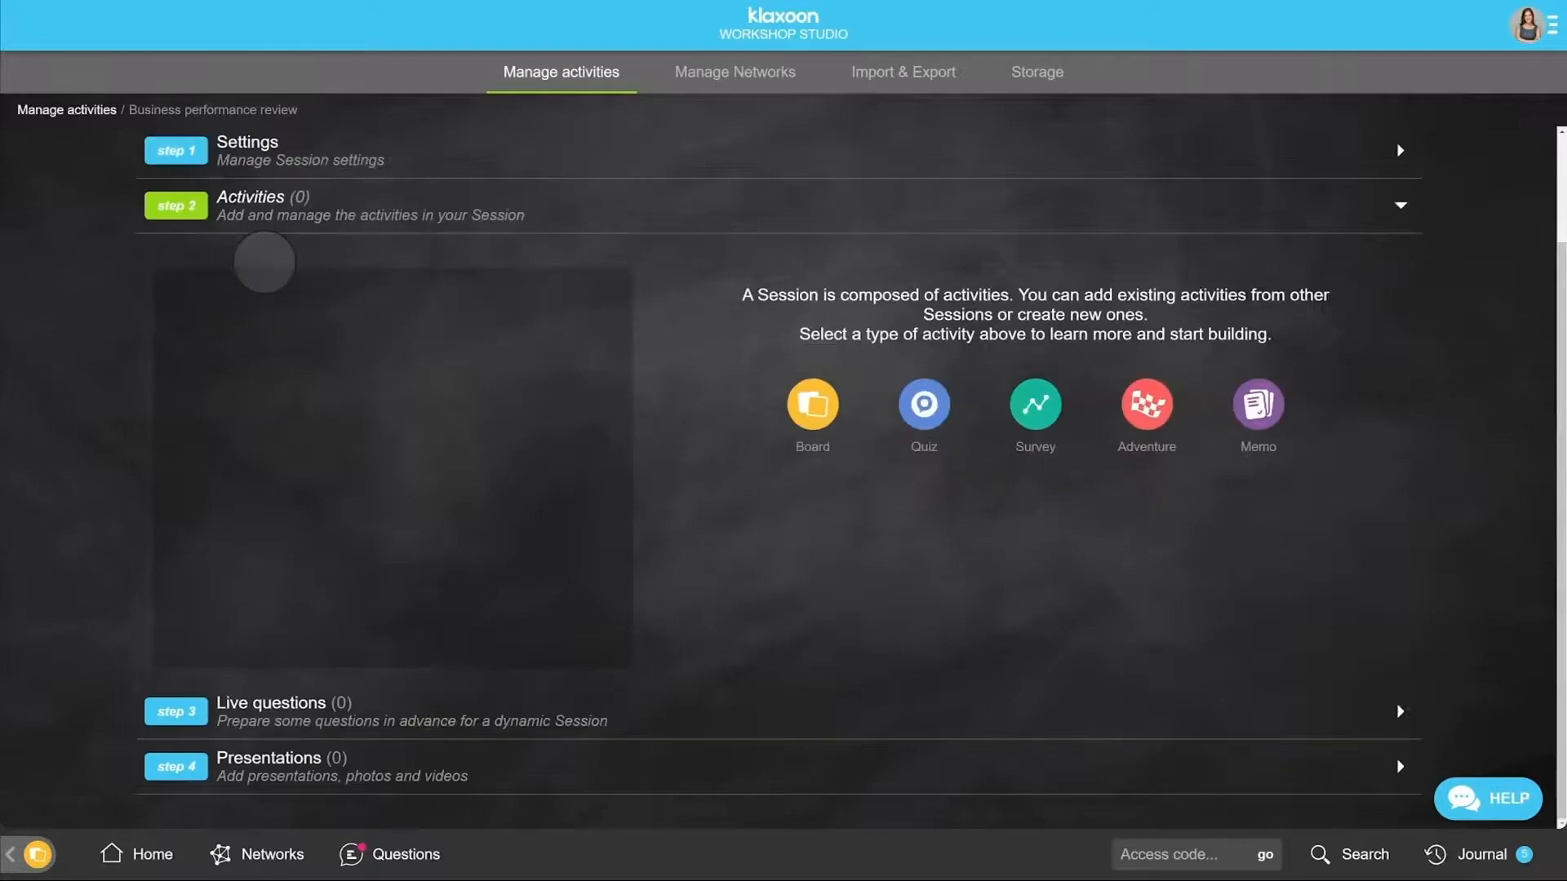
Step: Add a new 'Brainstorming: improvement suggestions' board with an image to the activities
left_click(811, 405)
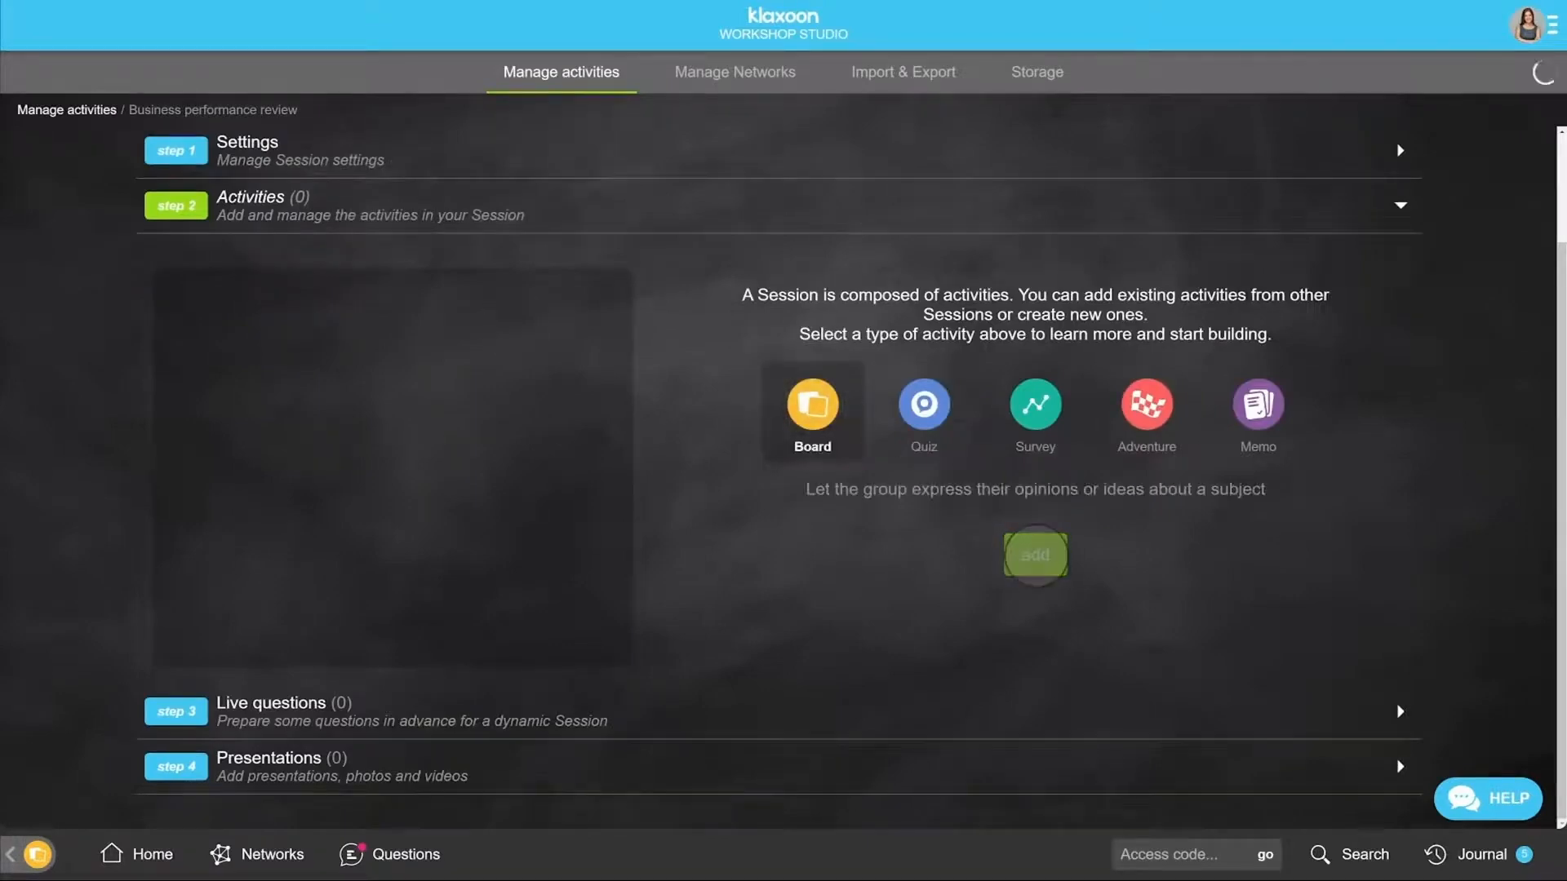
left_click(1034, 556)
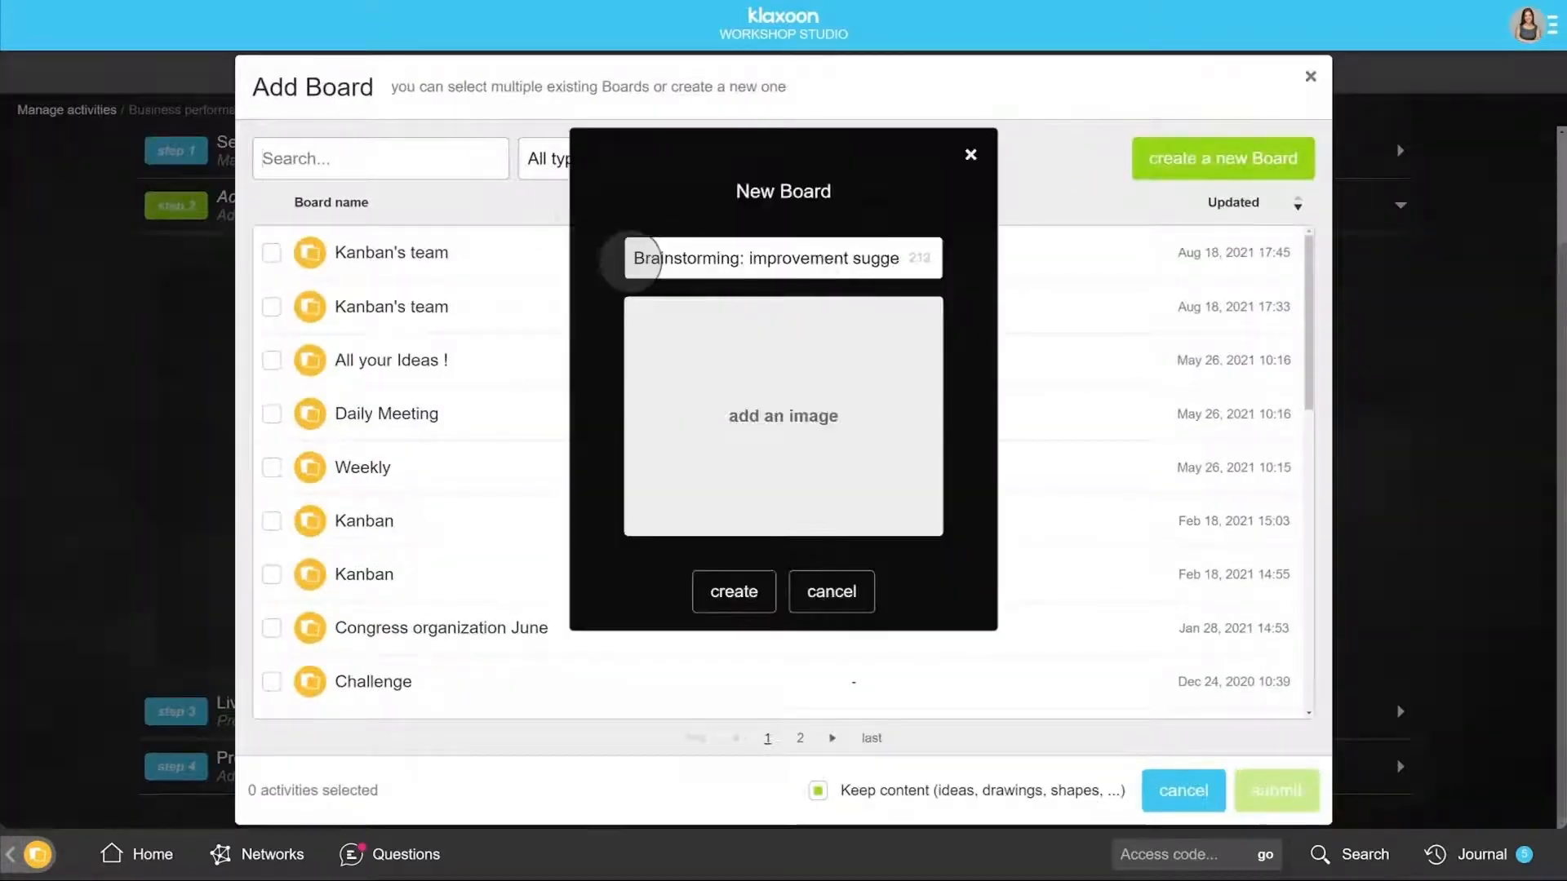
left_click(782, 416)
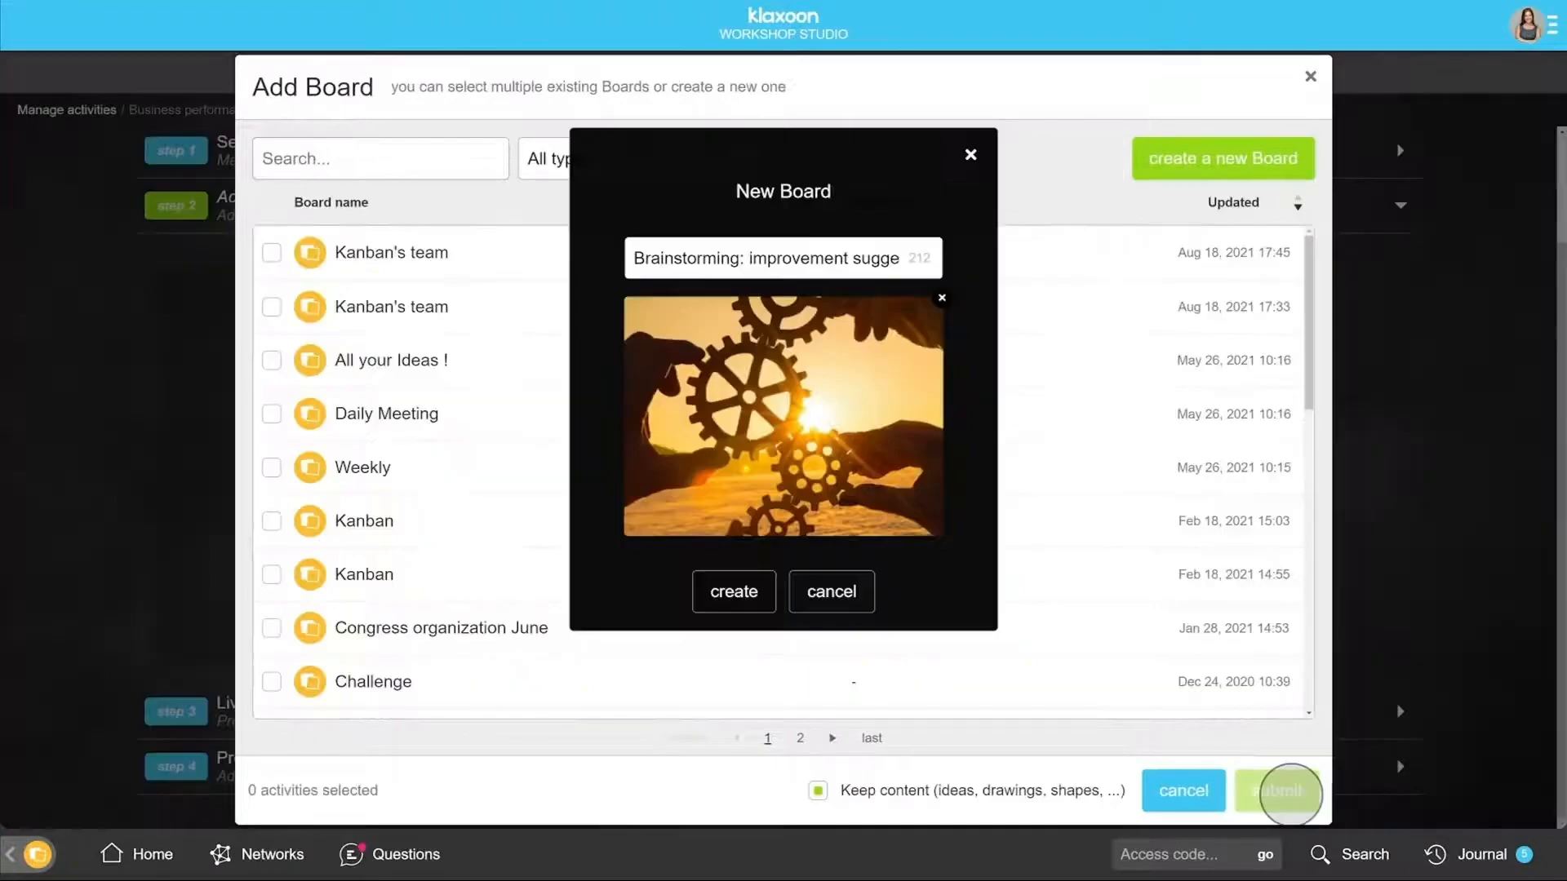
left_click(733, 591)
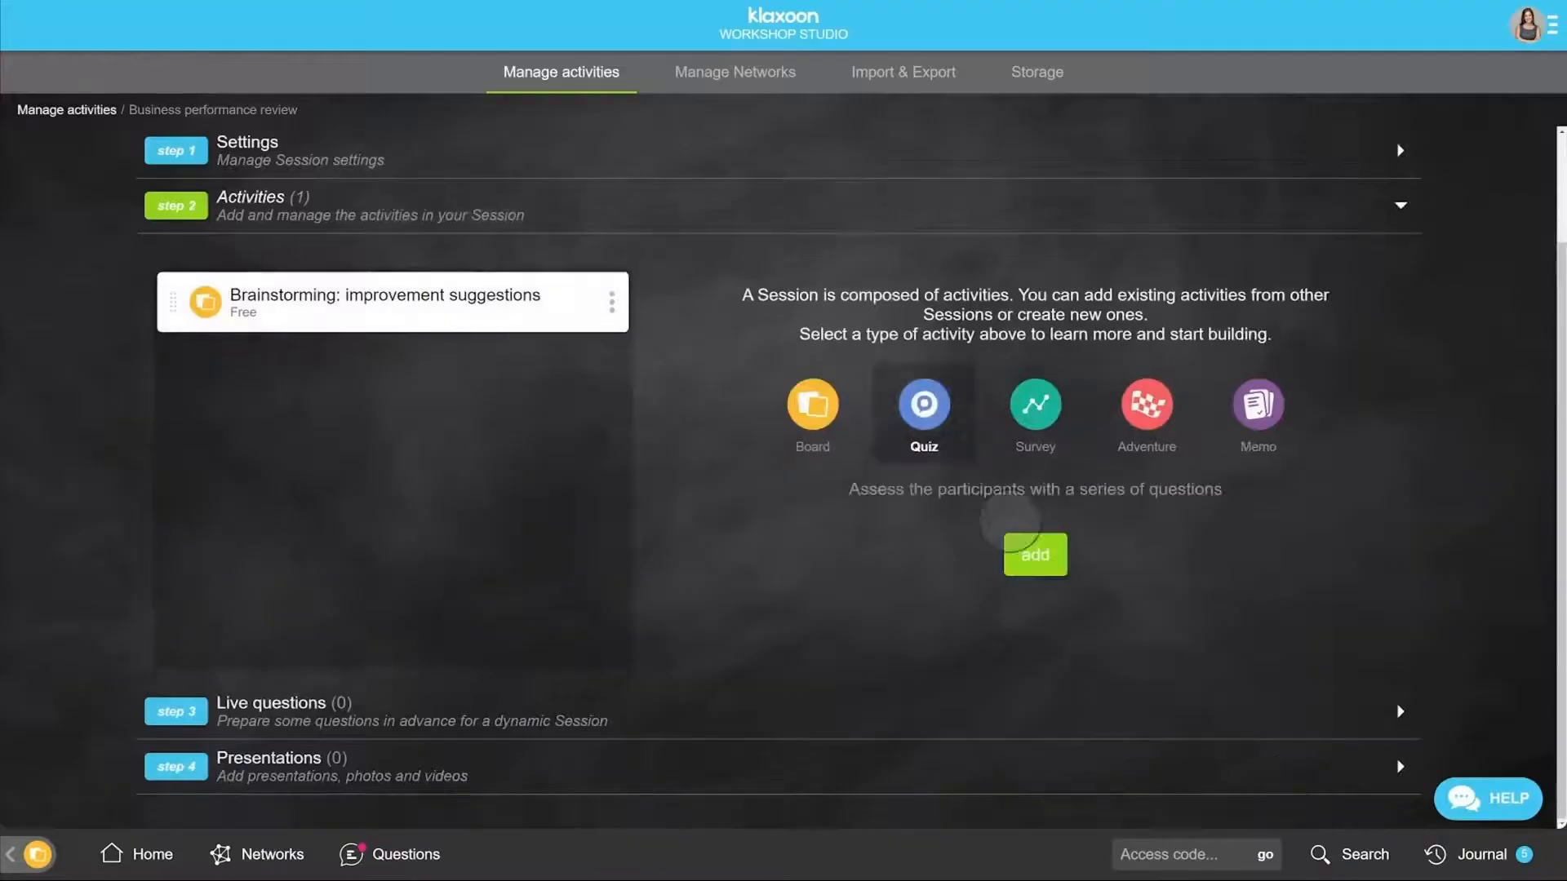
Step: Add the existing 'What are the results for the quarter?' quiz to the activities
left_click(1034, 555)
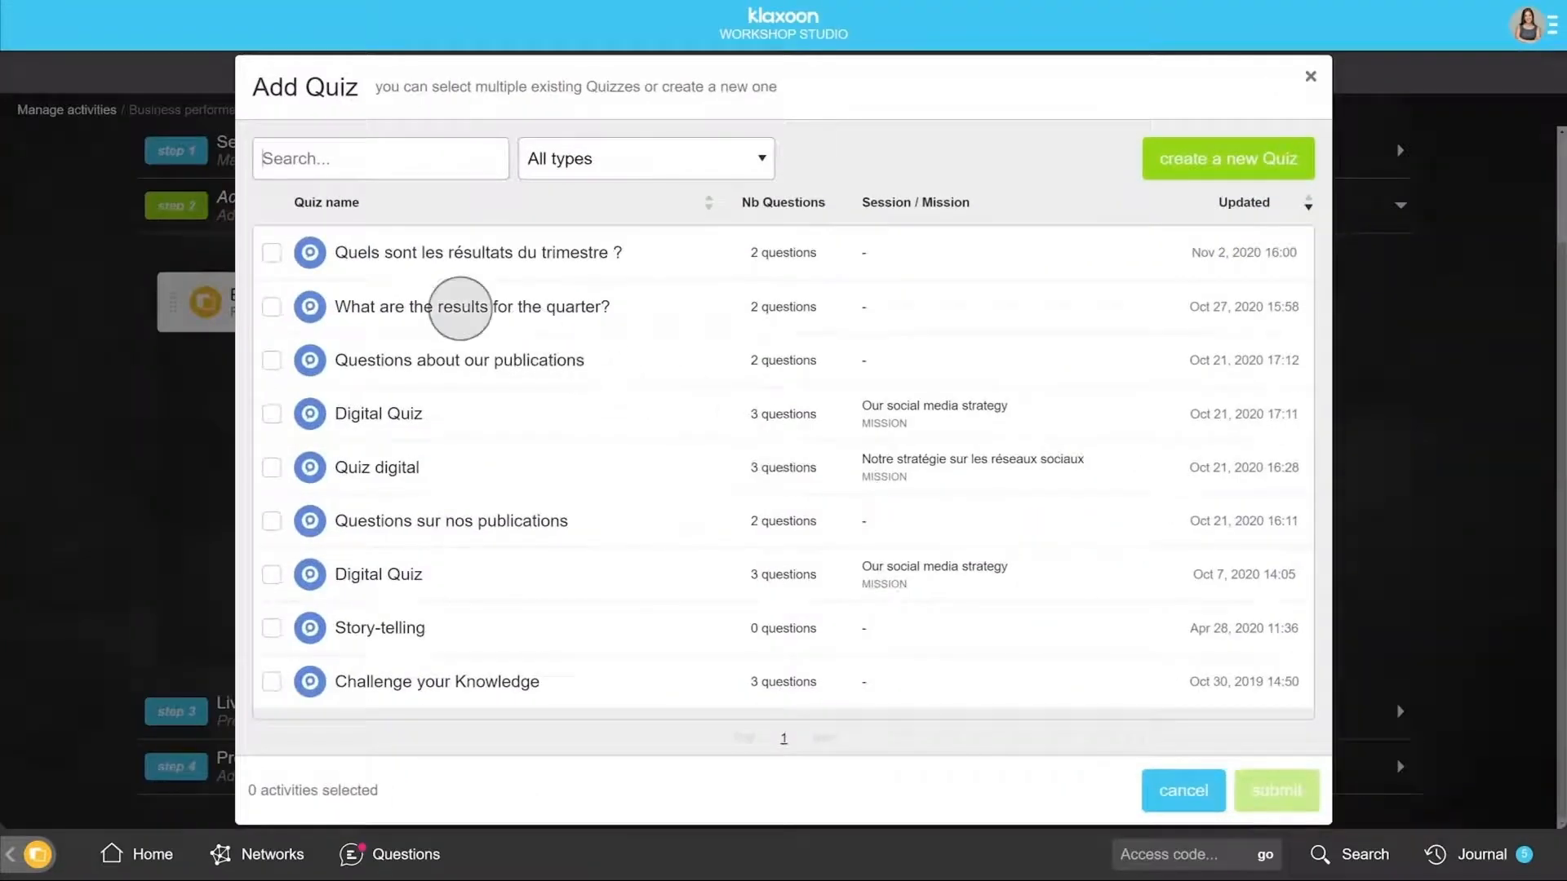
left_click(271, 307)
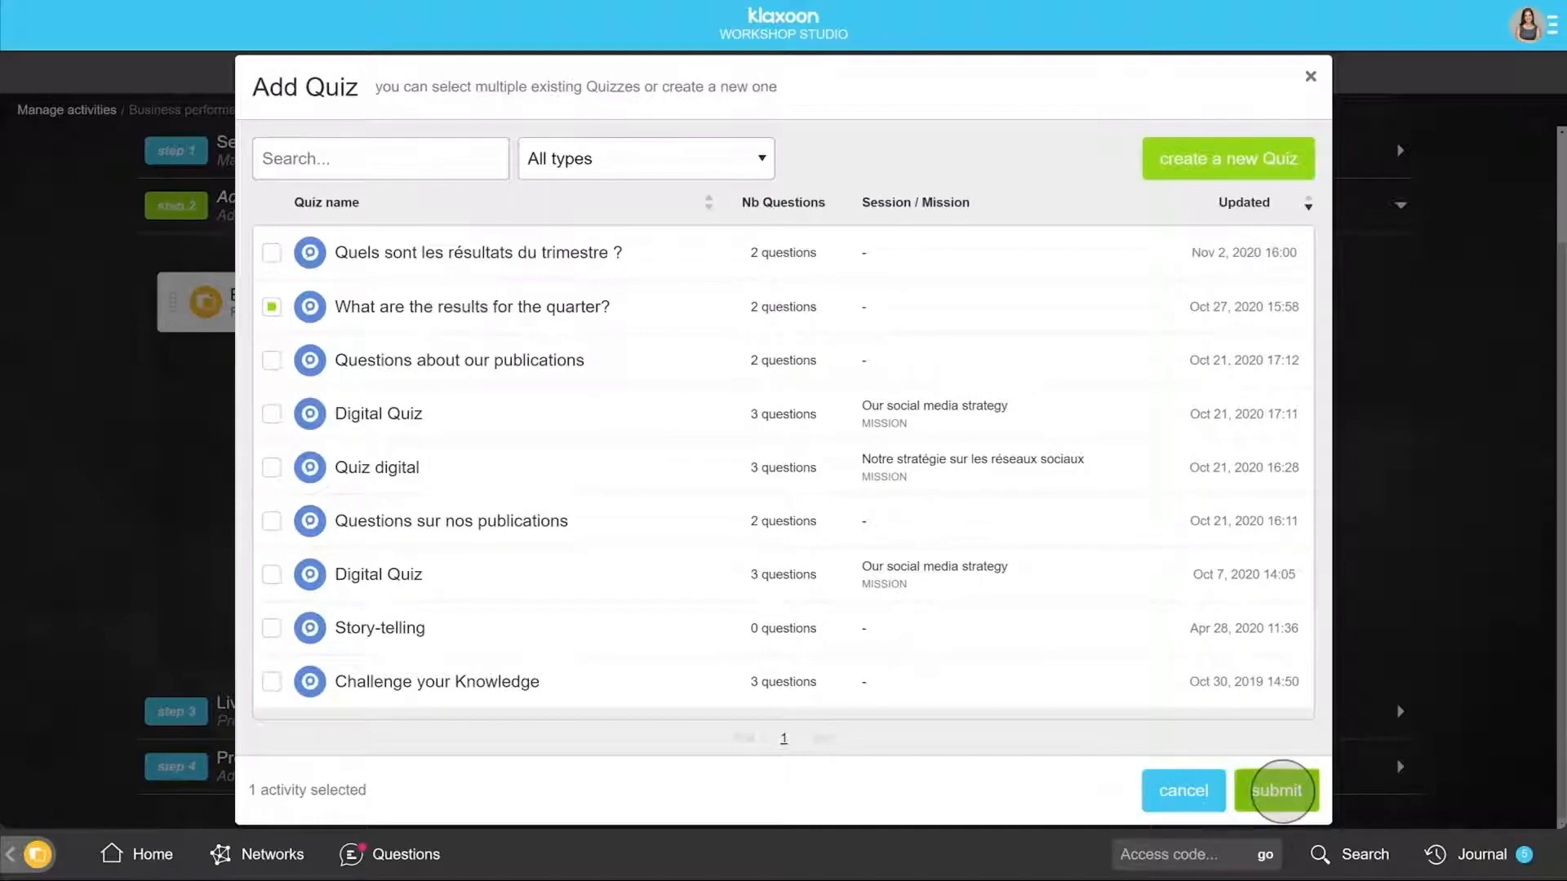
left_click(1276, 791)
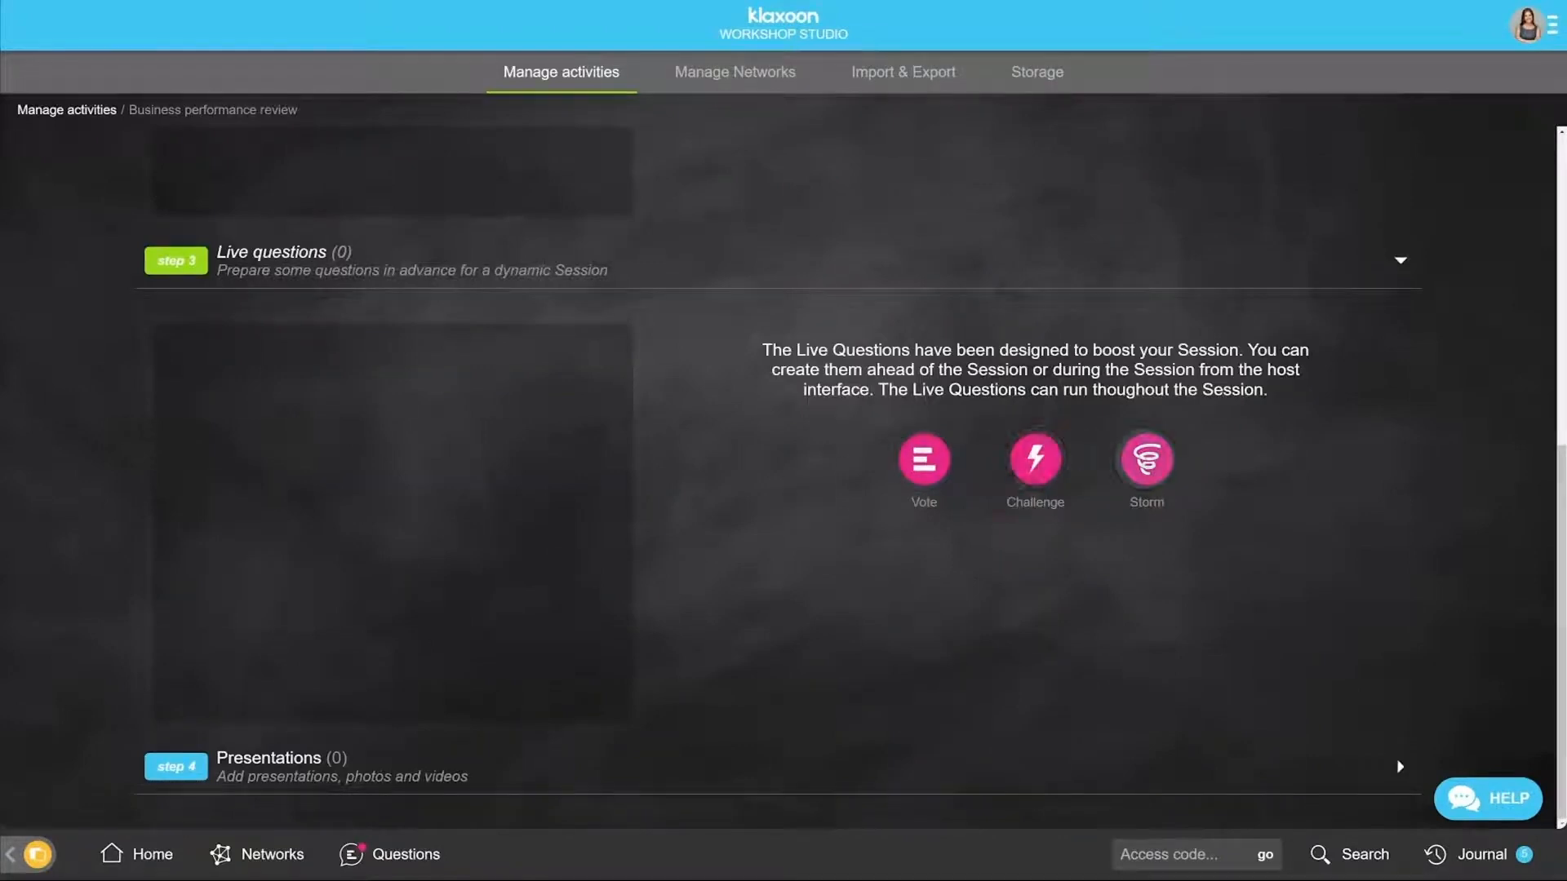
Step: Create a Storm live question reading 'What is your mood of the day in a nutshell?'
left_click(1145, 460)
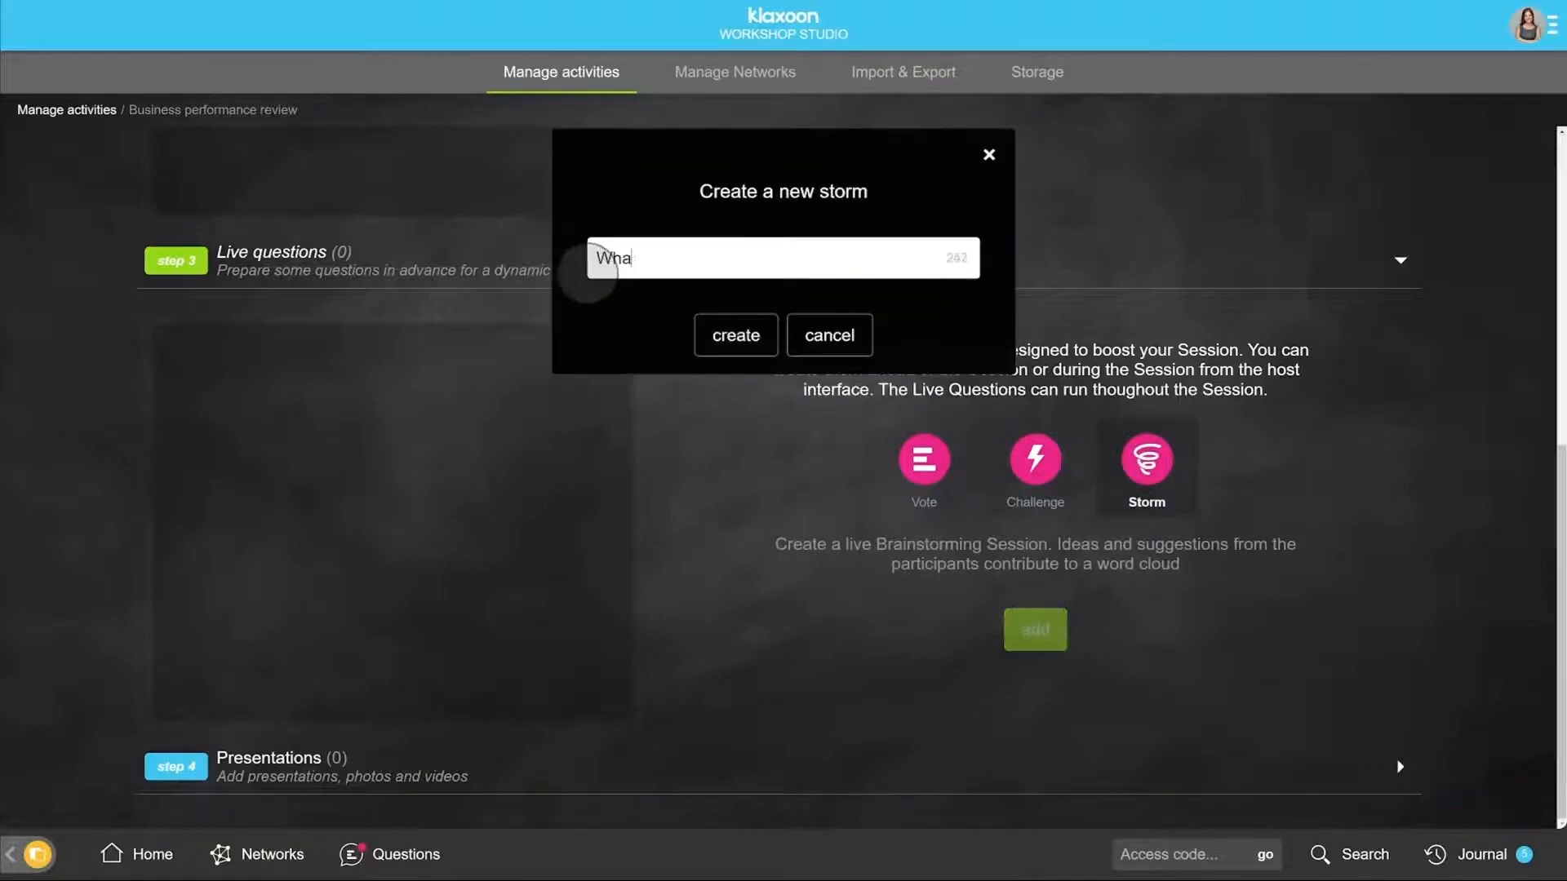
type("What is your mood of the day in a nutshell?")
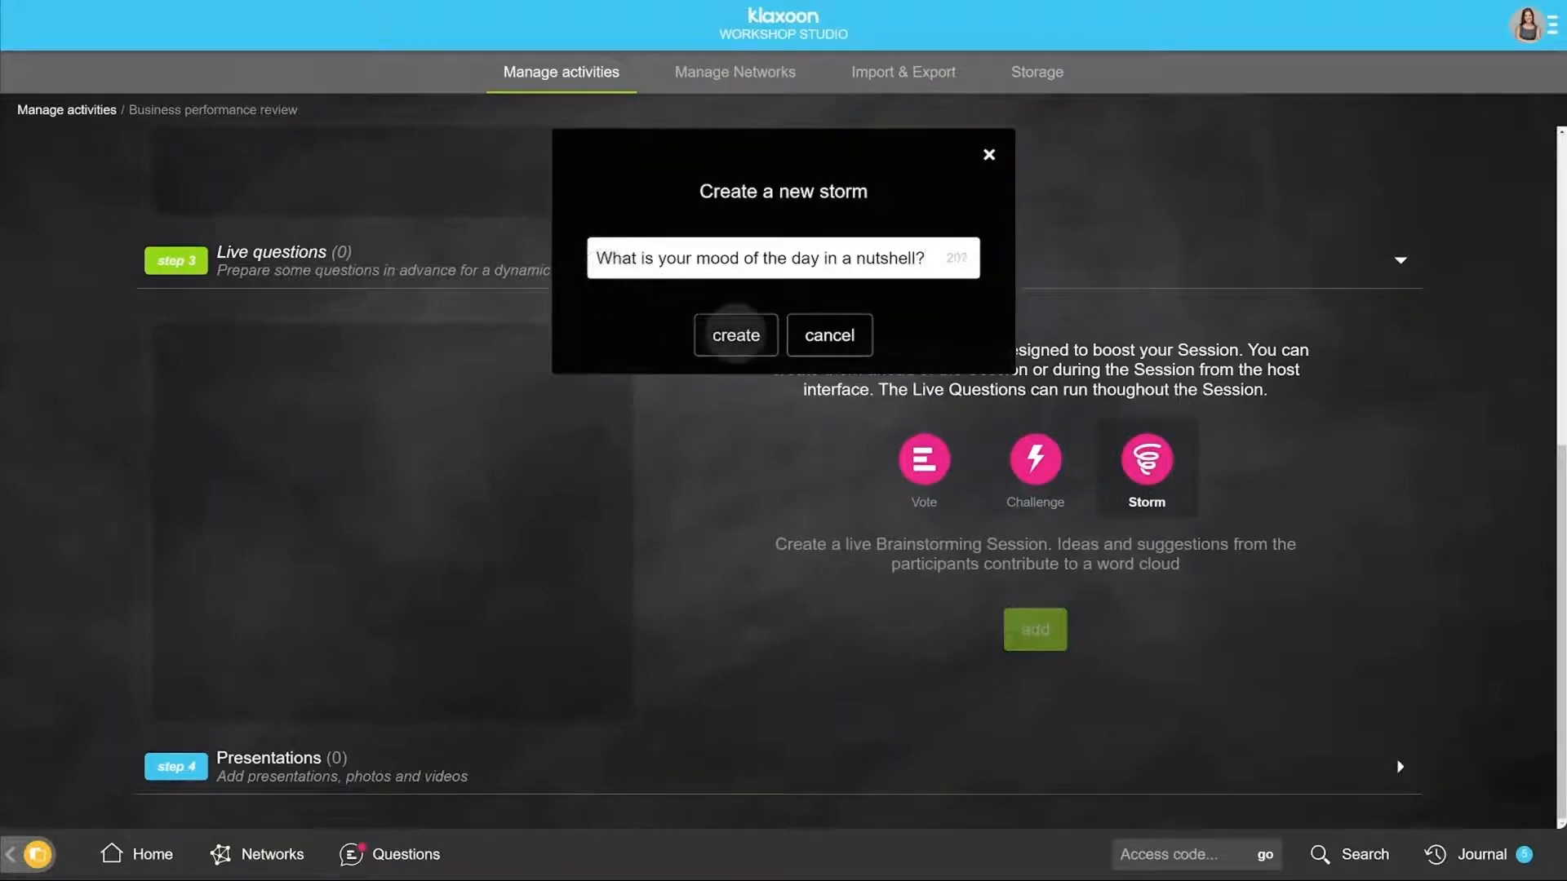
left_click(735, 335)
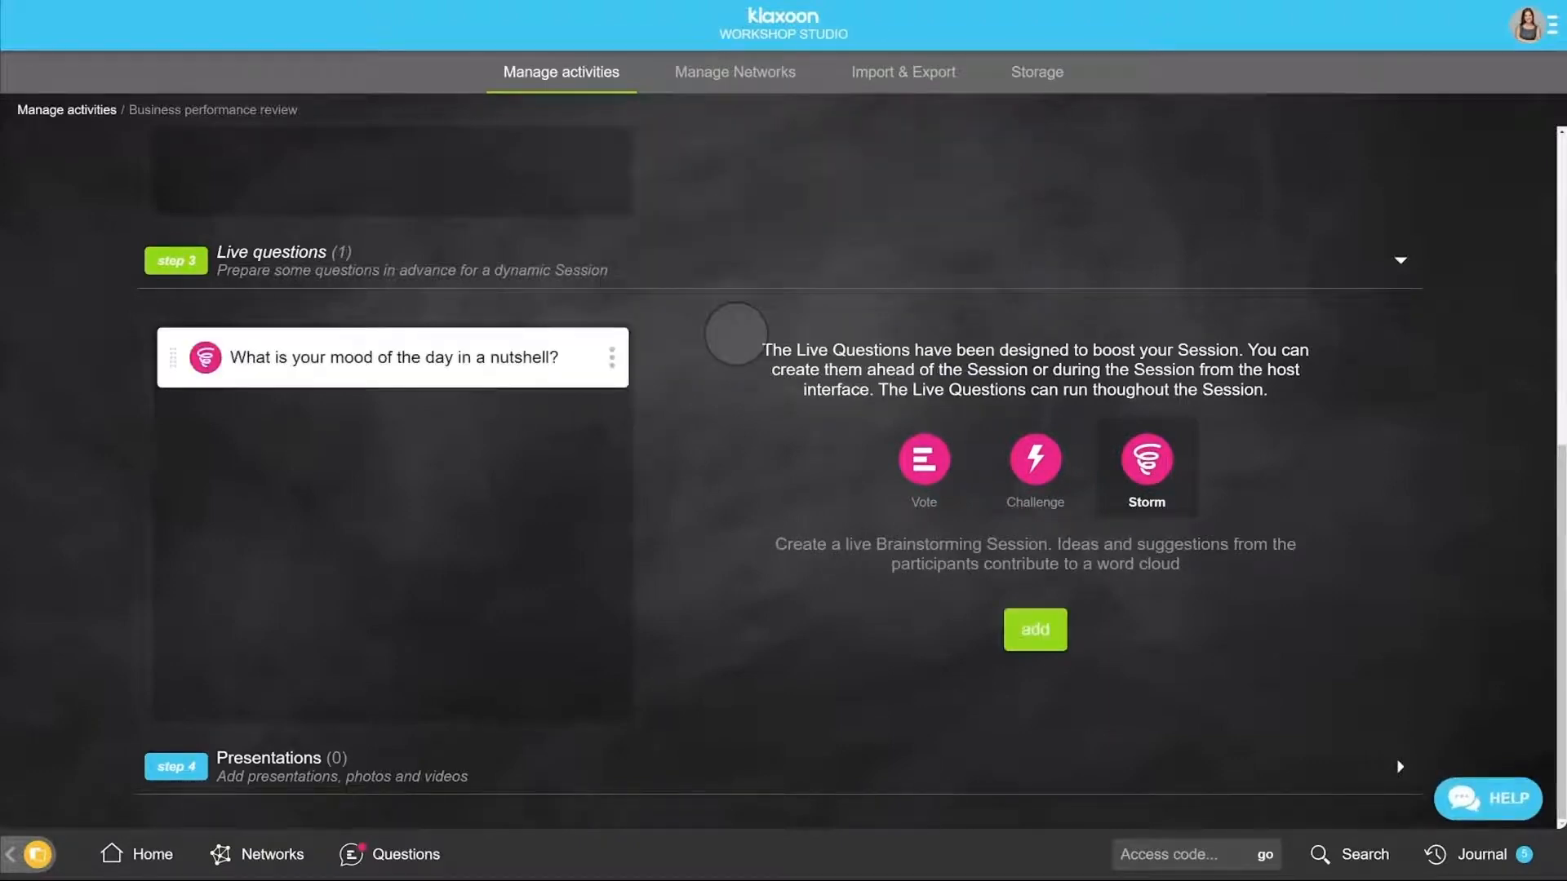
Step: Create a new presentation called 'Overview and objectives' in the Session
scroll("down", 3)
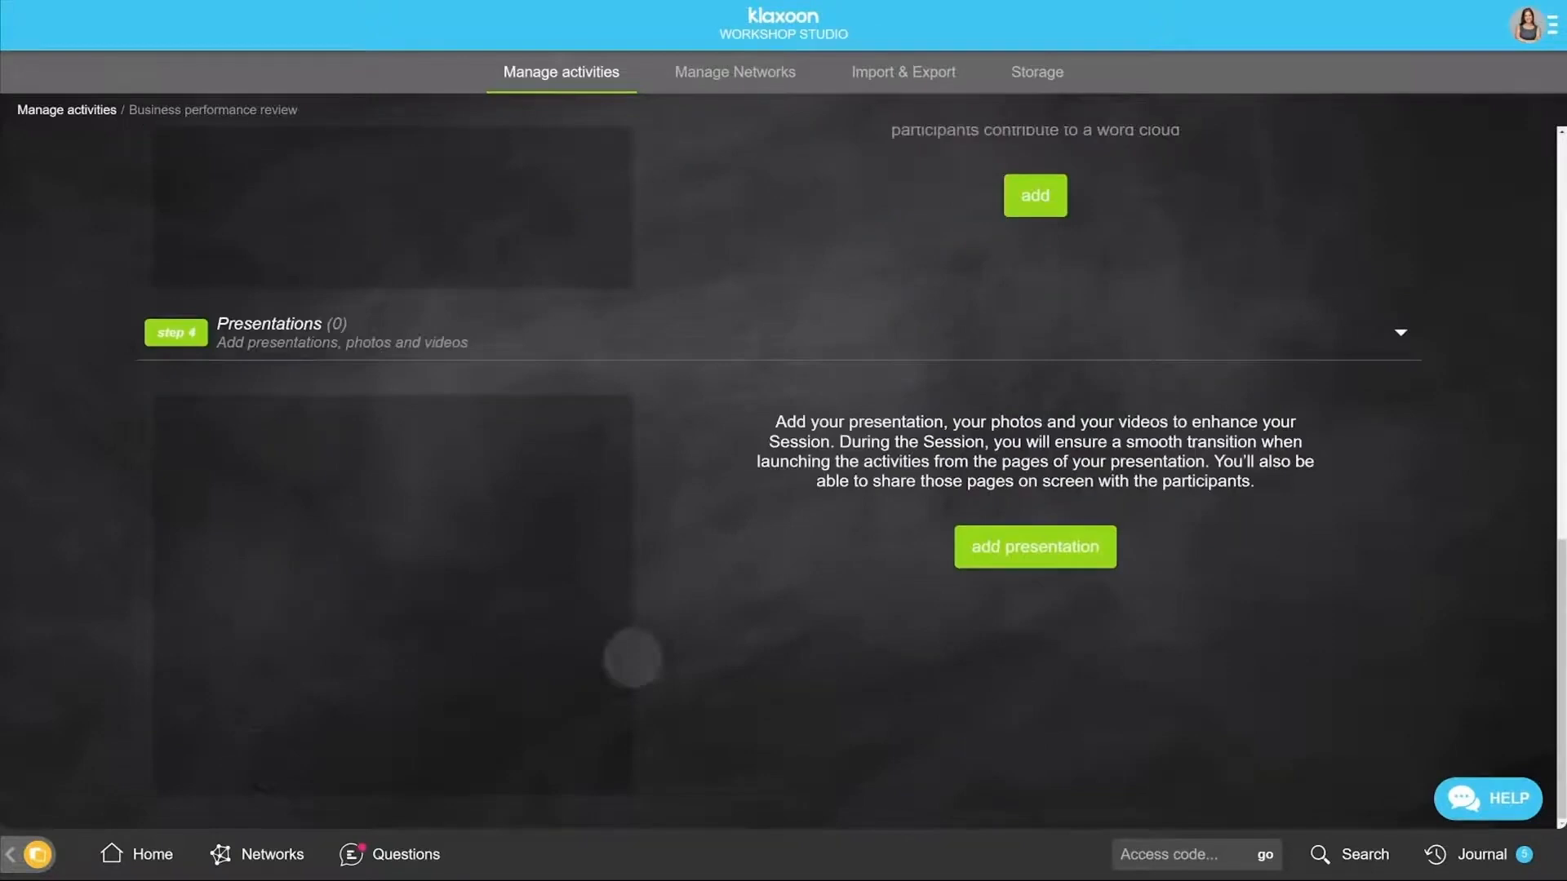
left_click(1034, 547)
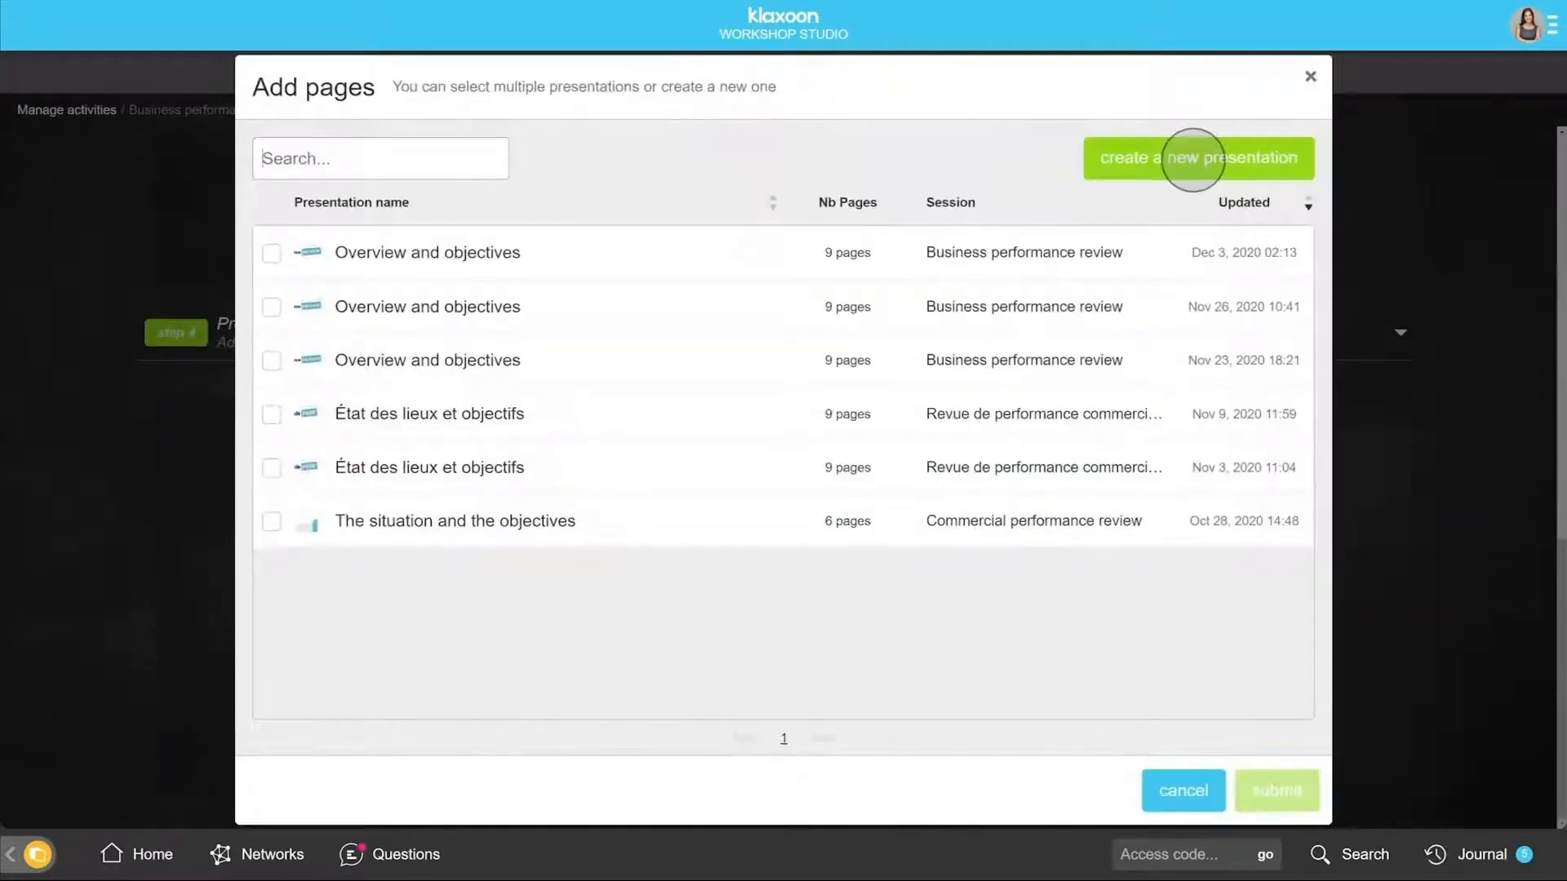
left_click(1197, 157)
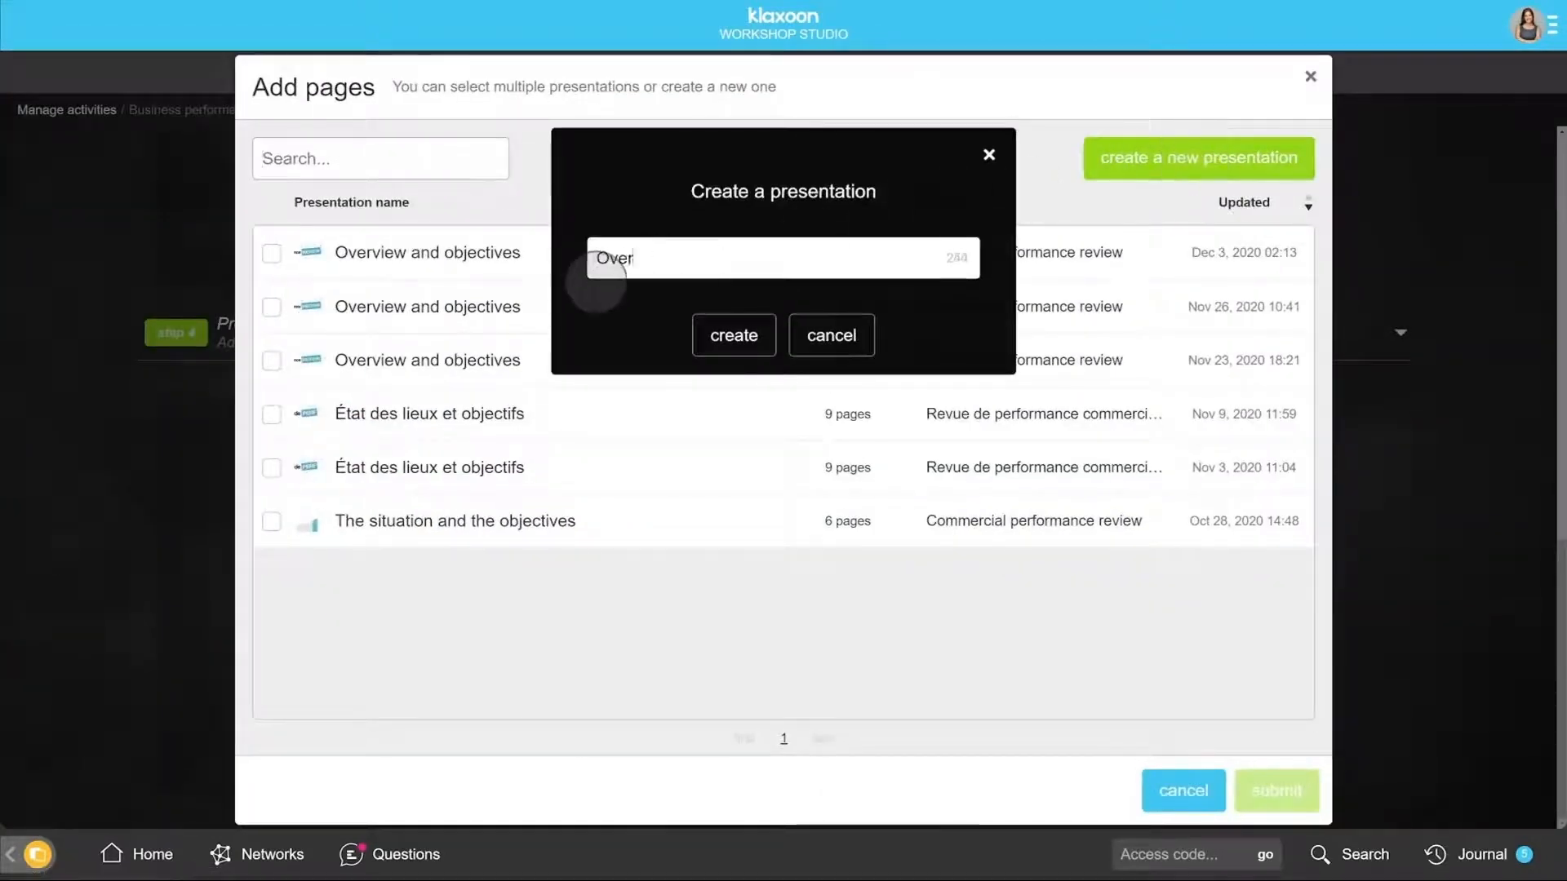
left_click(733, 335)
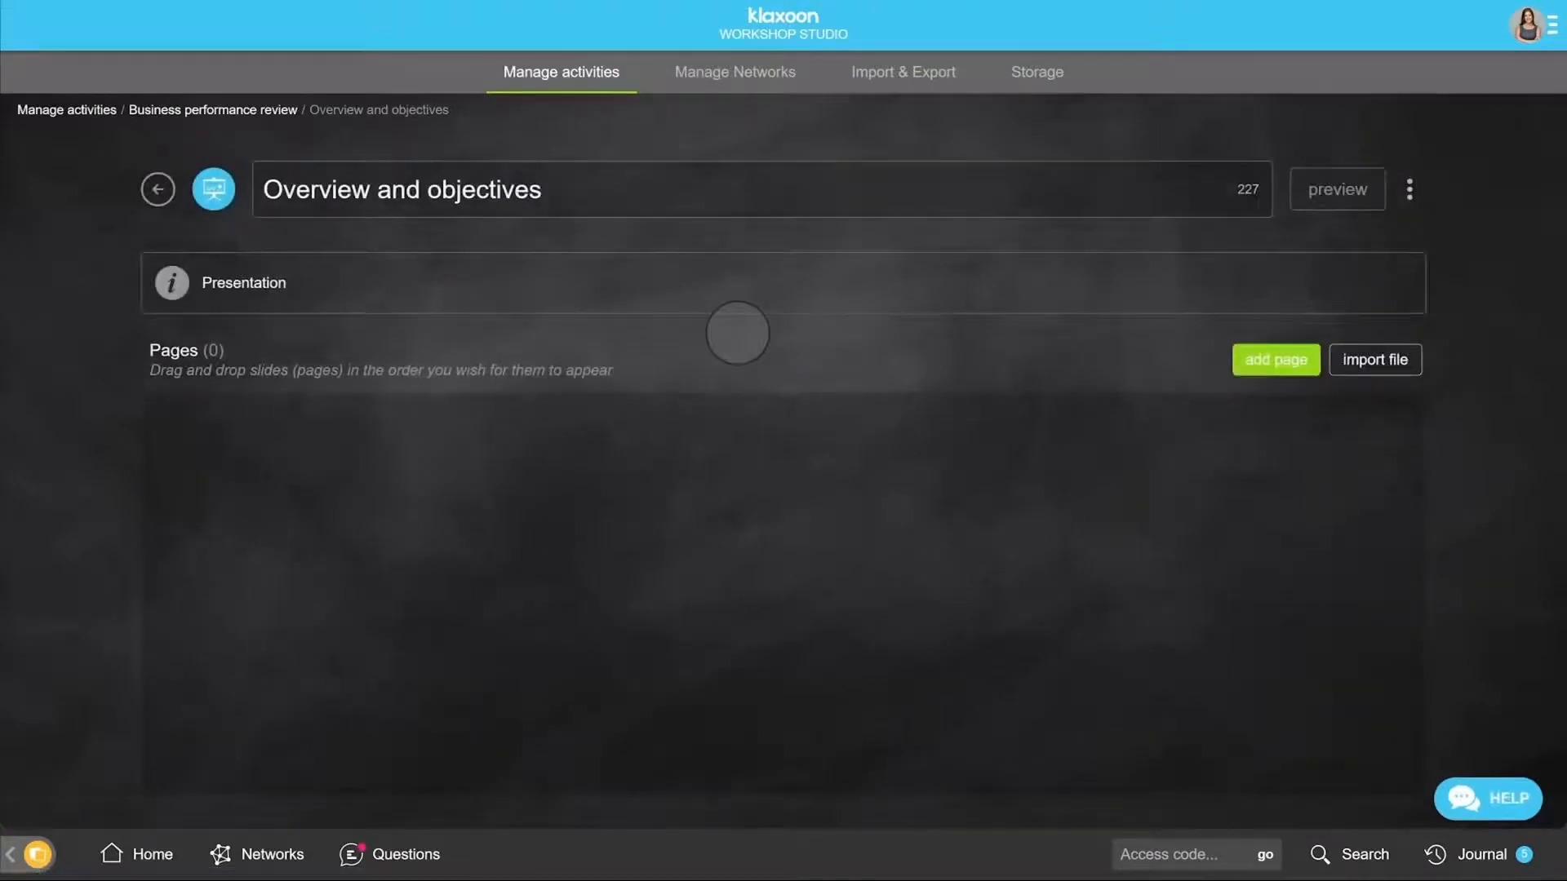
Step: Add a 'Performance indicator' page showing the Current year chart image
left_click(1274, 360)
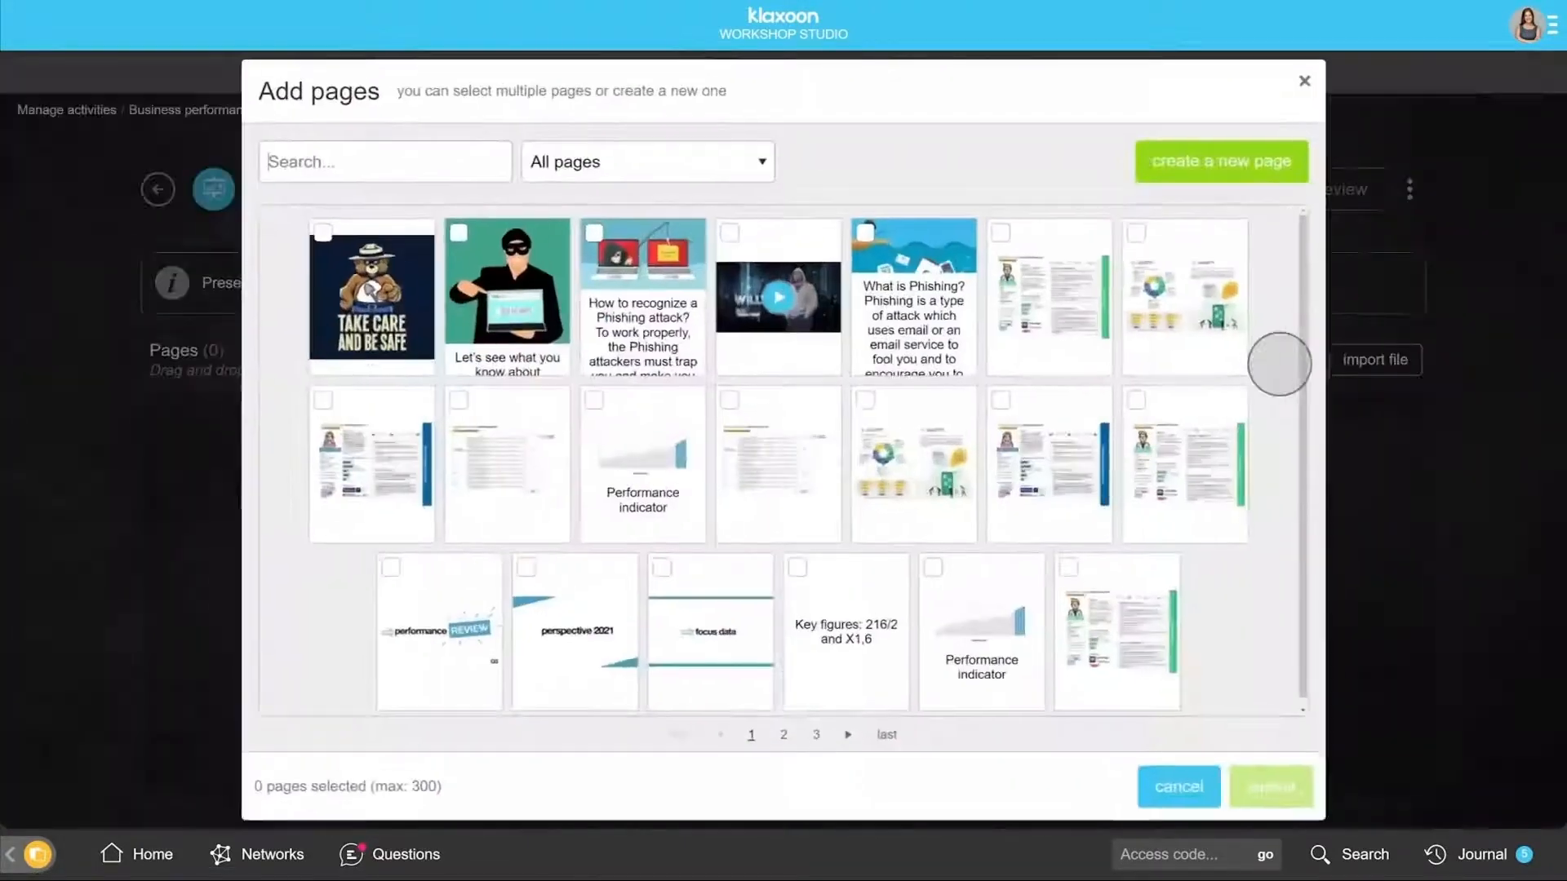
left_click(1219, 161)
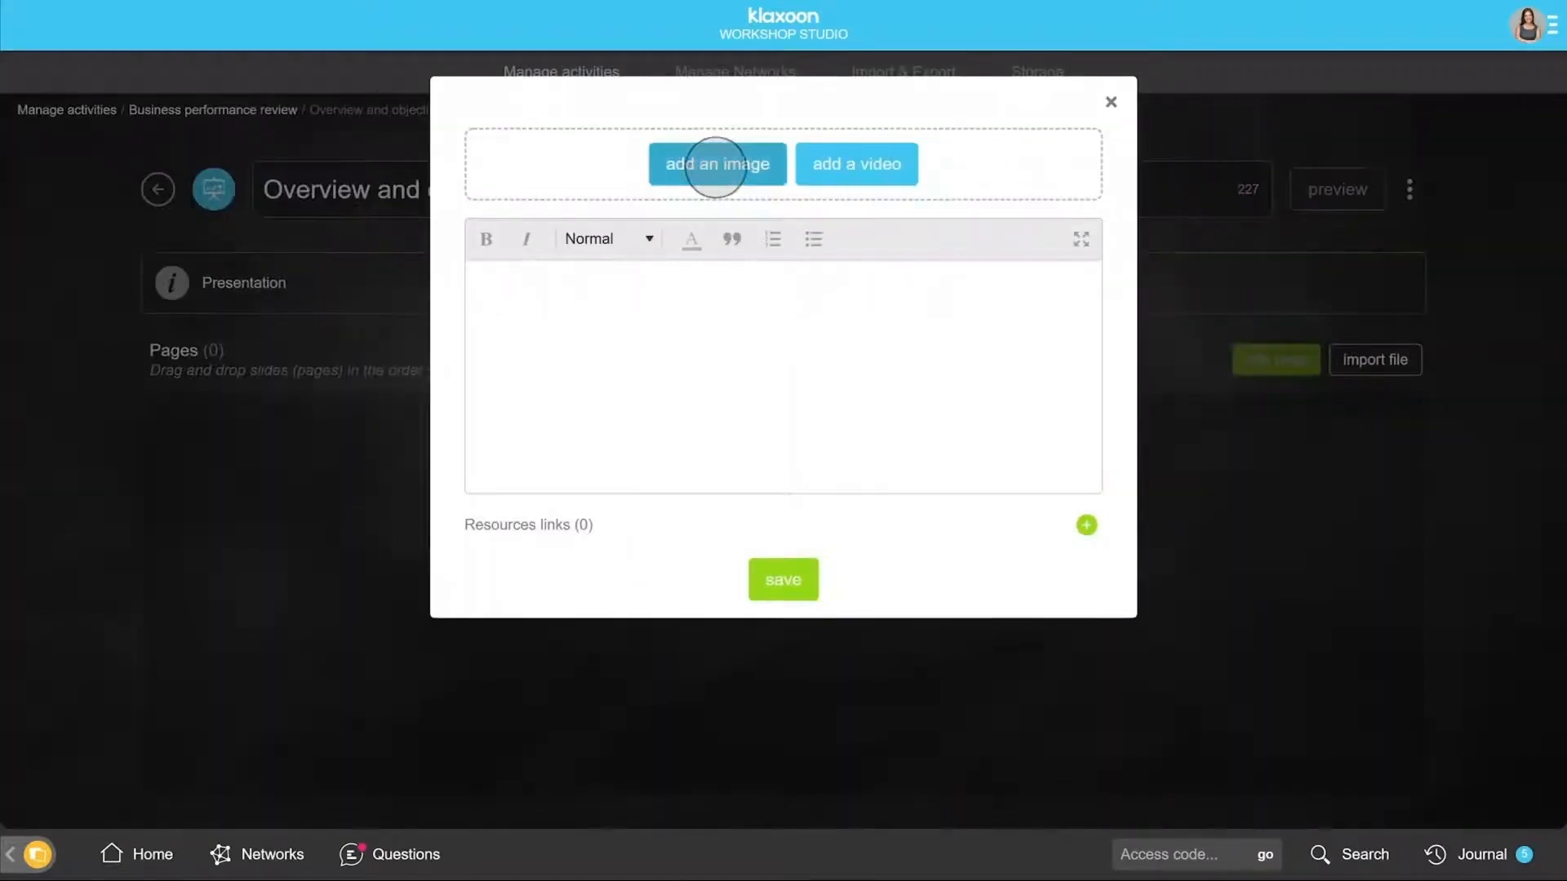
left_click(717, 164)
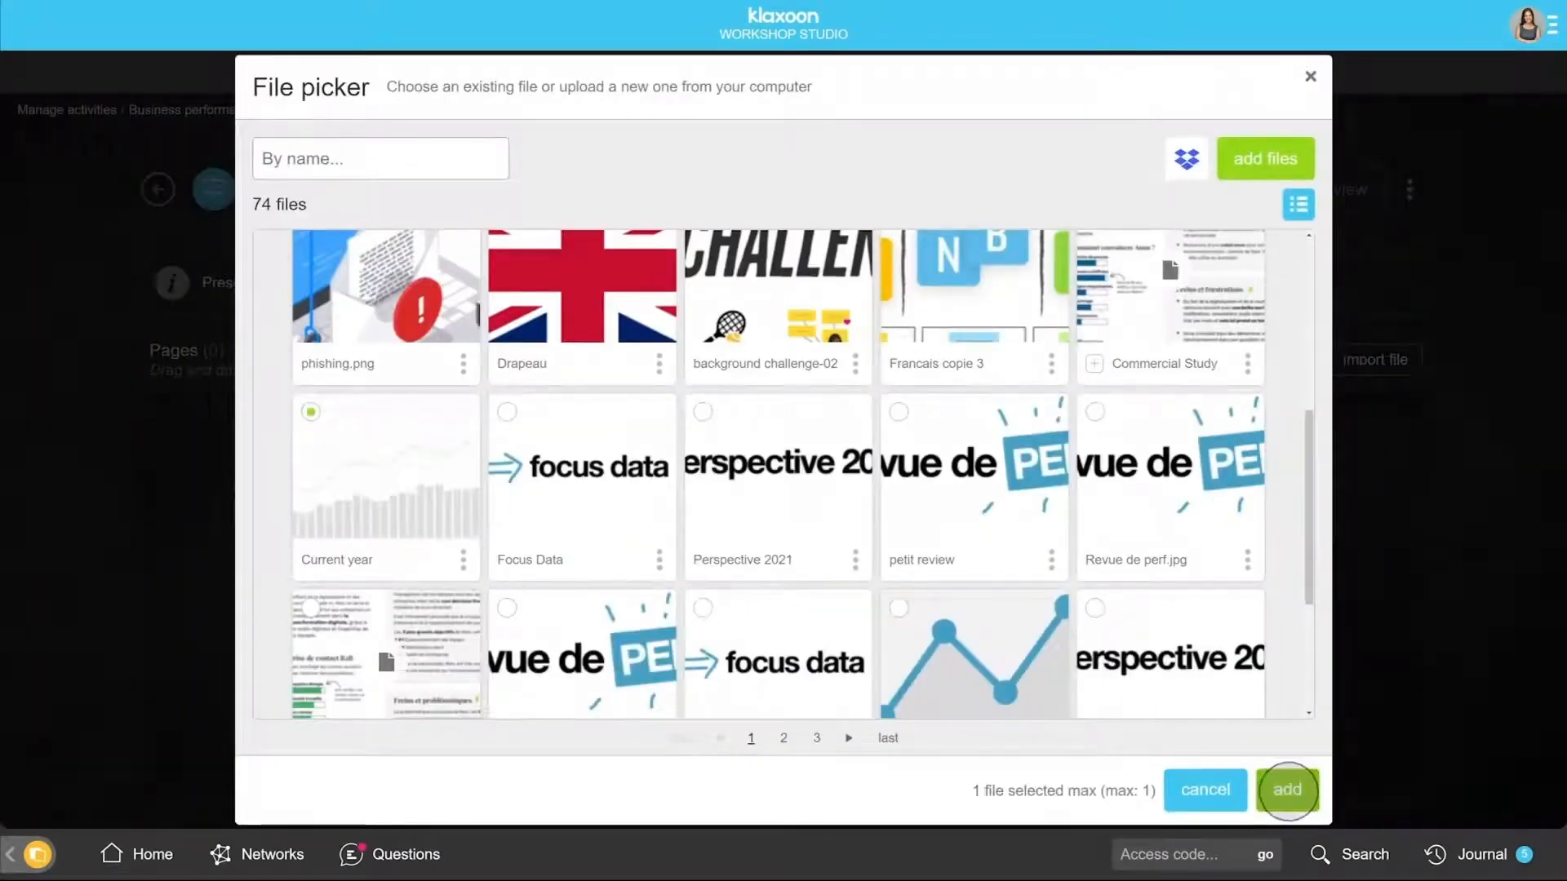
left_click(1287, 789)
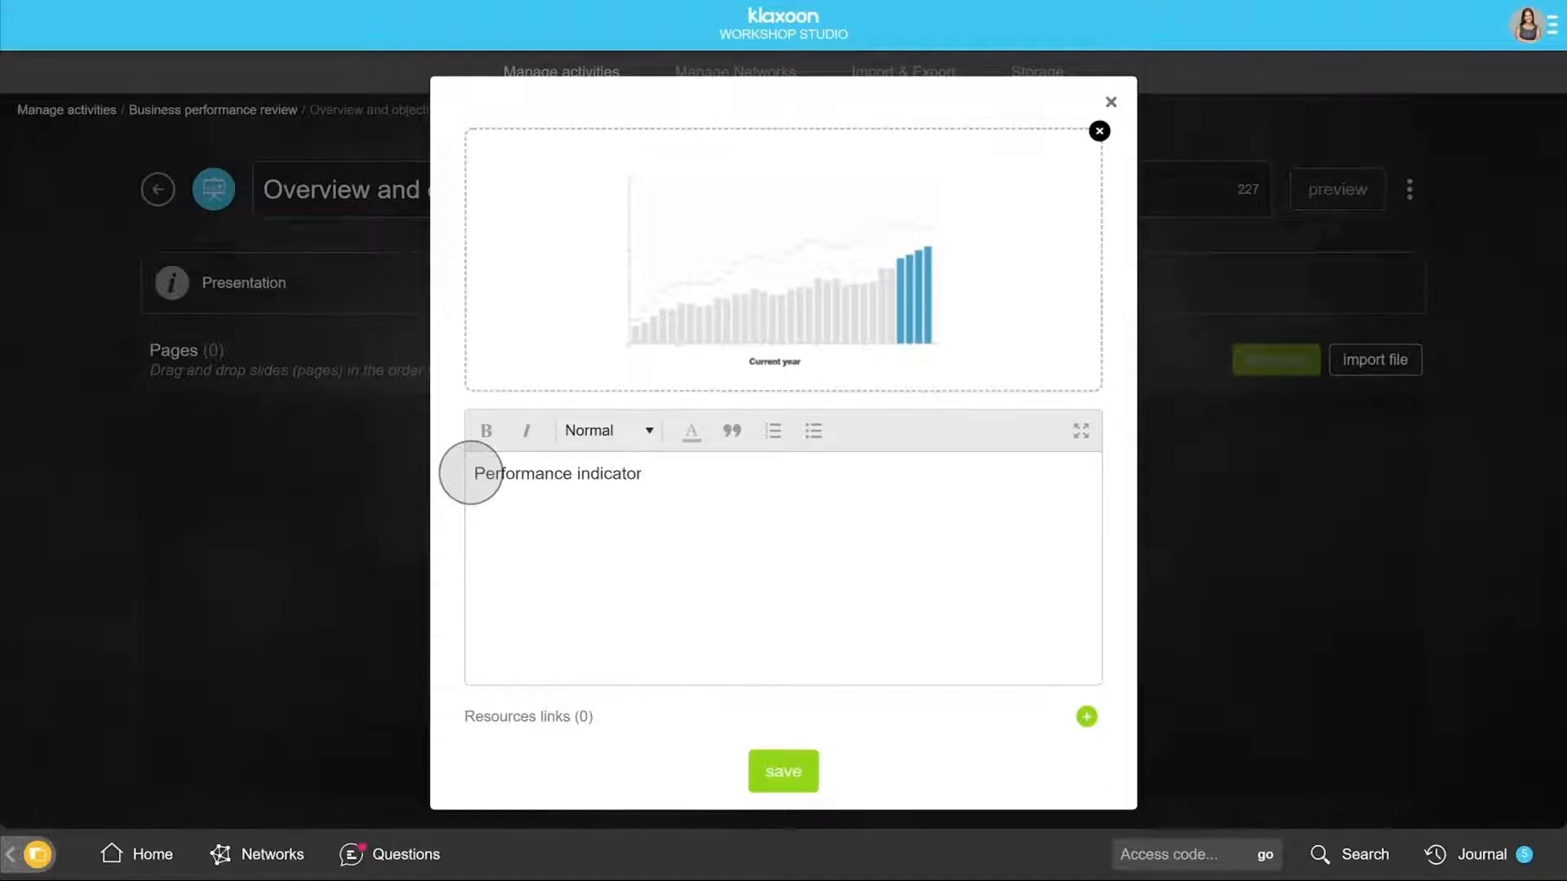
left_click(782, 770)
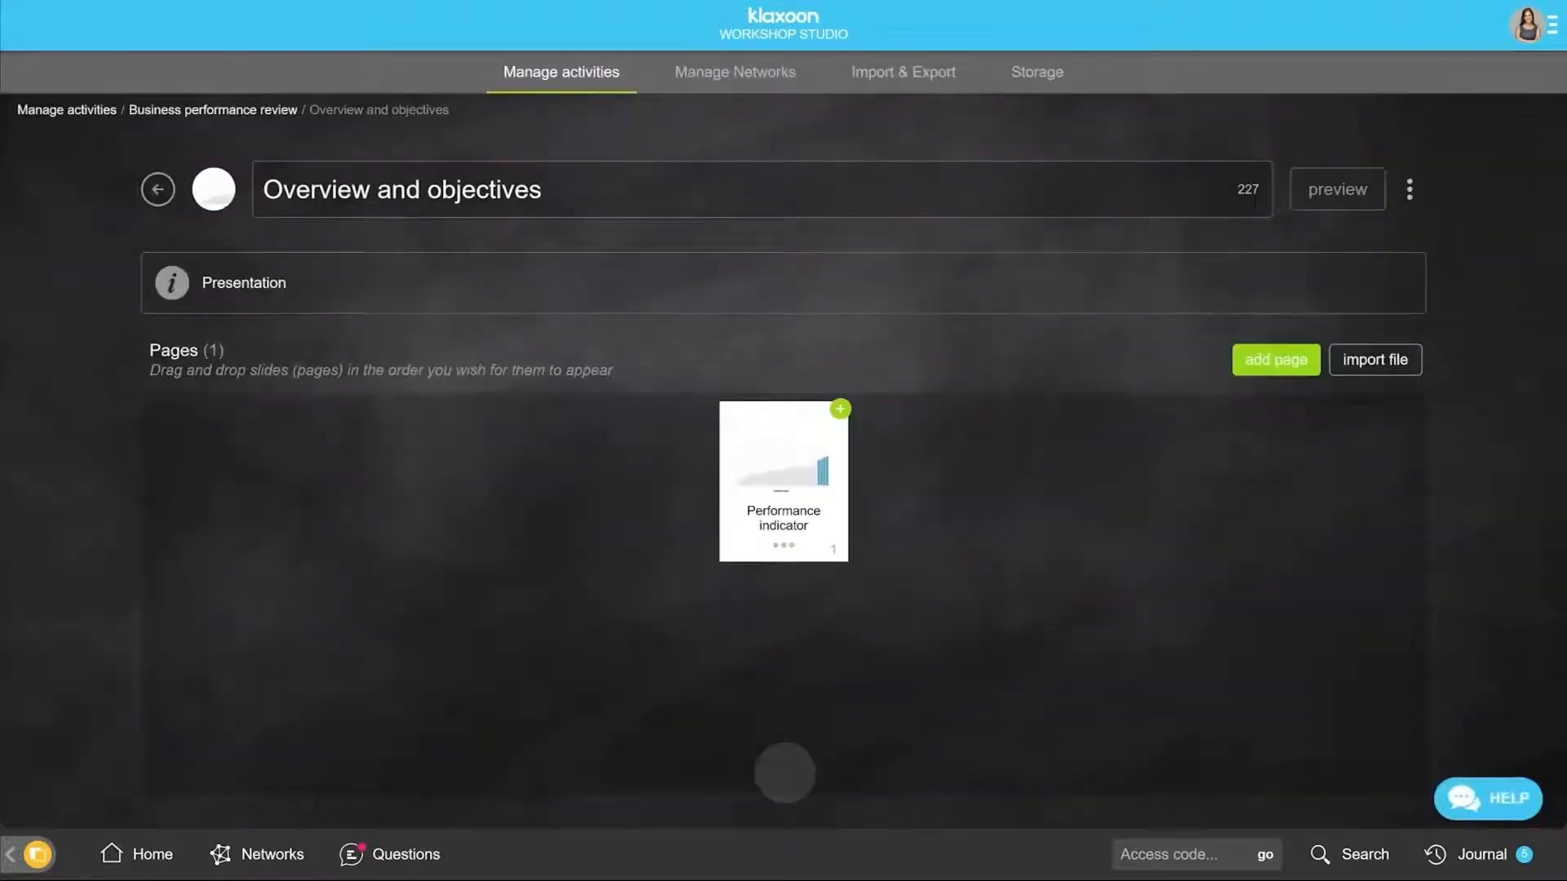
Step: Import the four Commercial Study PDF pages, giving the presentation nine pages
left_click(1372, 359)
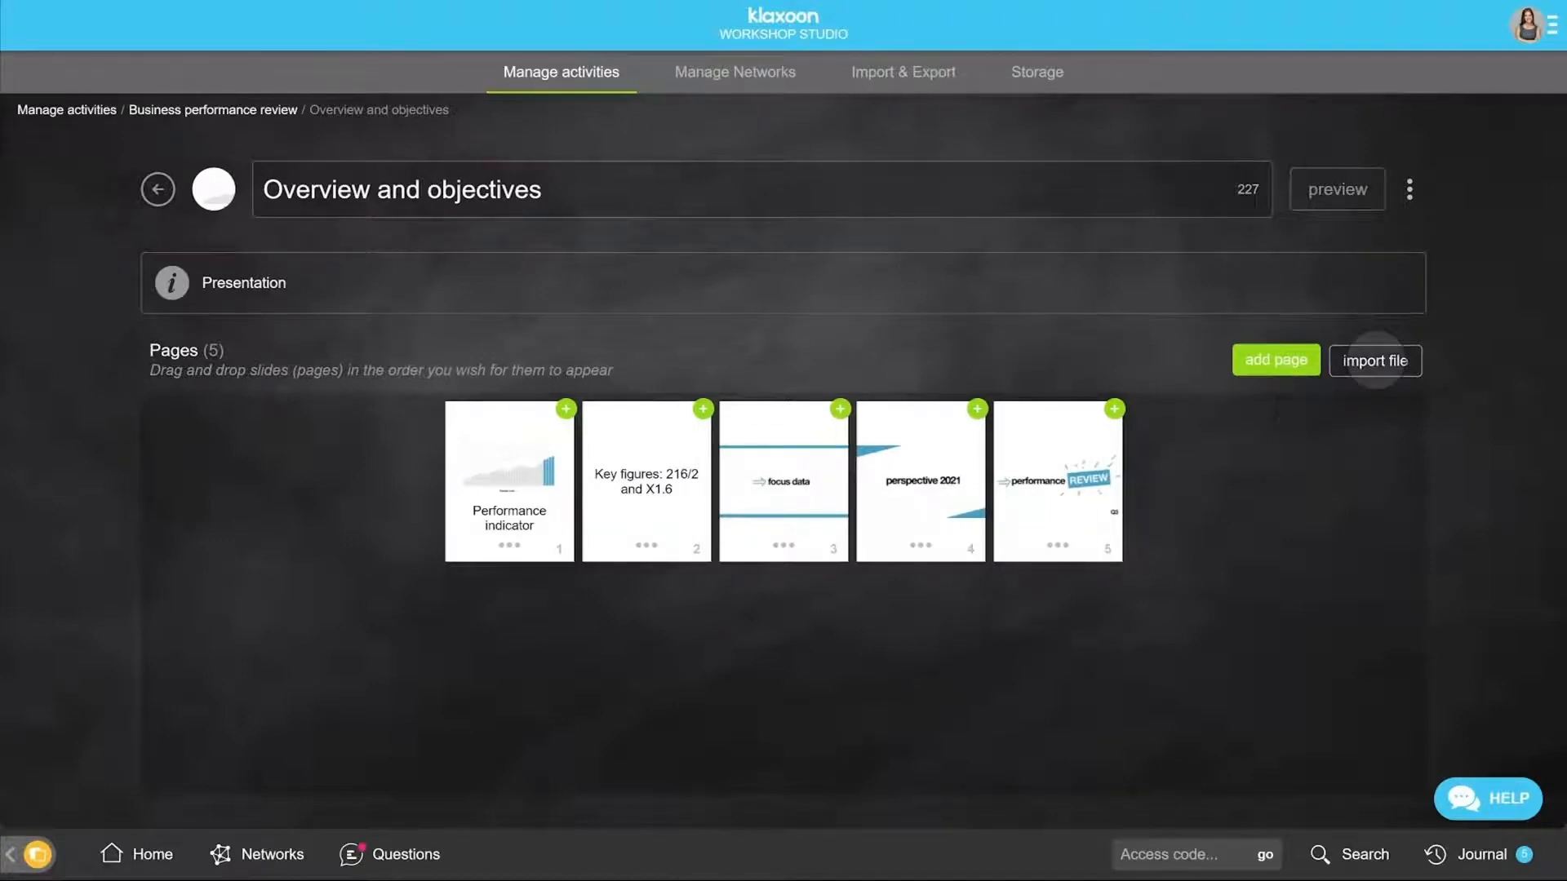
left_click(1374, 361)
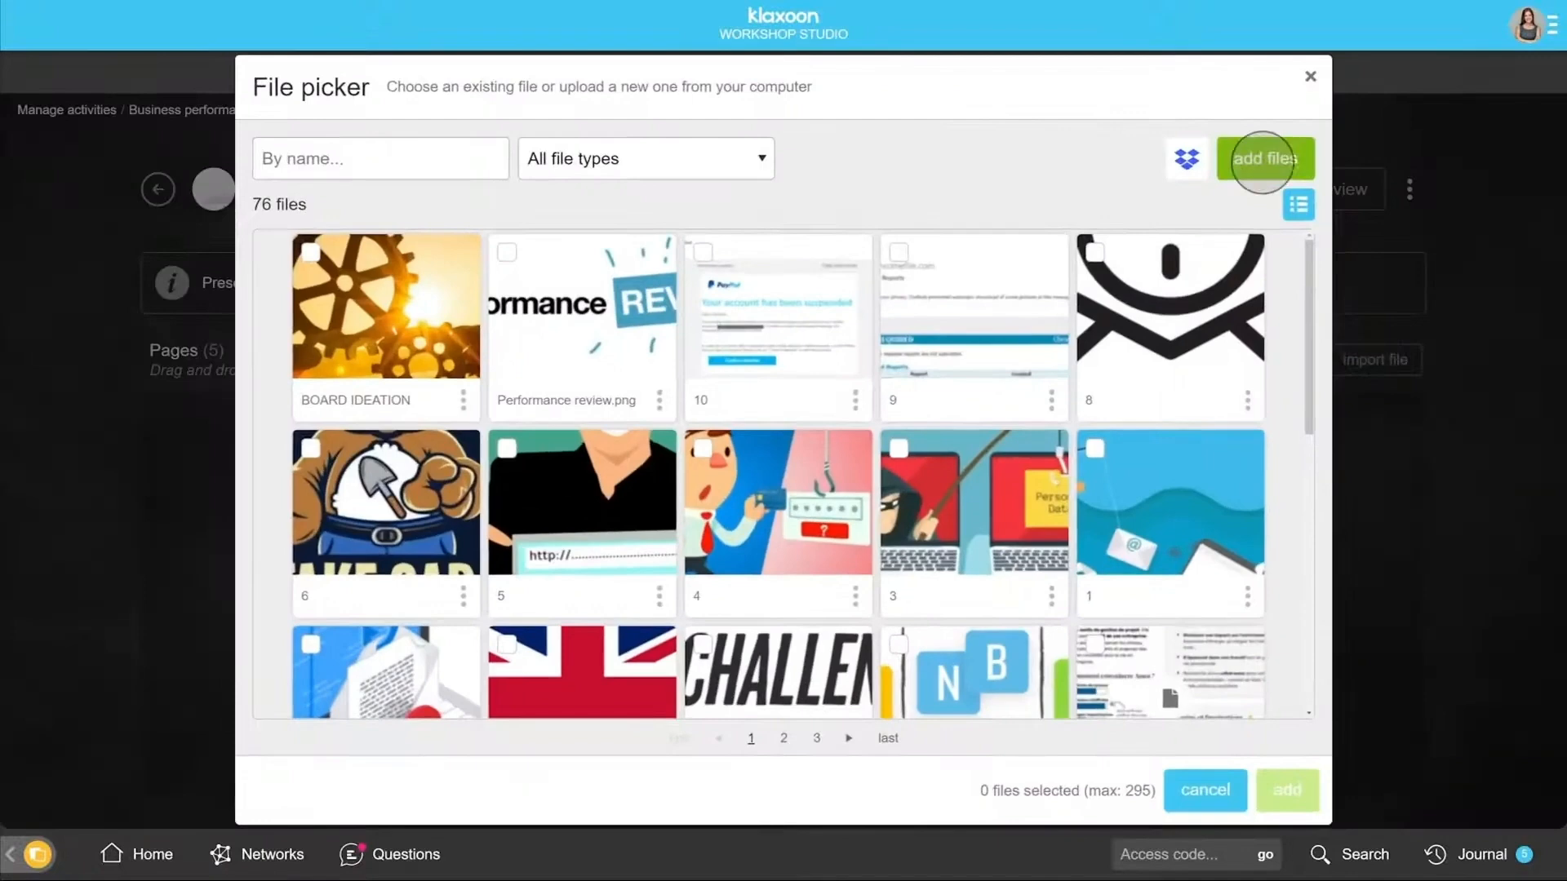
left_click(1263, 158)
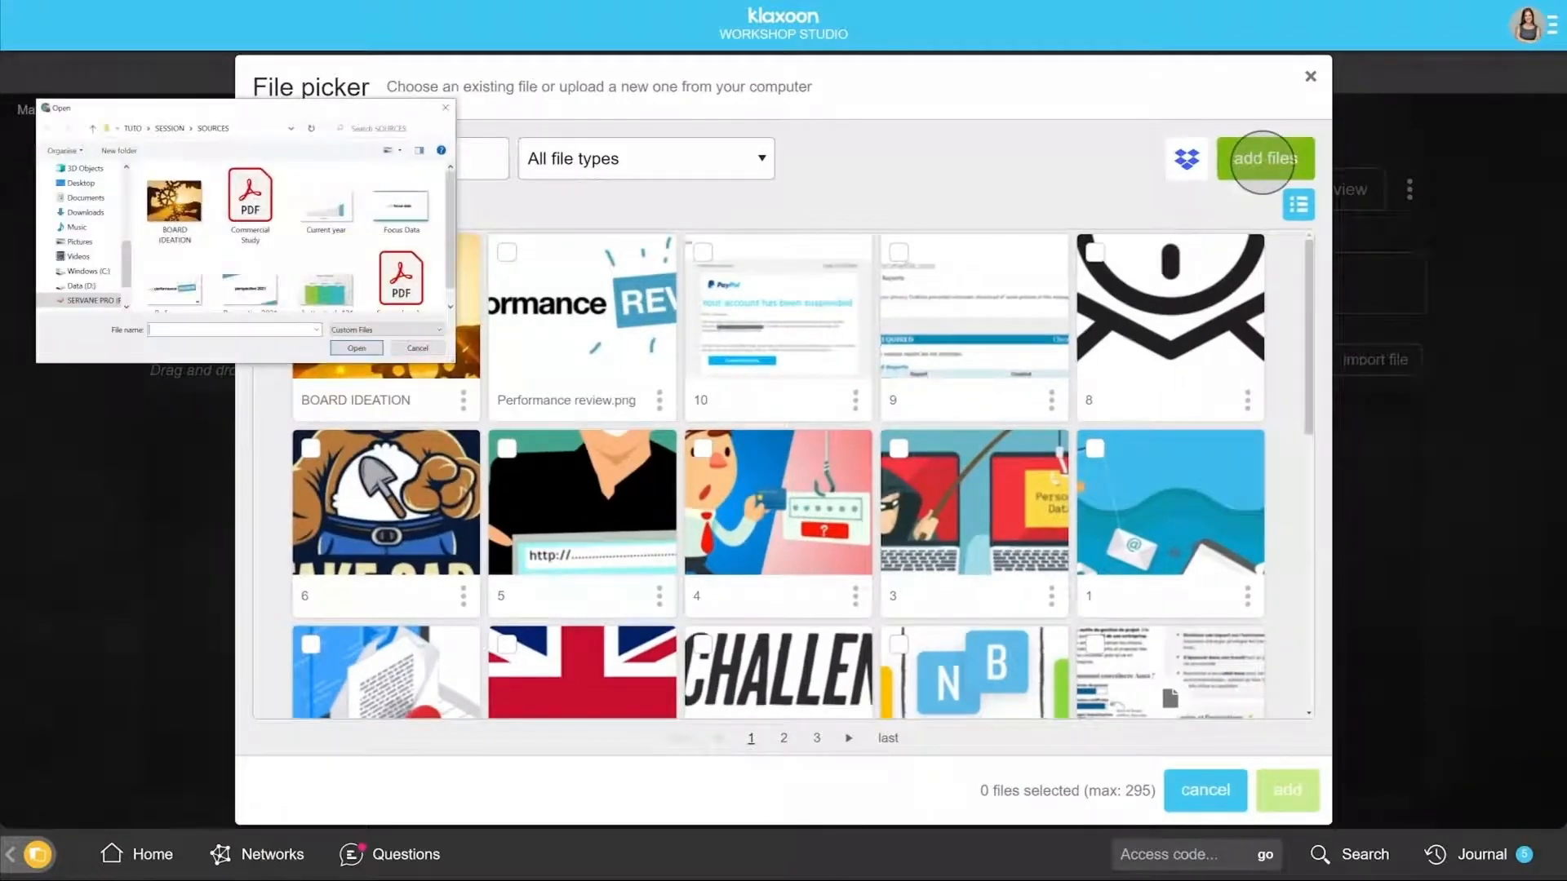
left_click(249, 204)
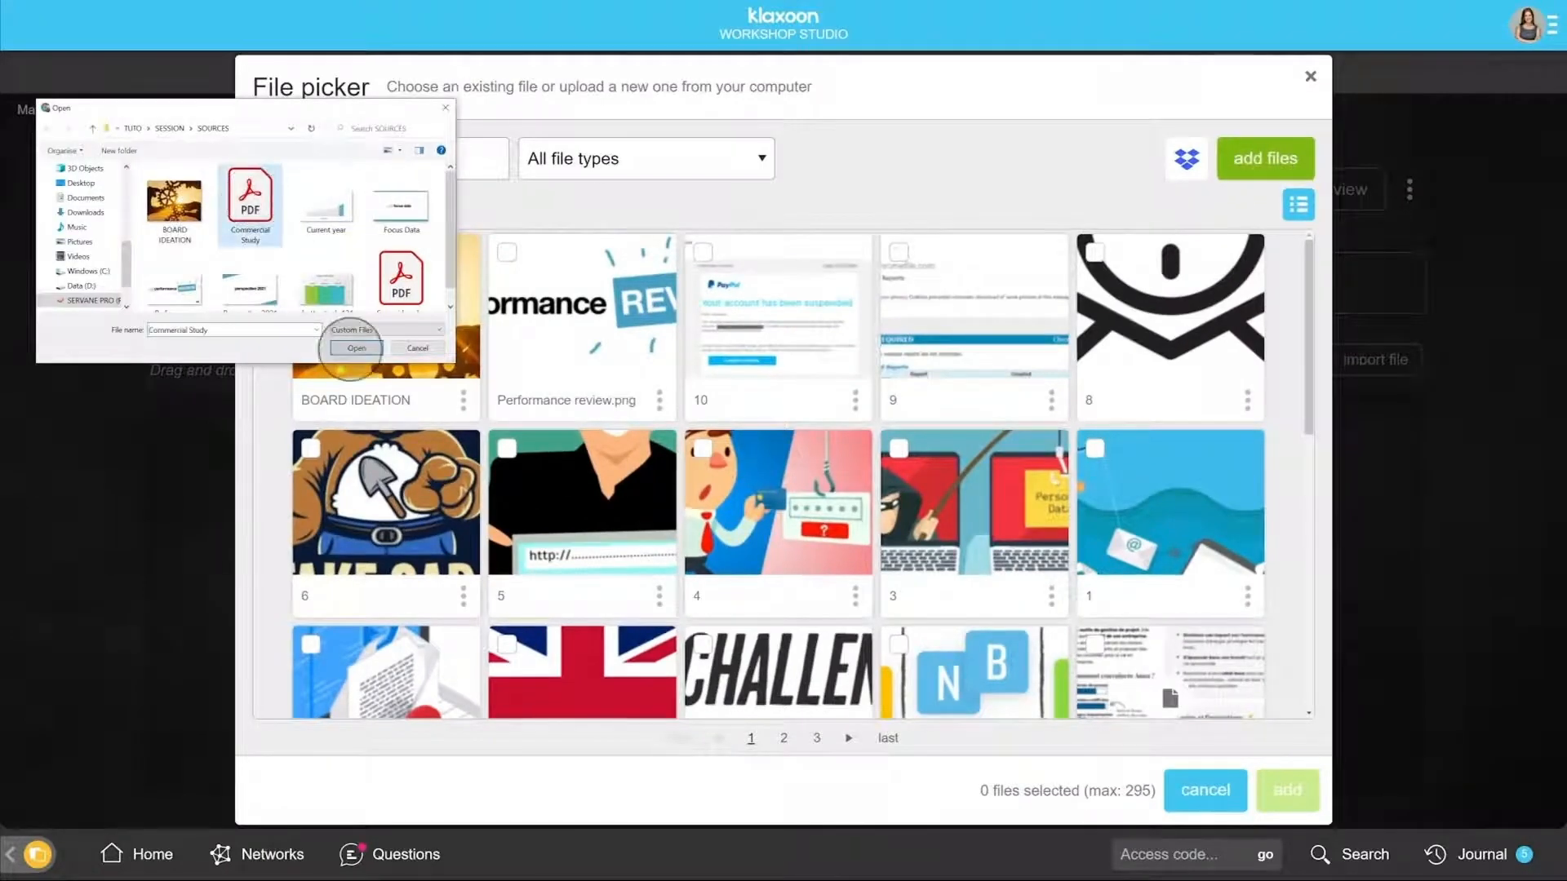
left_click(356, 348)
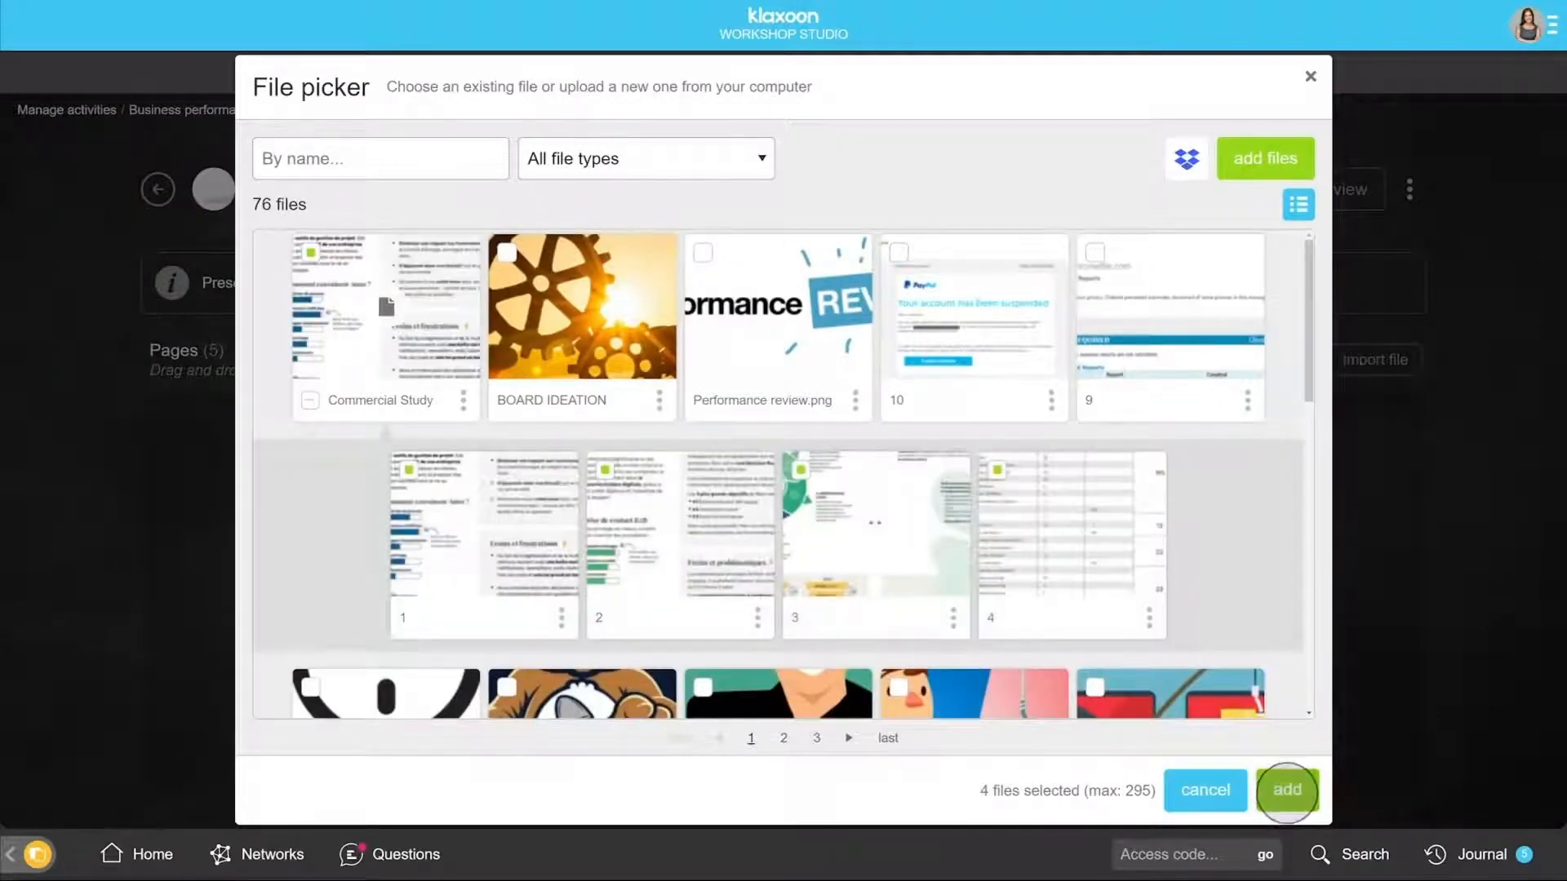
left_click(1287, 789)
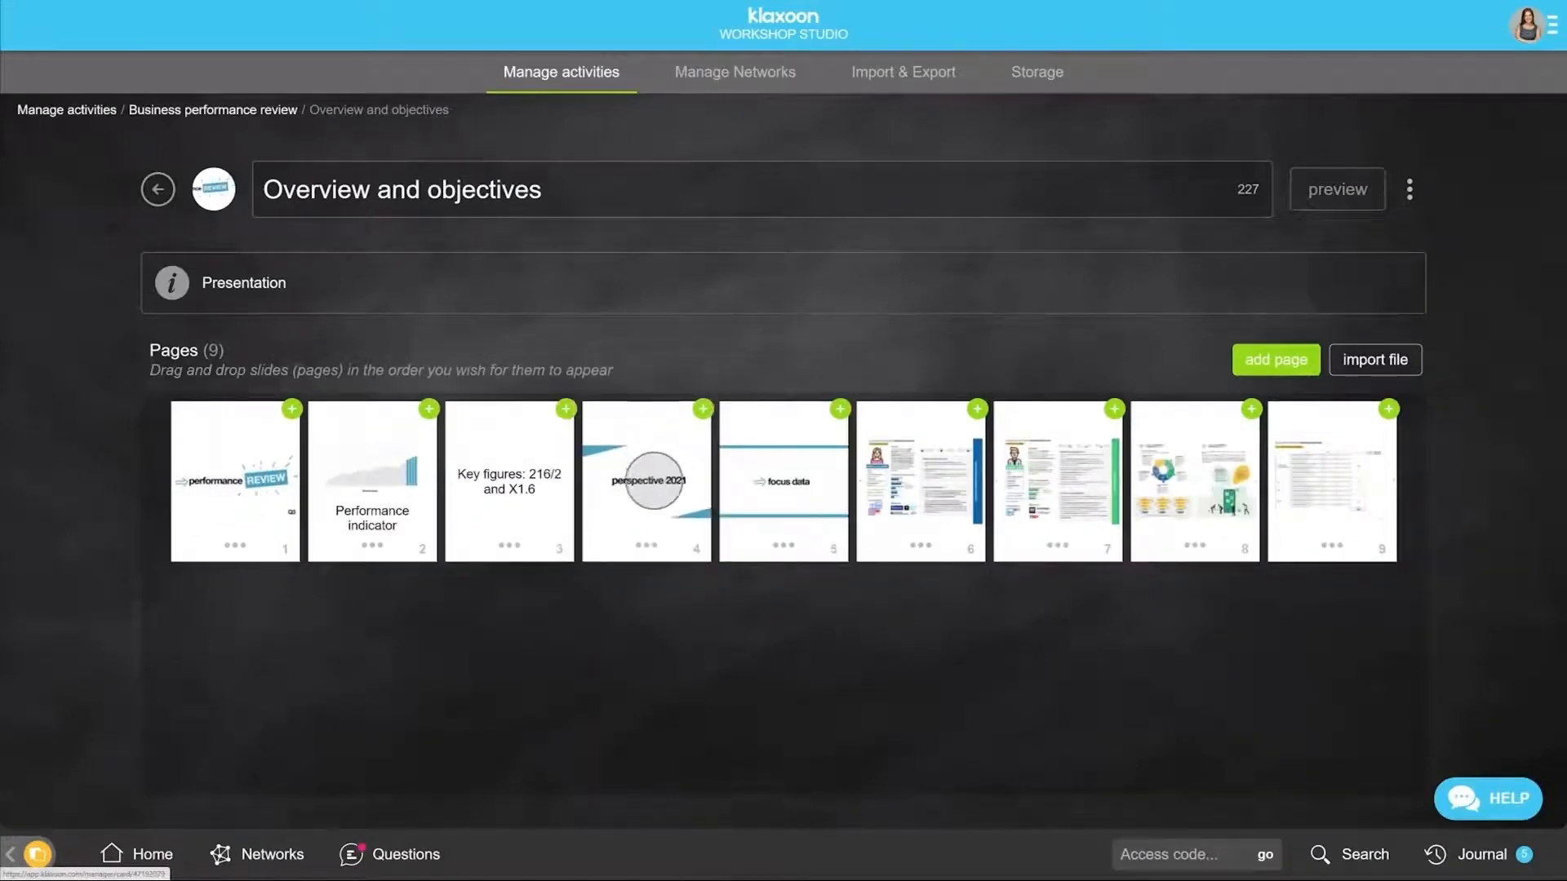
Step: Attach the mood-of-the-day live question to page 1 and start an action on the focus data page
left_click(292, 409)
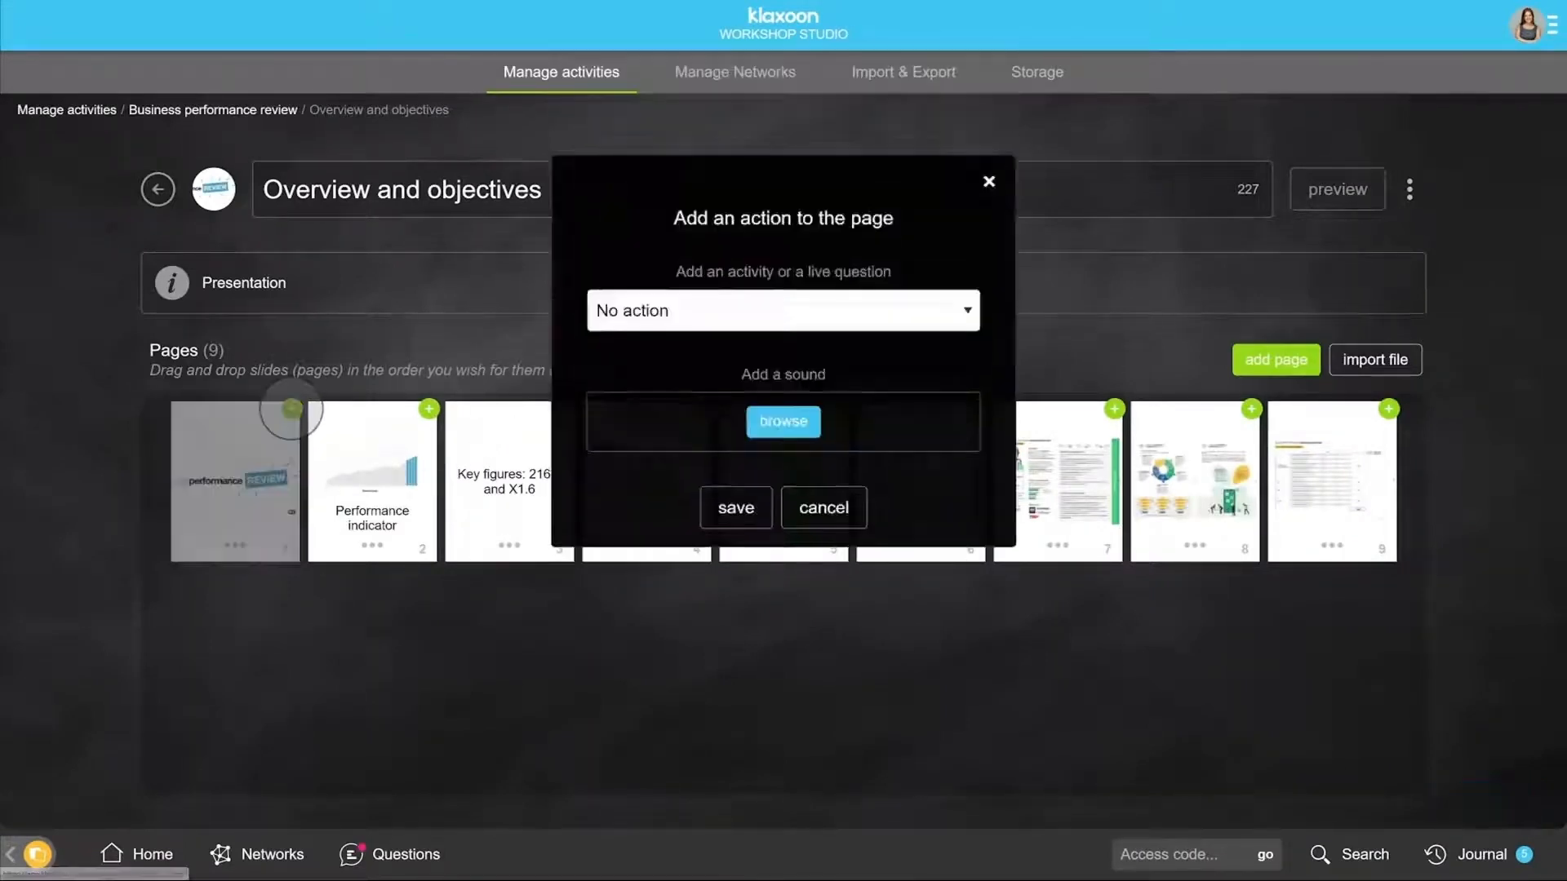
left_click(782, 310)
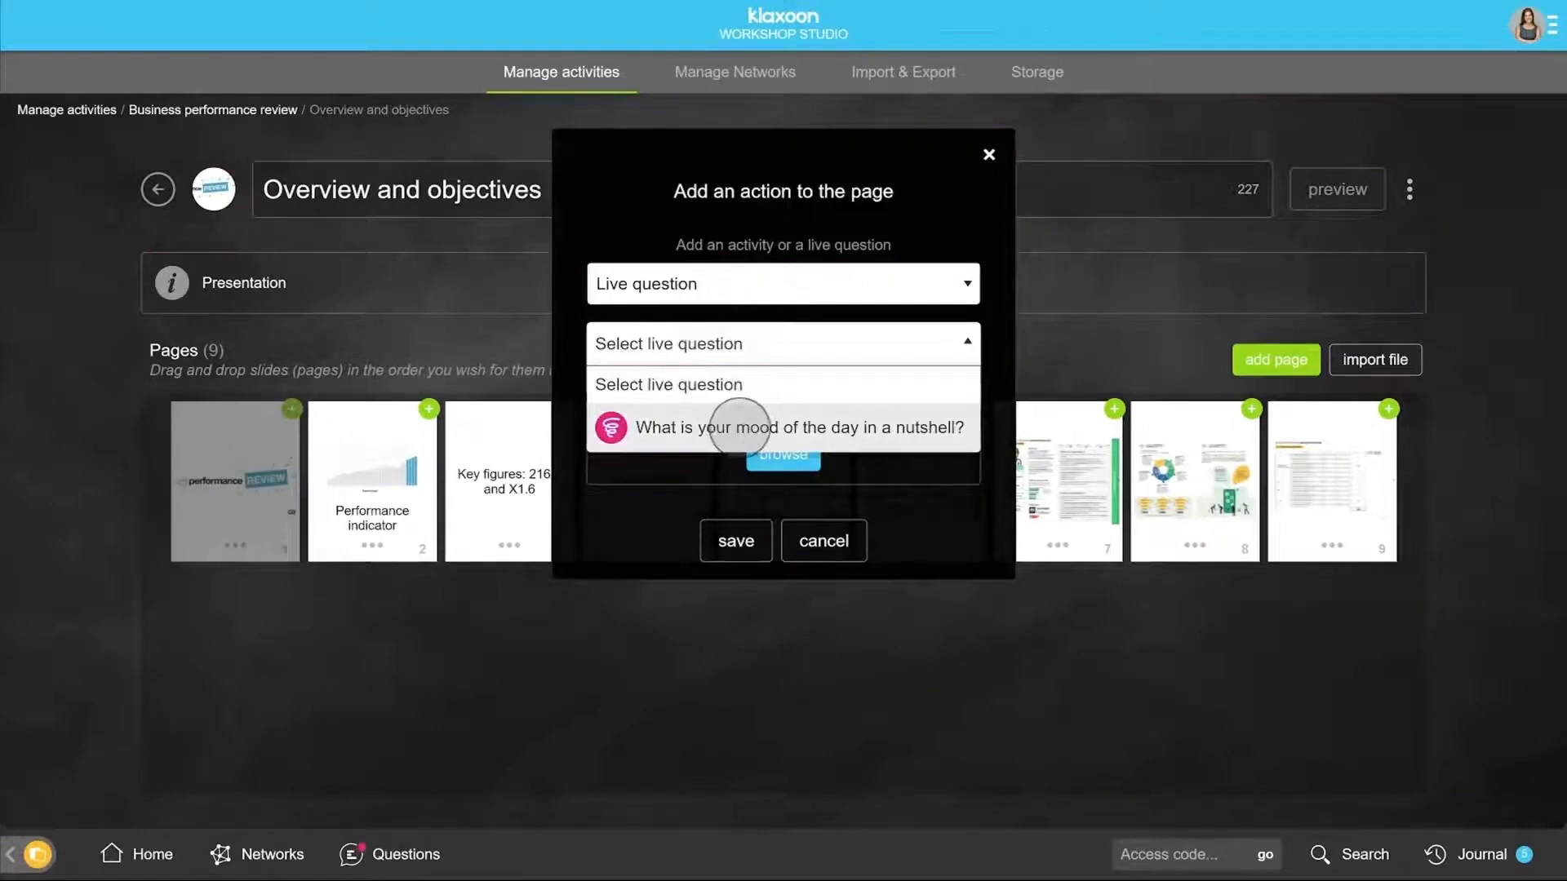
left_click(797, 427)
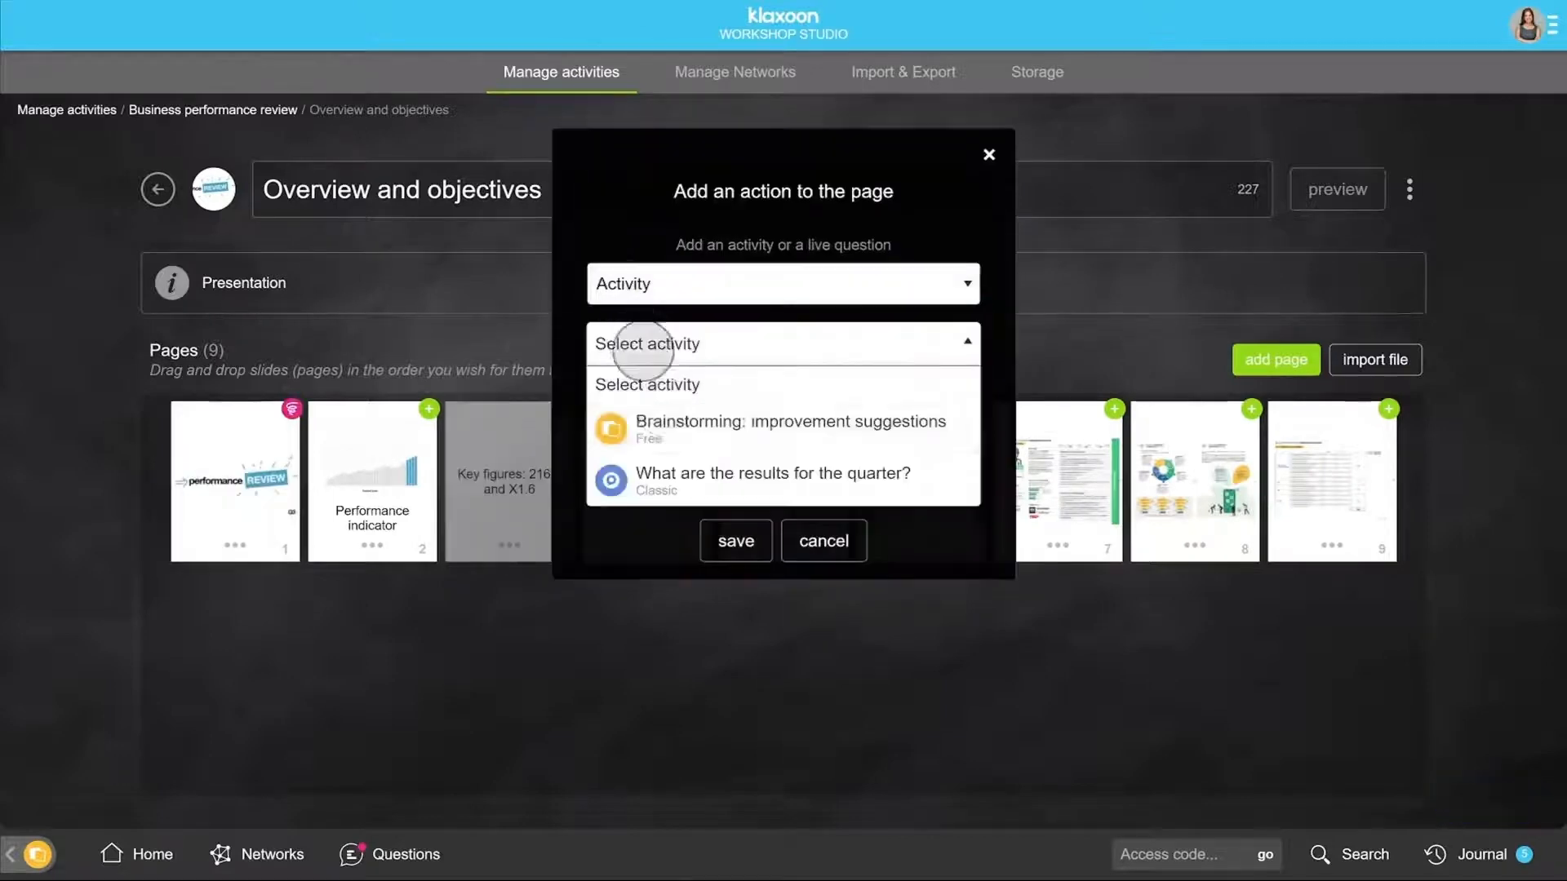
left_click(822, 540)
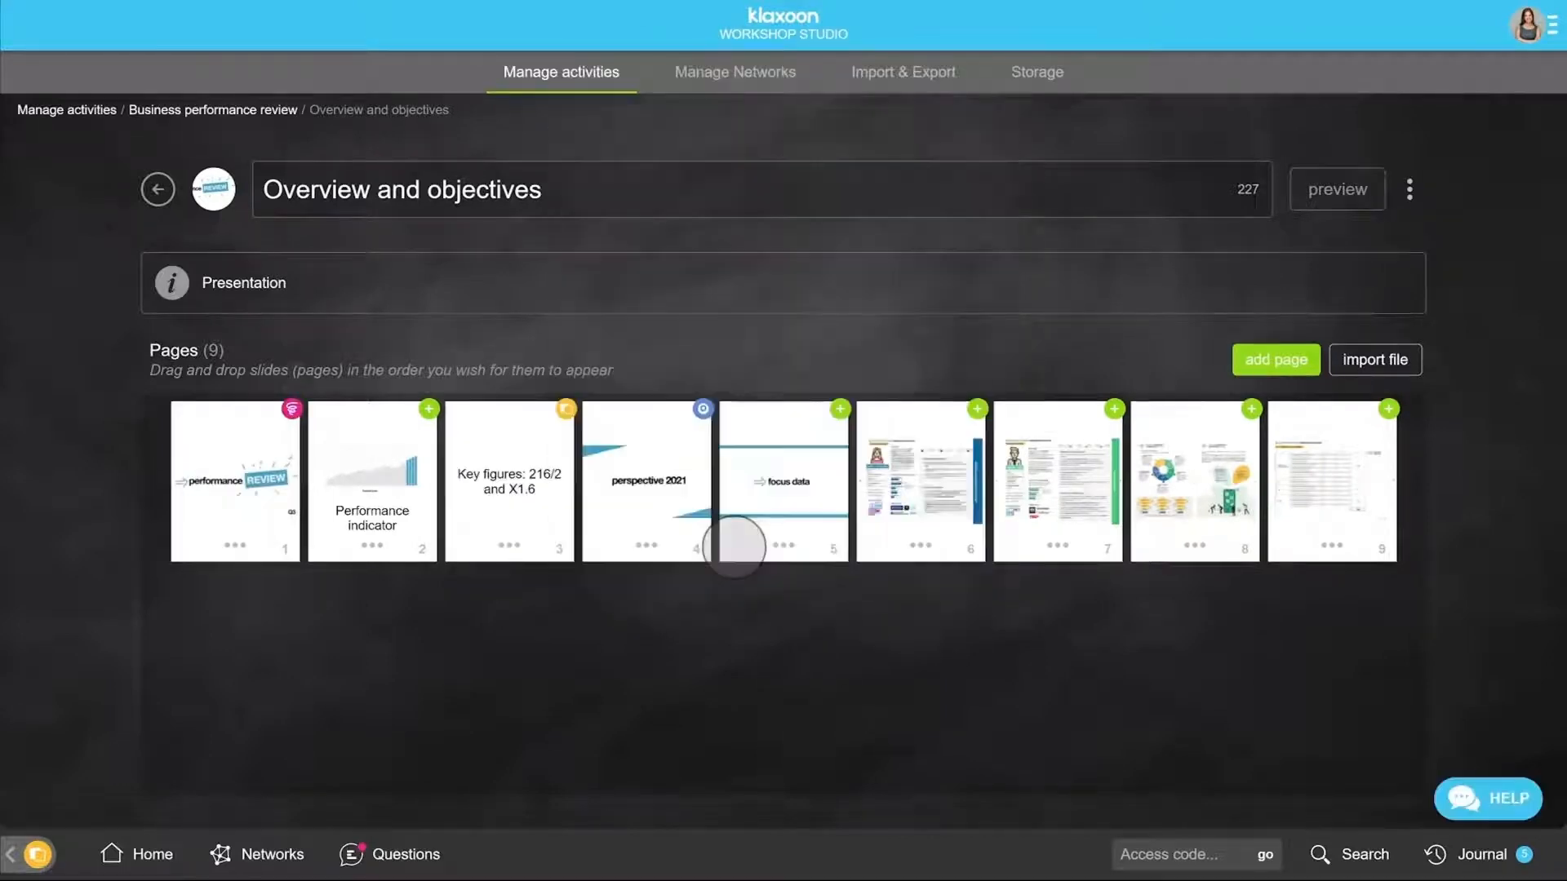
left_click(783, 546)
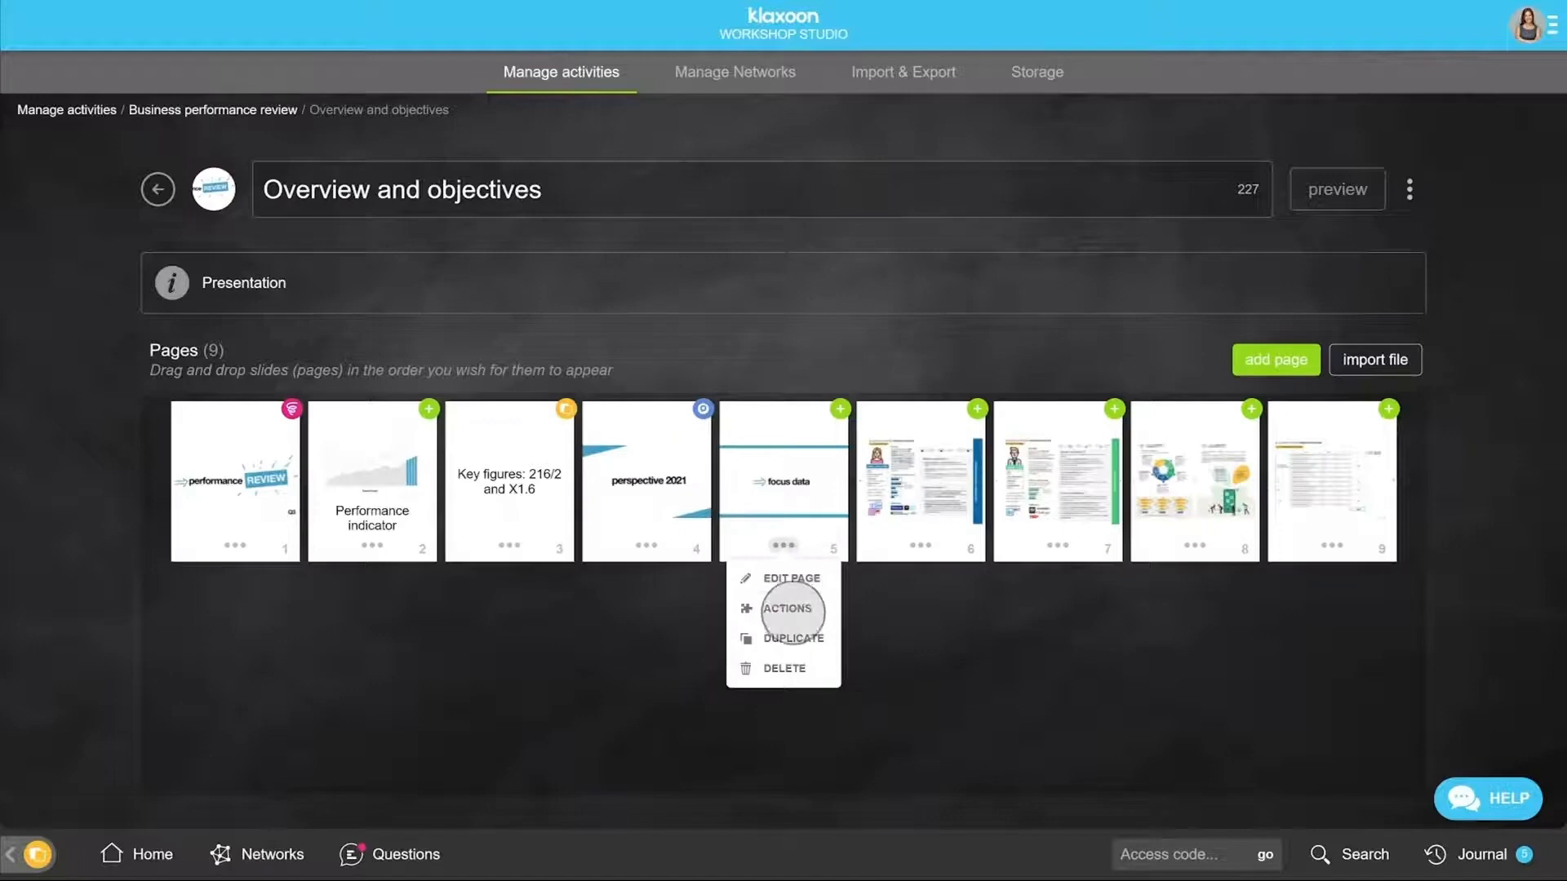
left_click(887, 658)
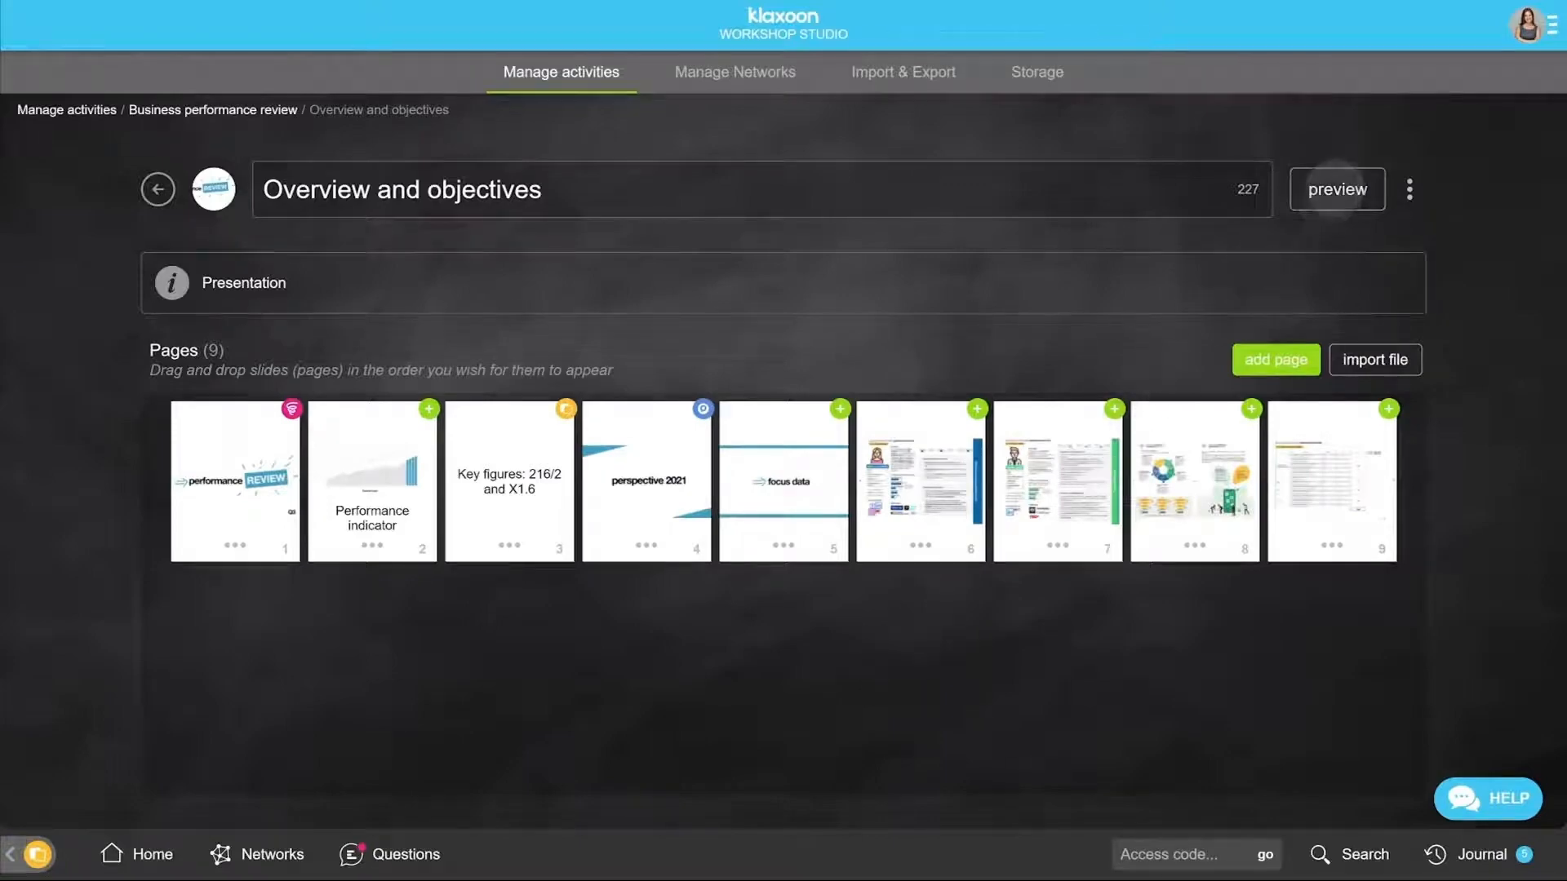
left_click(1335, 188)
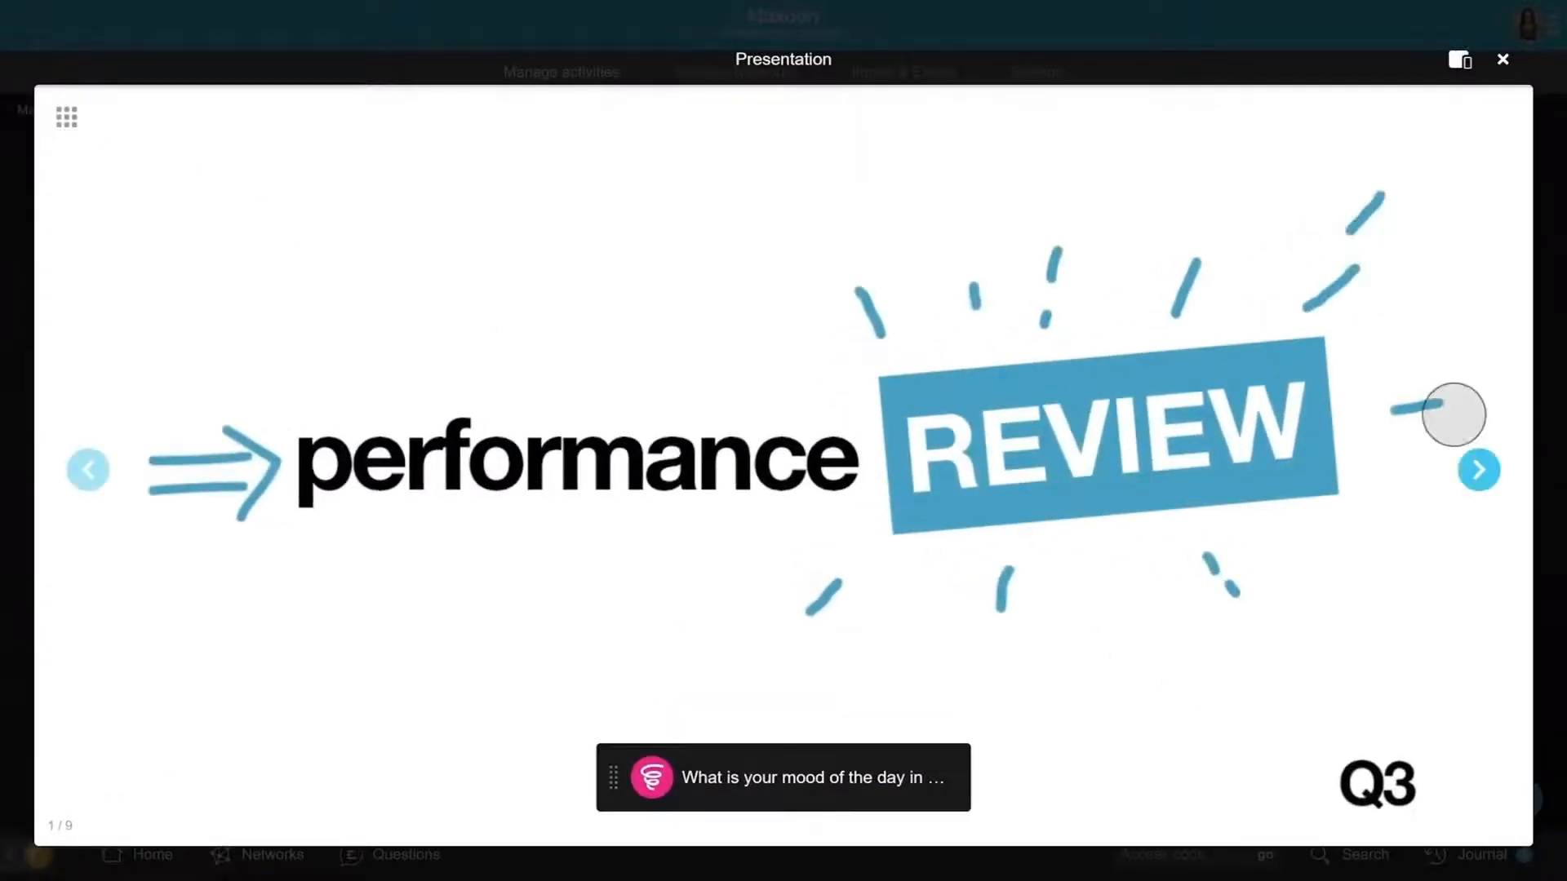
left_click(1478, 470)
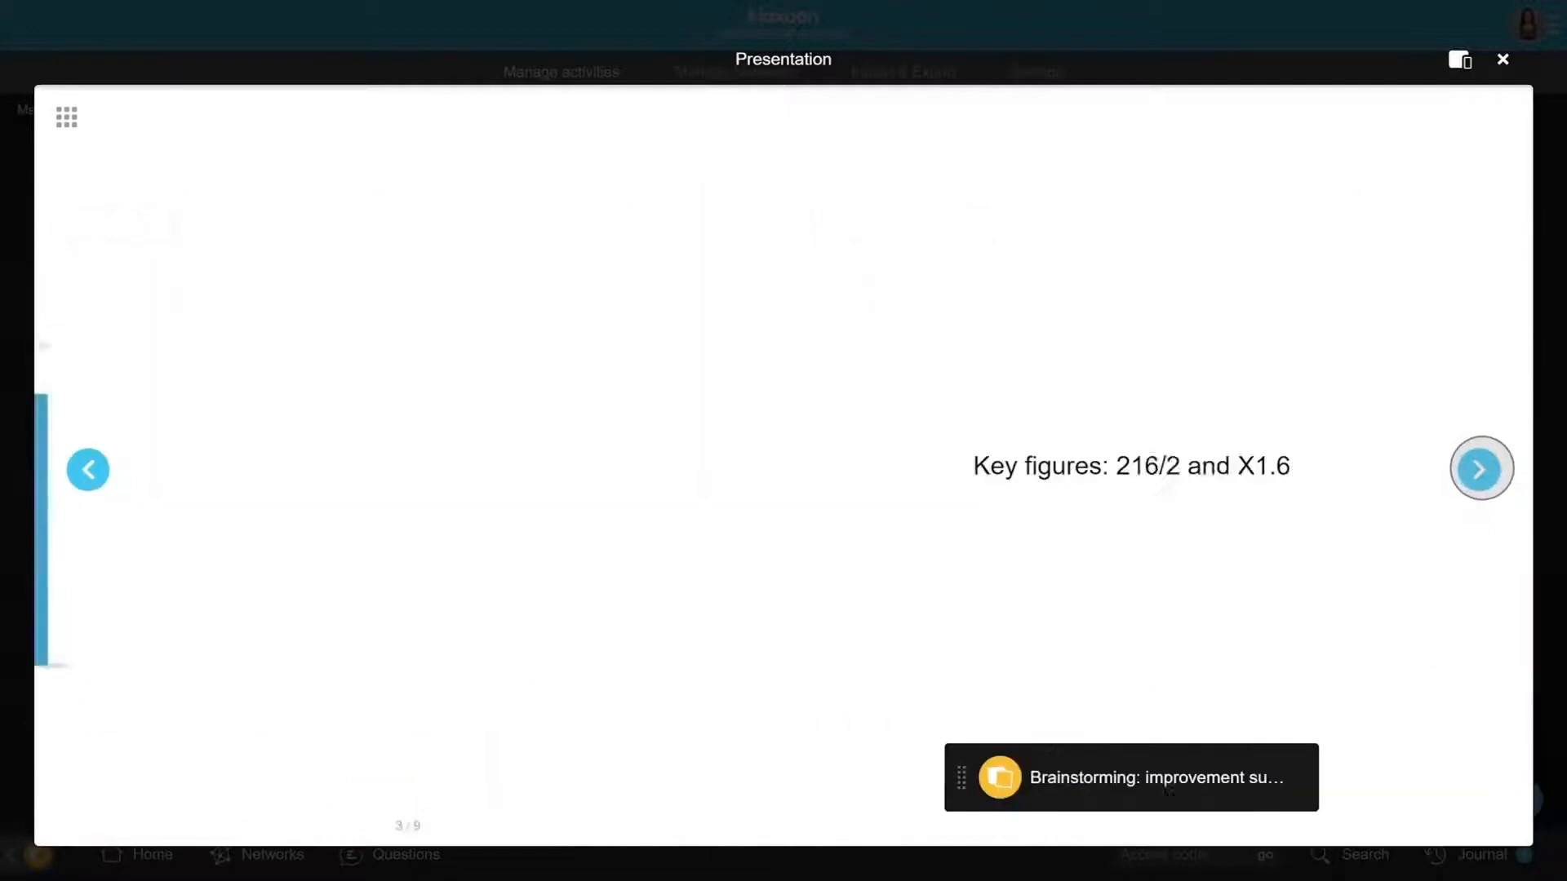
left_click(1459, 59)
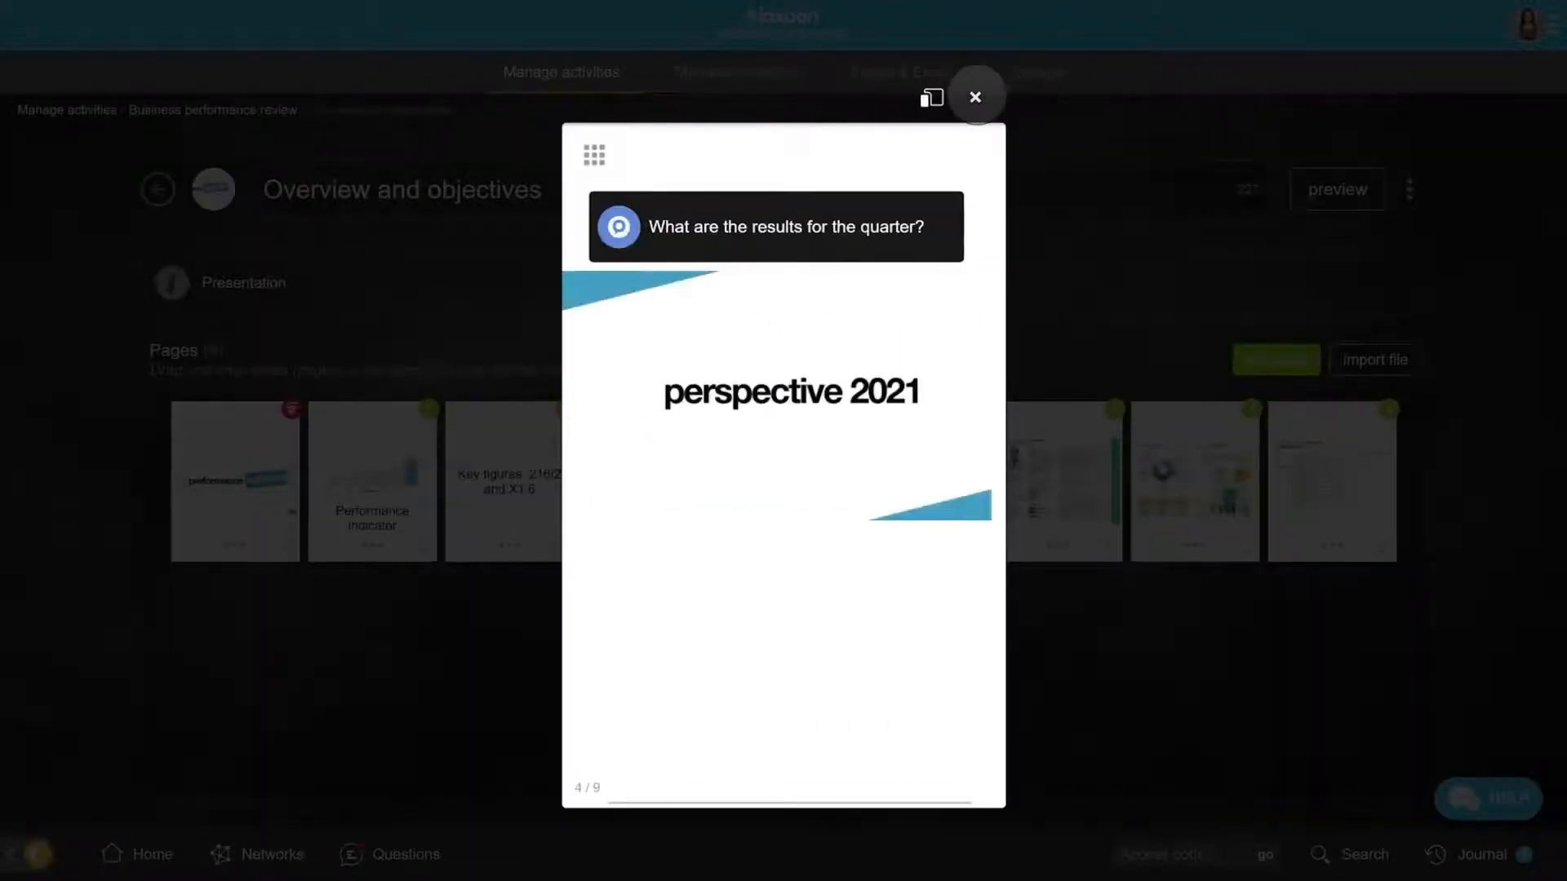
left_click(975, 97)
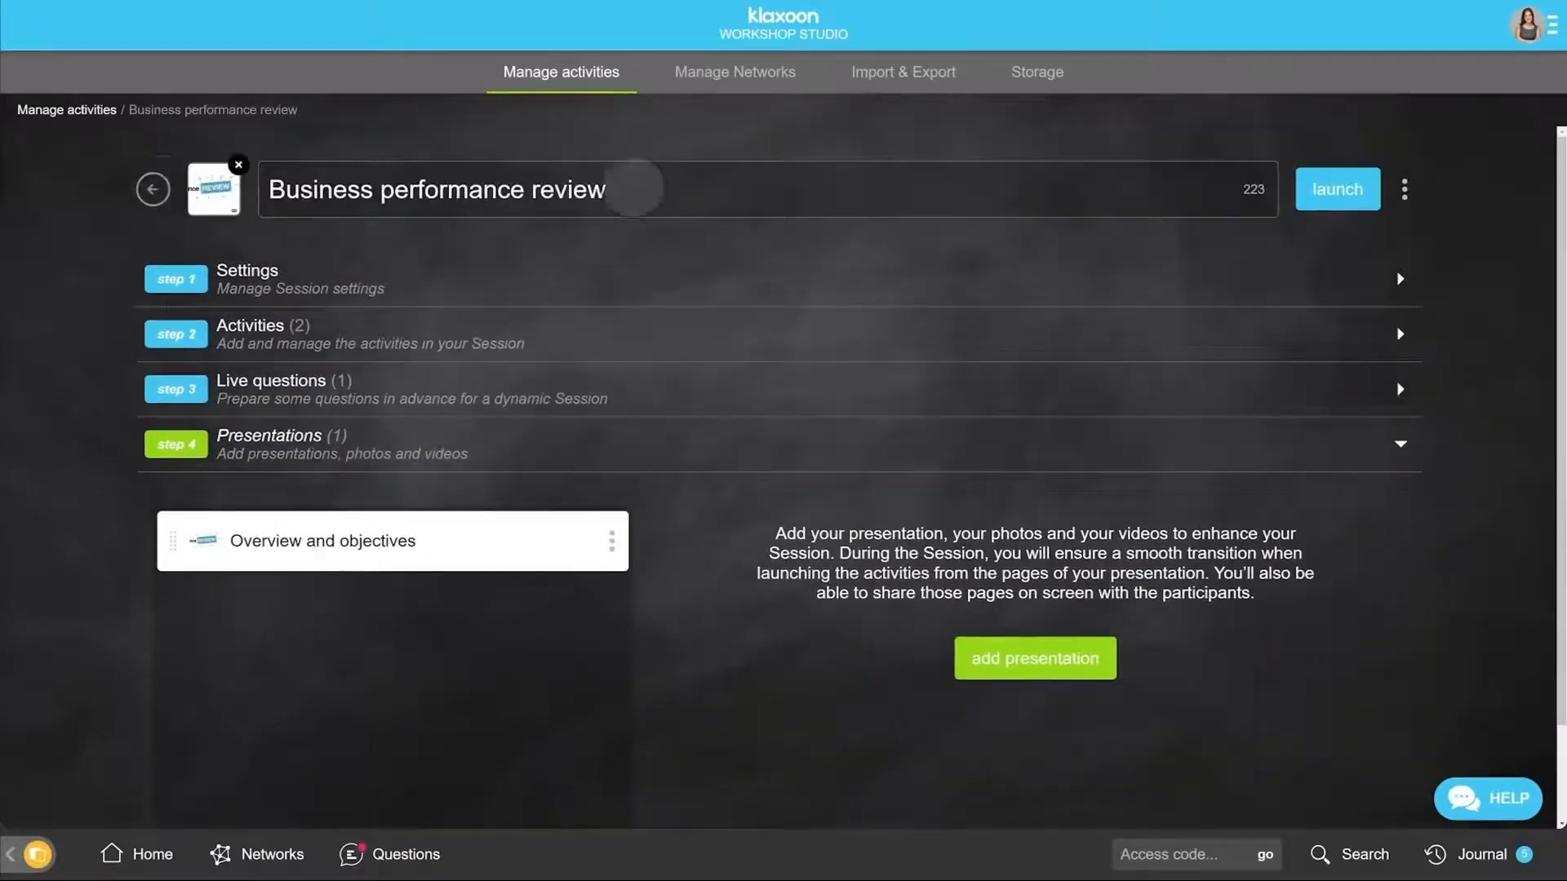
Step: Launch the Session using an access code, with participants joining by e-mail address
left_click(1337, 188)
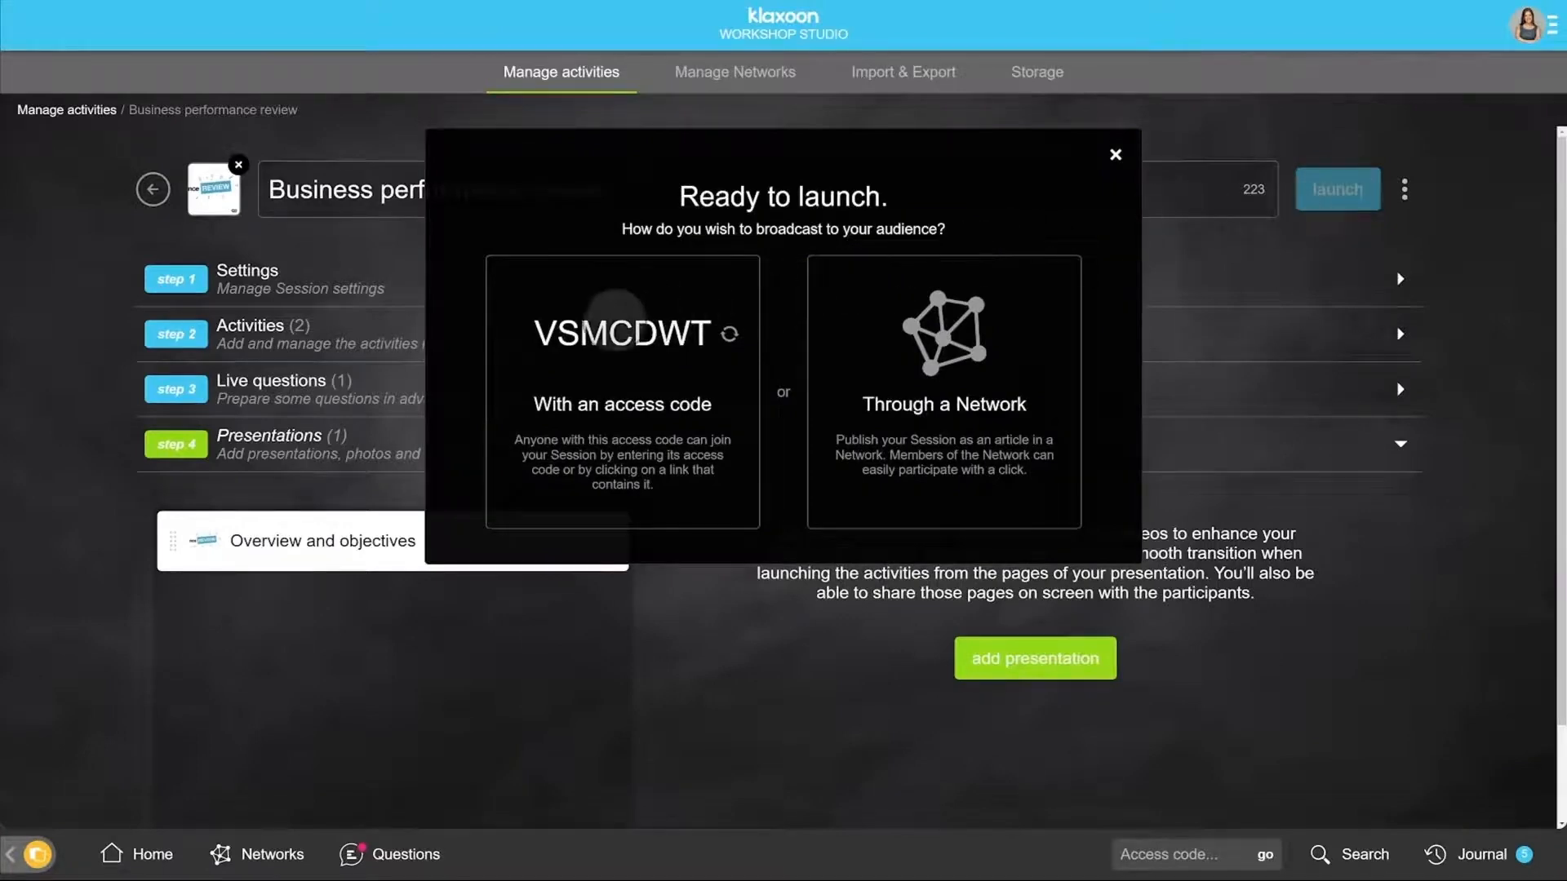
left_click(621, 403)
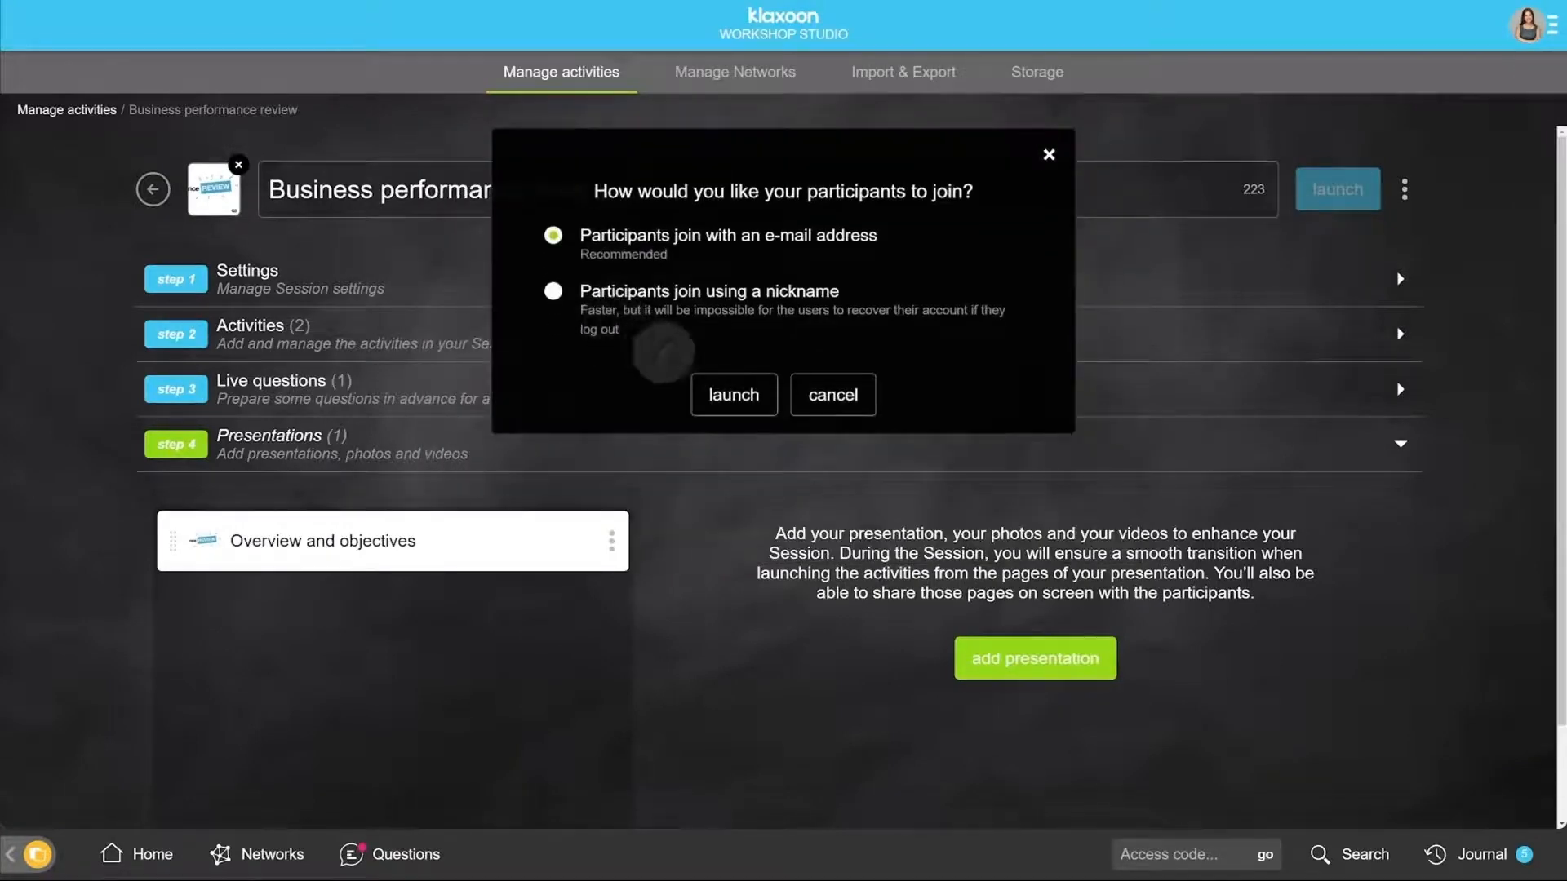
left_click(732, 393)
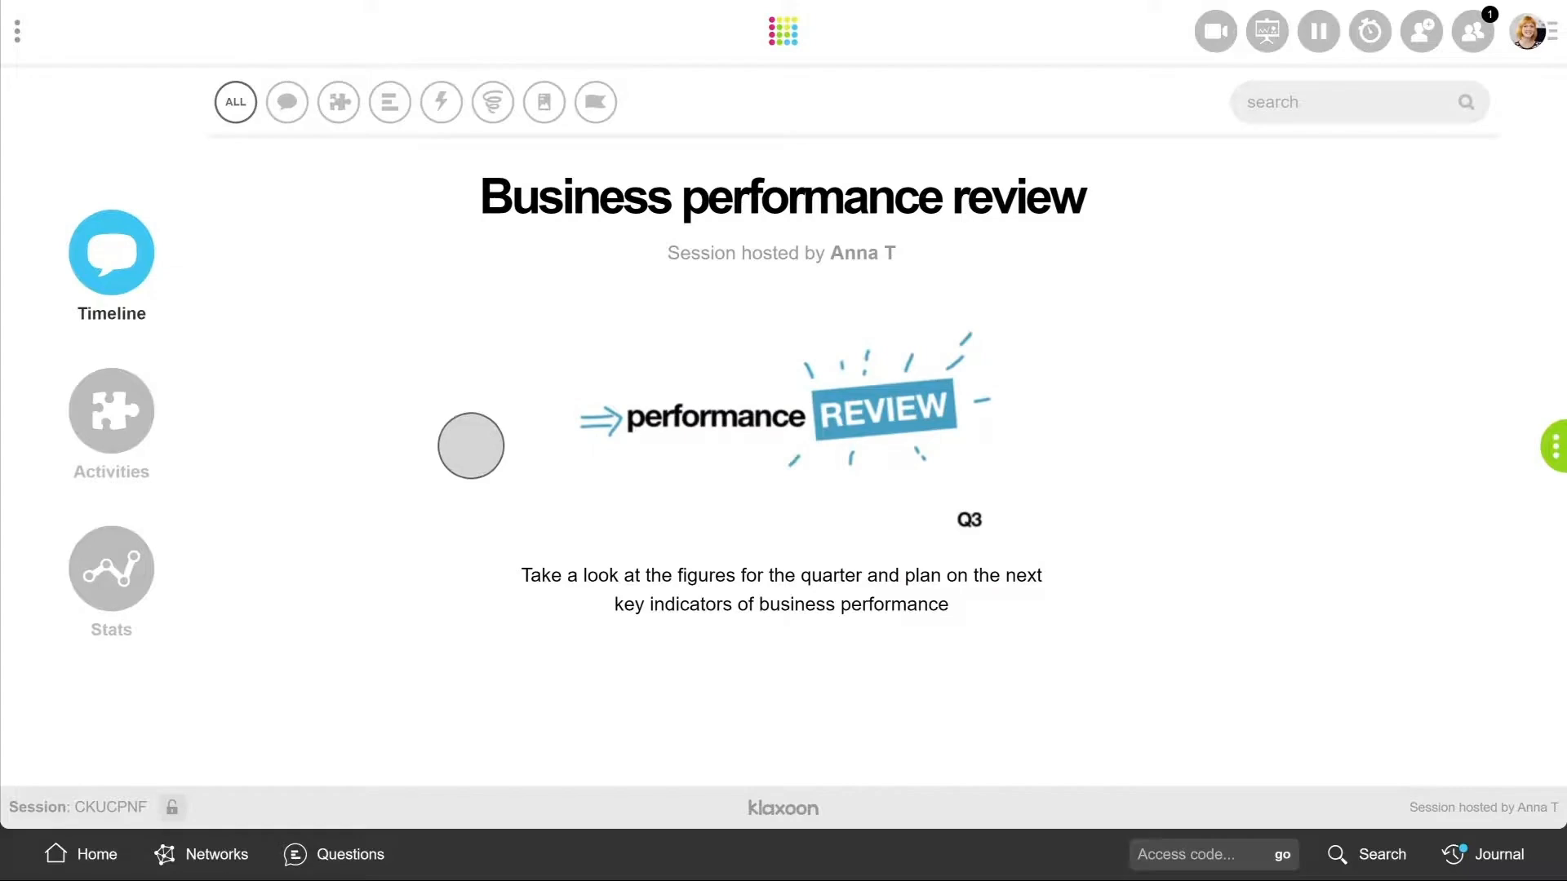
Step: Display the join code, then send invitations to the three invitees
left_click(169, 806)
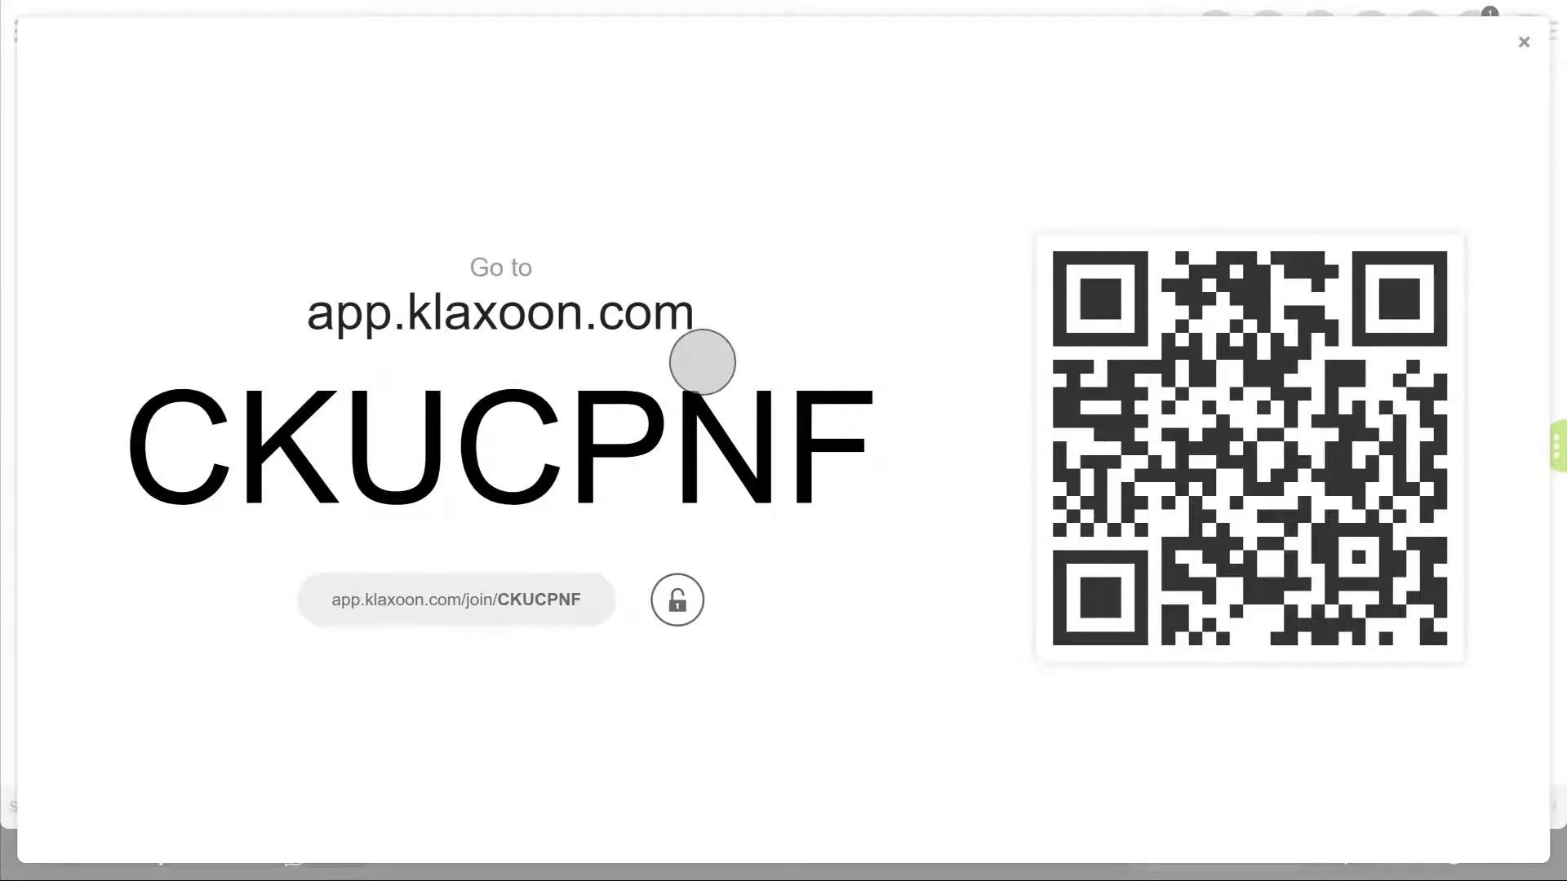
mouse_move(854, 529)
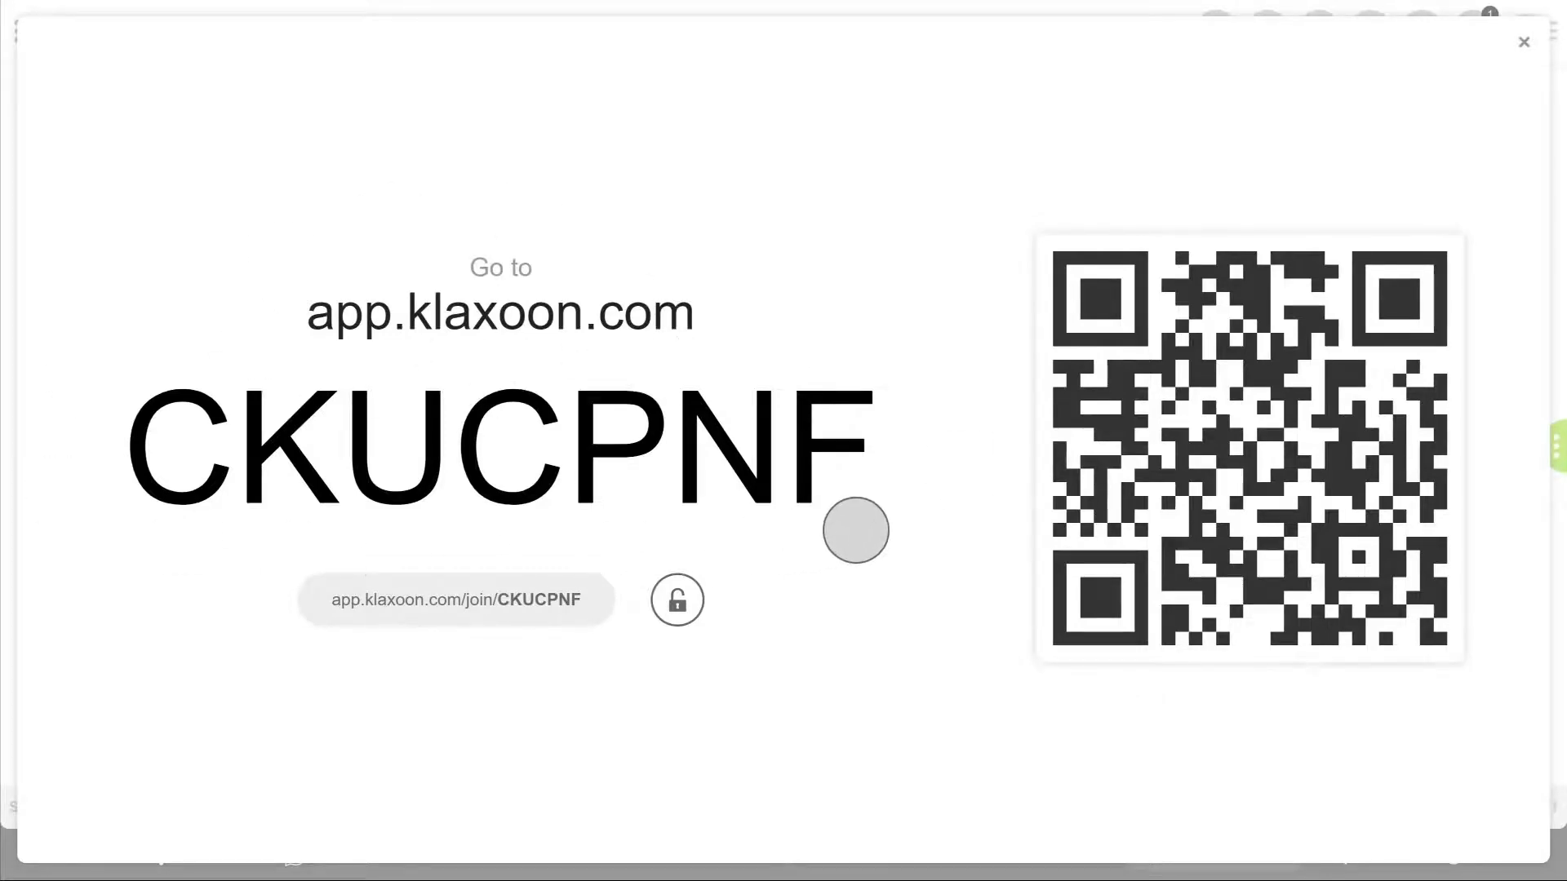
left_click(1522, 41)
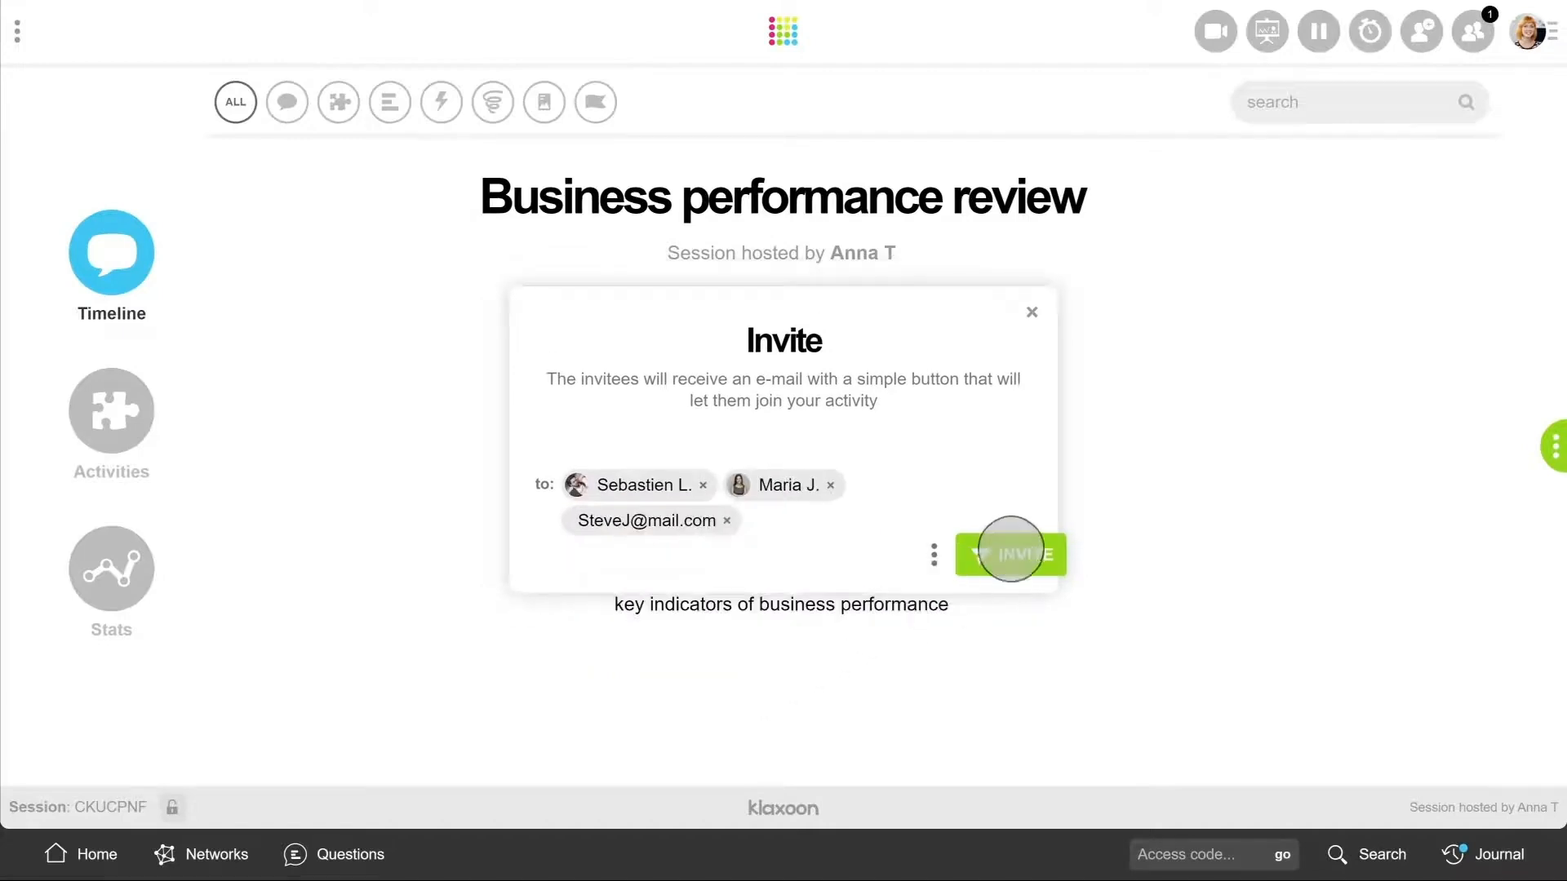
left_click(1010, 553)
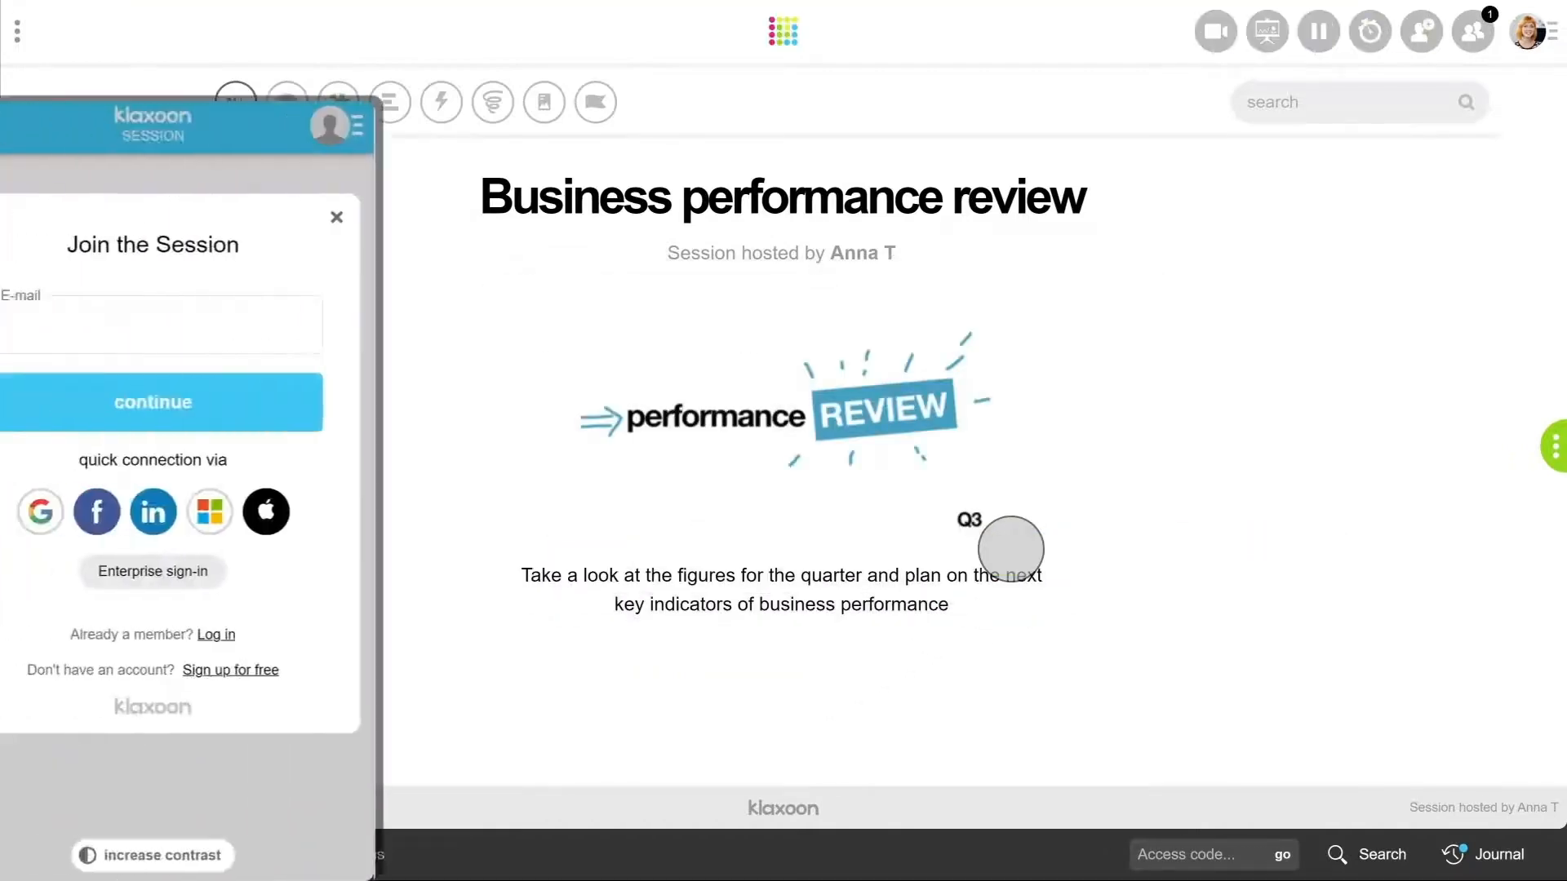
Step: Join the Session as a participant after entering a last name and accepting the terms
type("Ma")
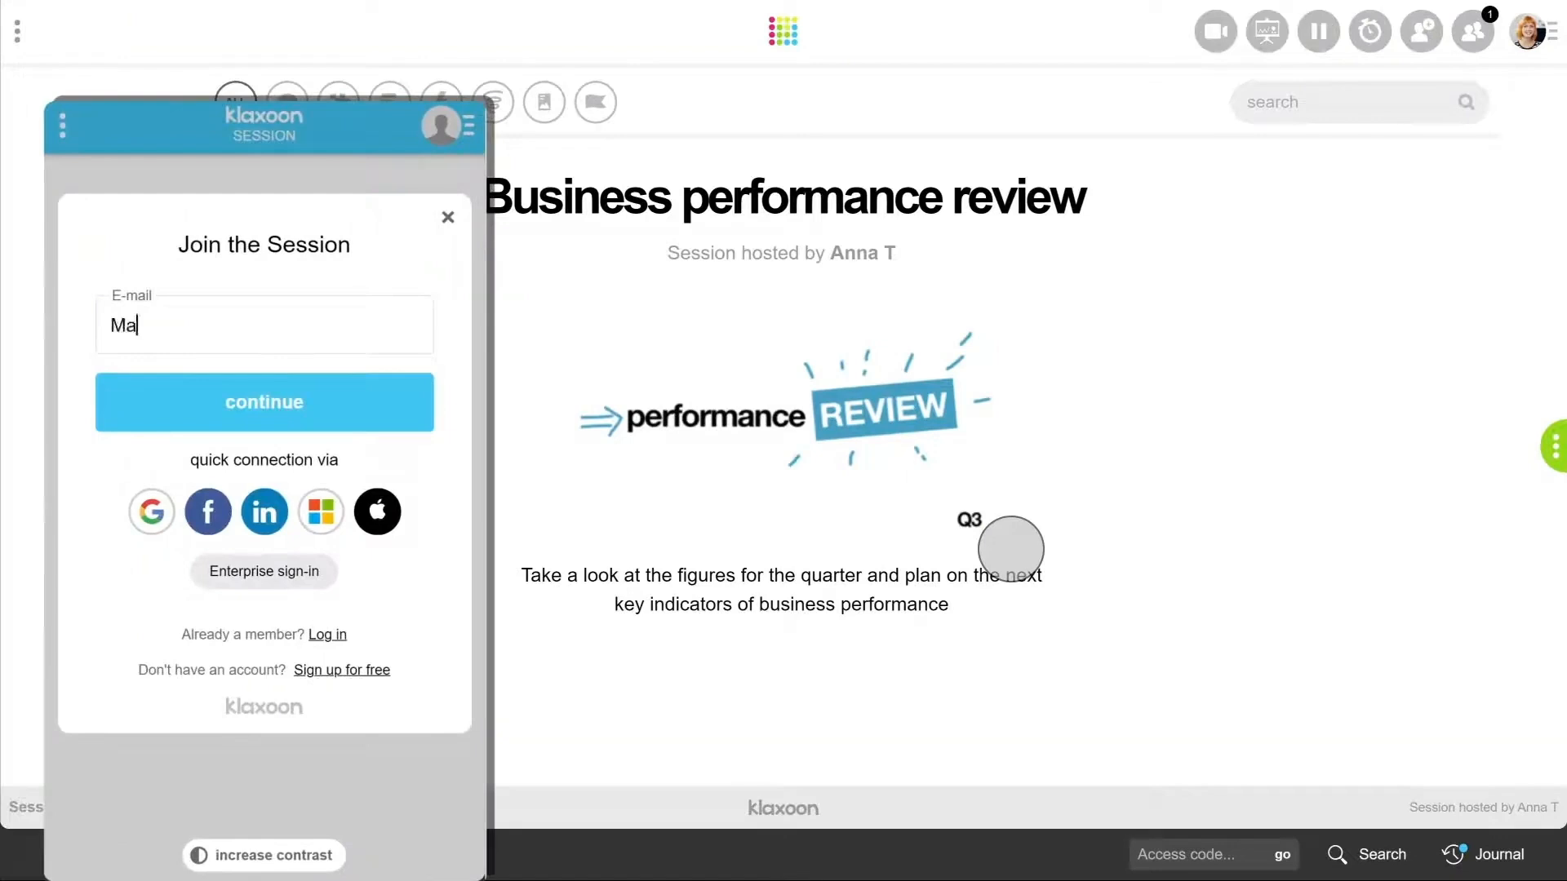
left_click(263, 401)
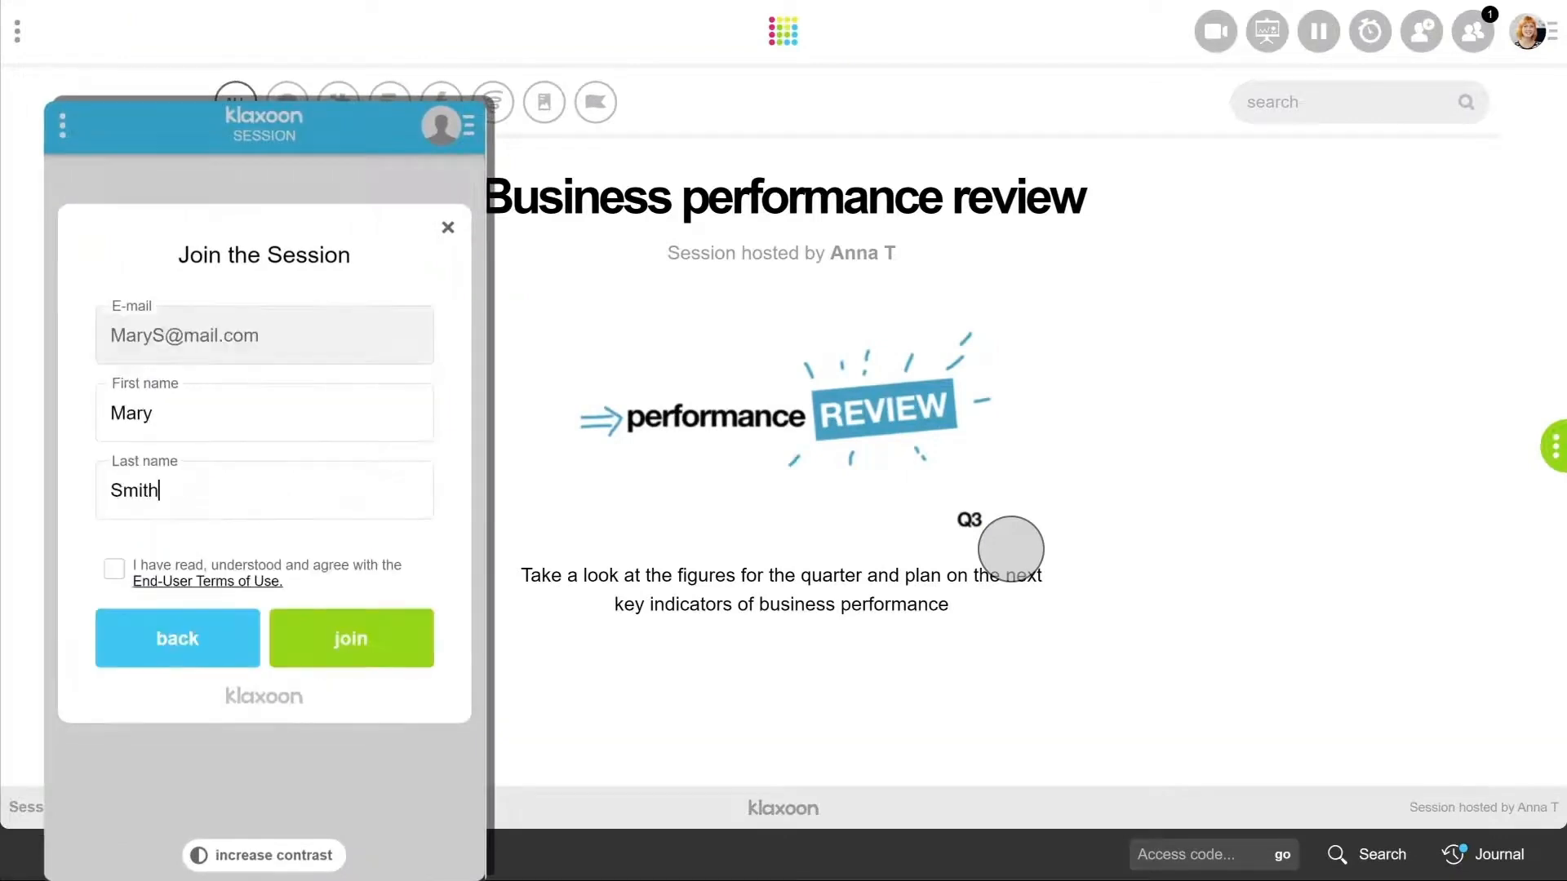
left_click(351, 637)
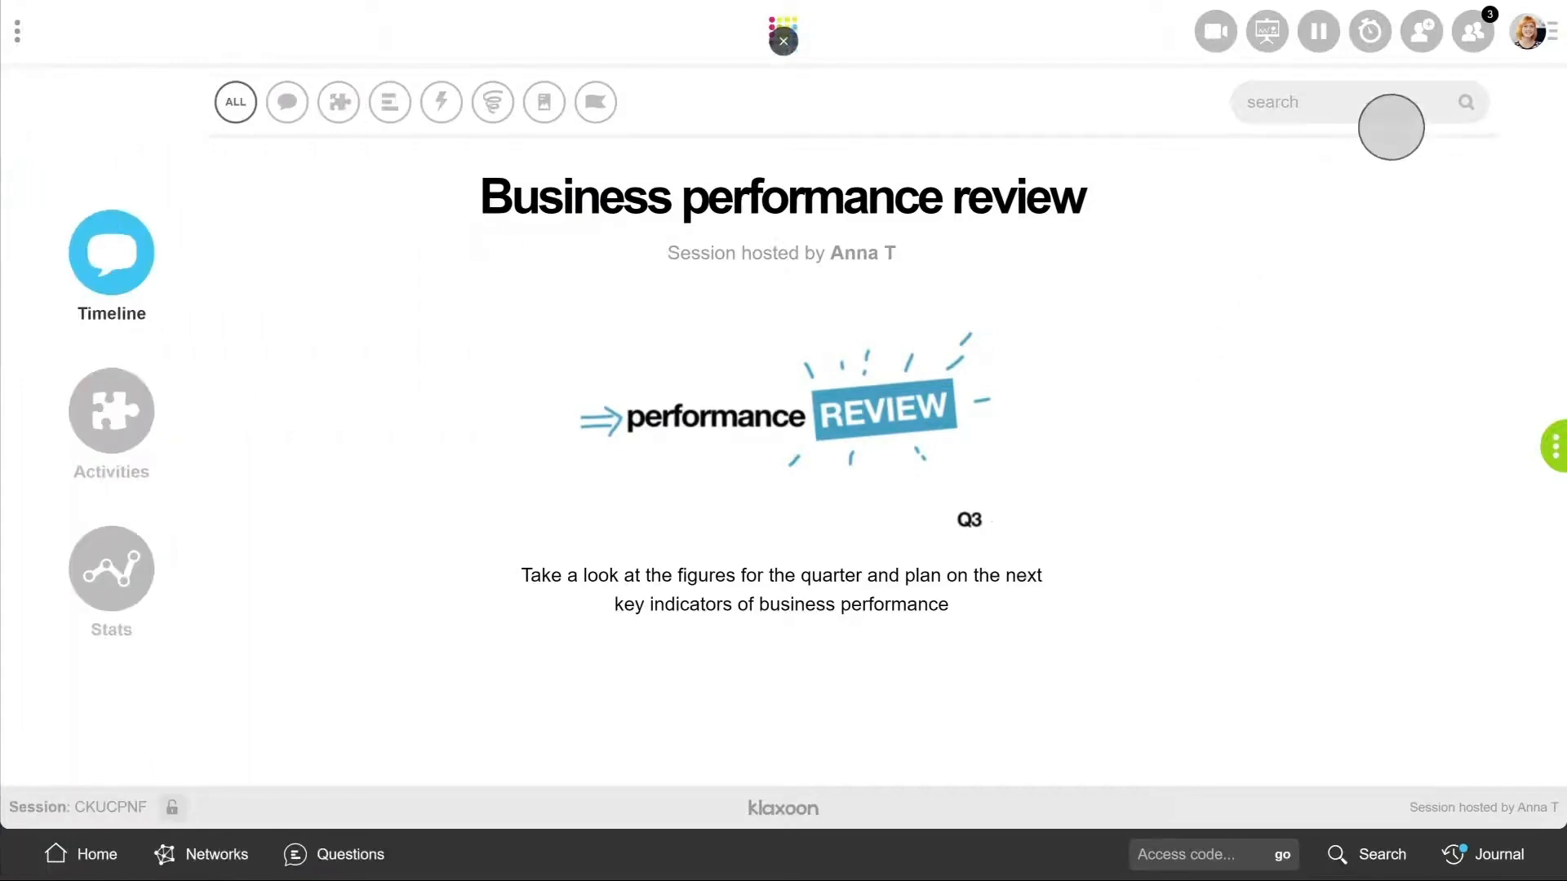
Step: Check the participant list, start a video call, and make the second participant a host
left_click(1471, 31)
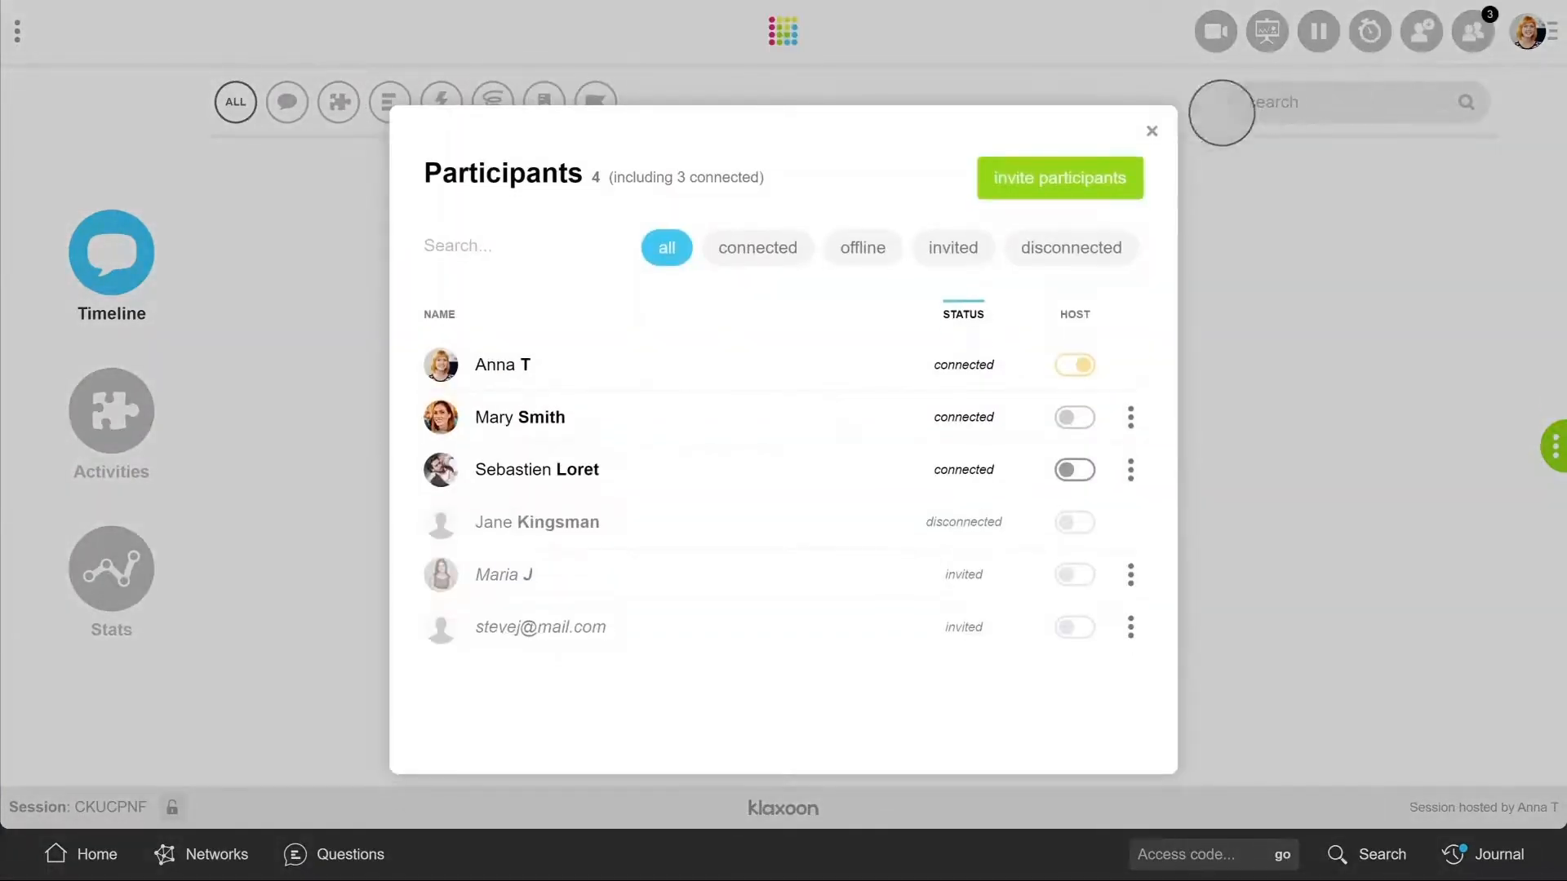
left_click(1149, 130)
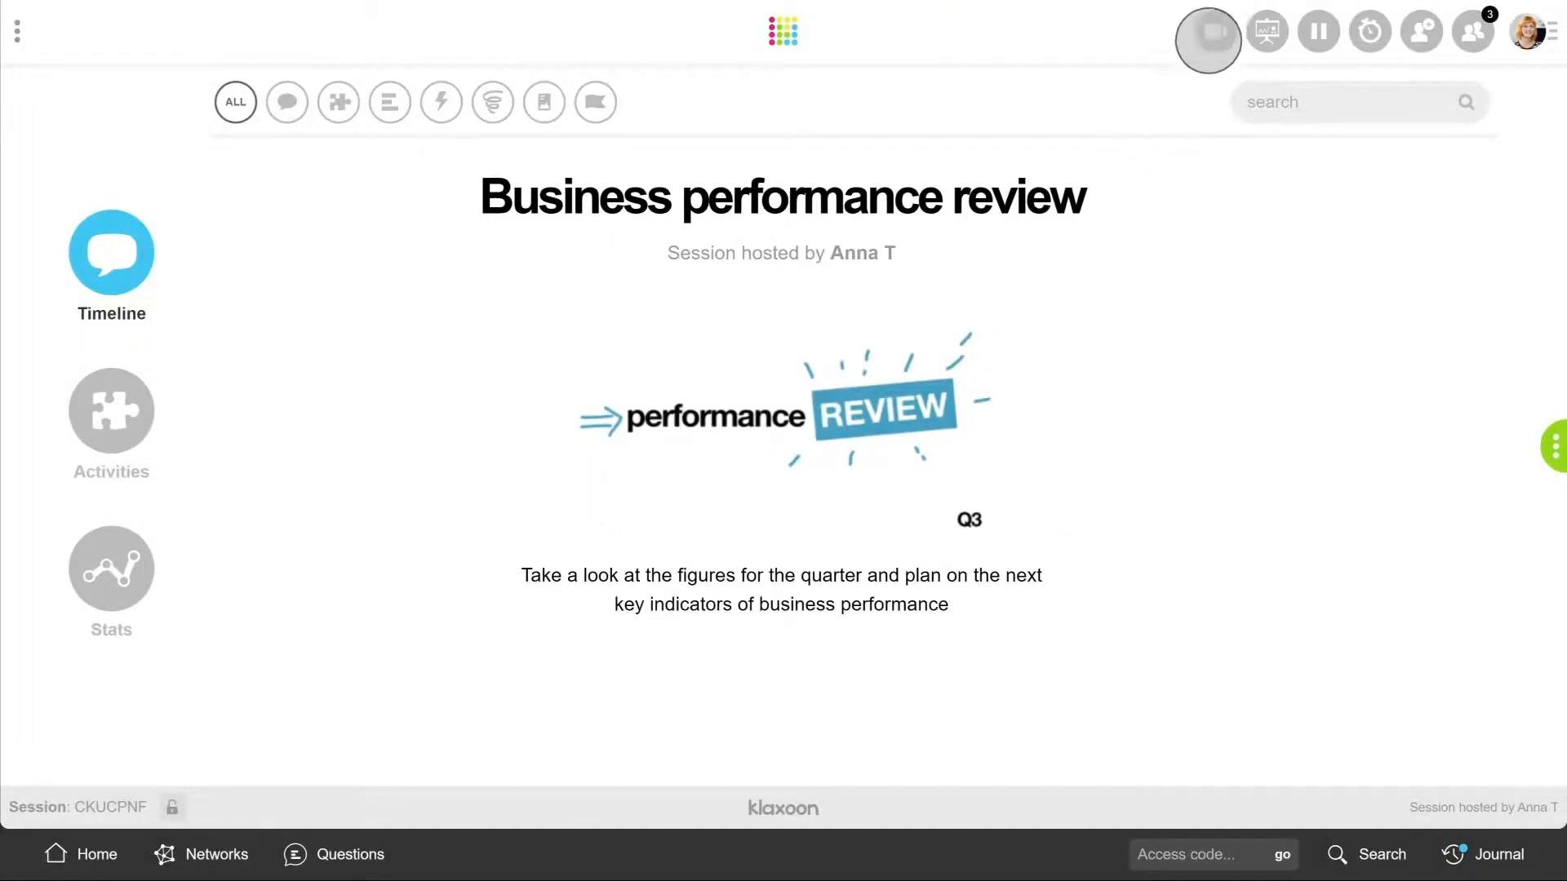
left_click(1206, 31)
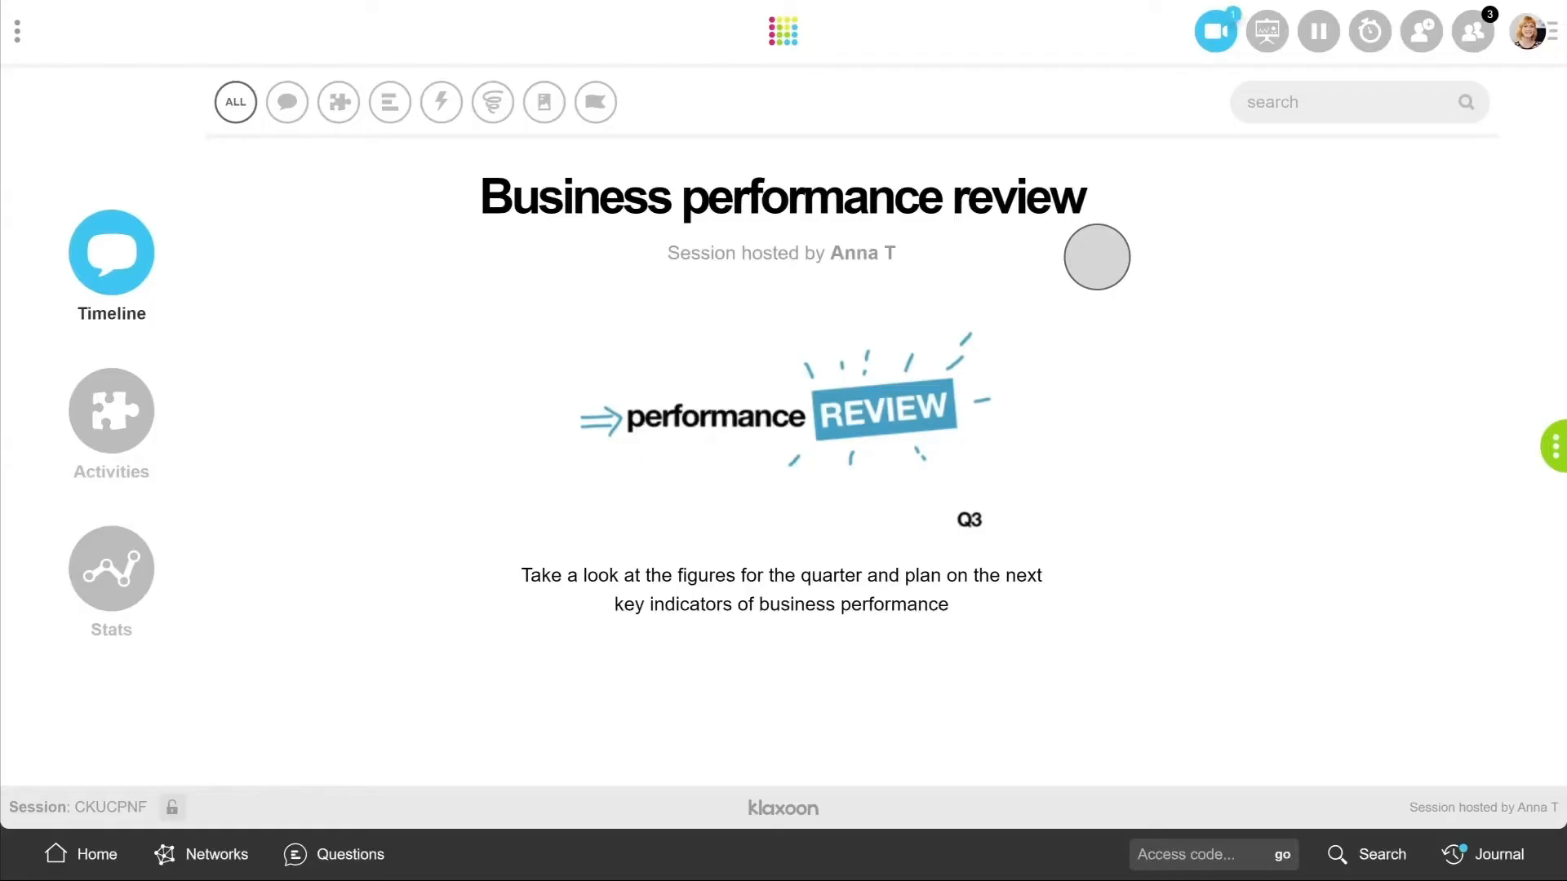
left_click(1214, 30)
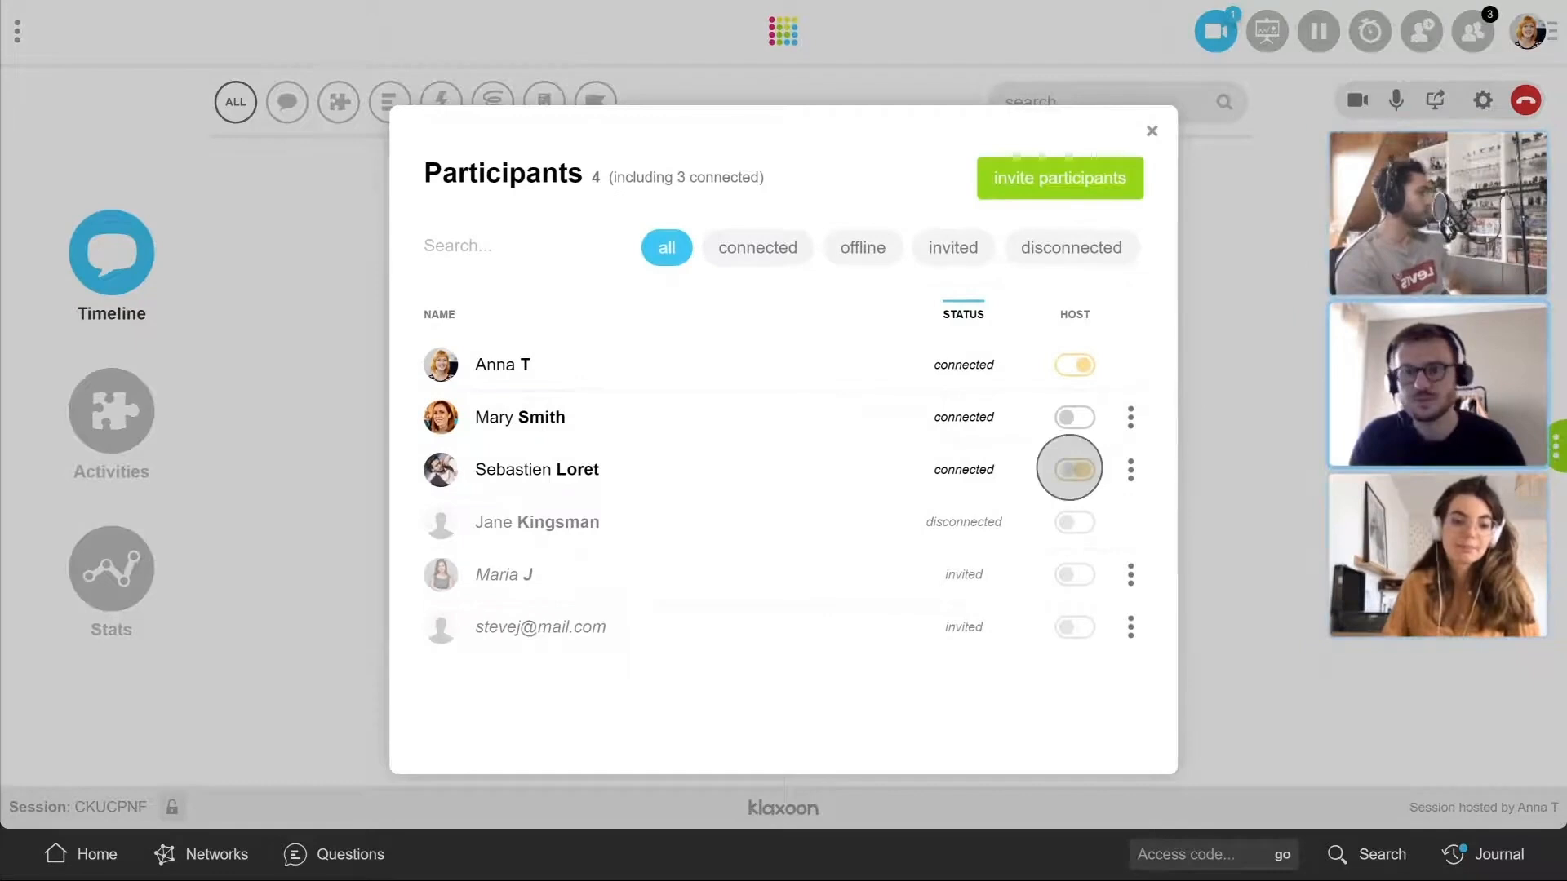
left_click(1149, 130)
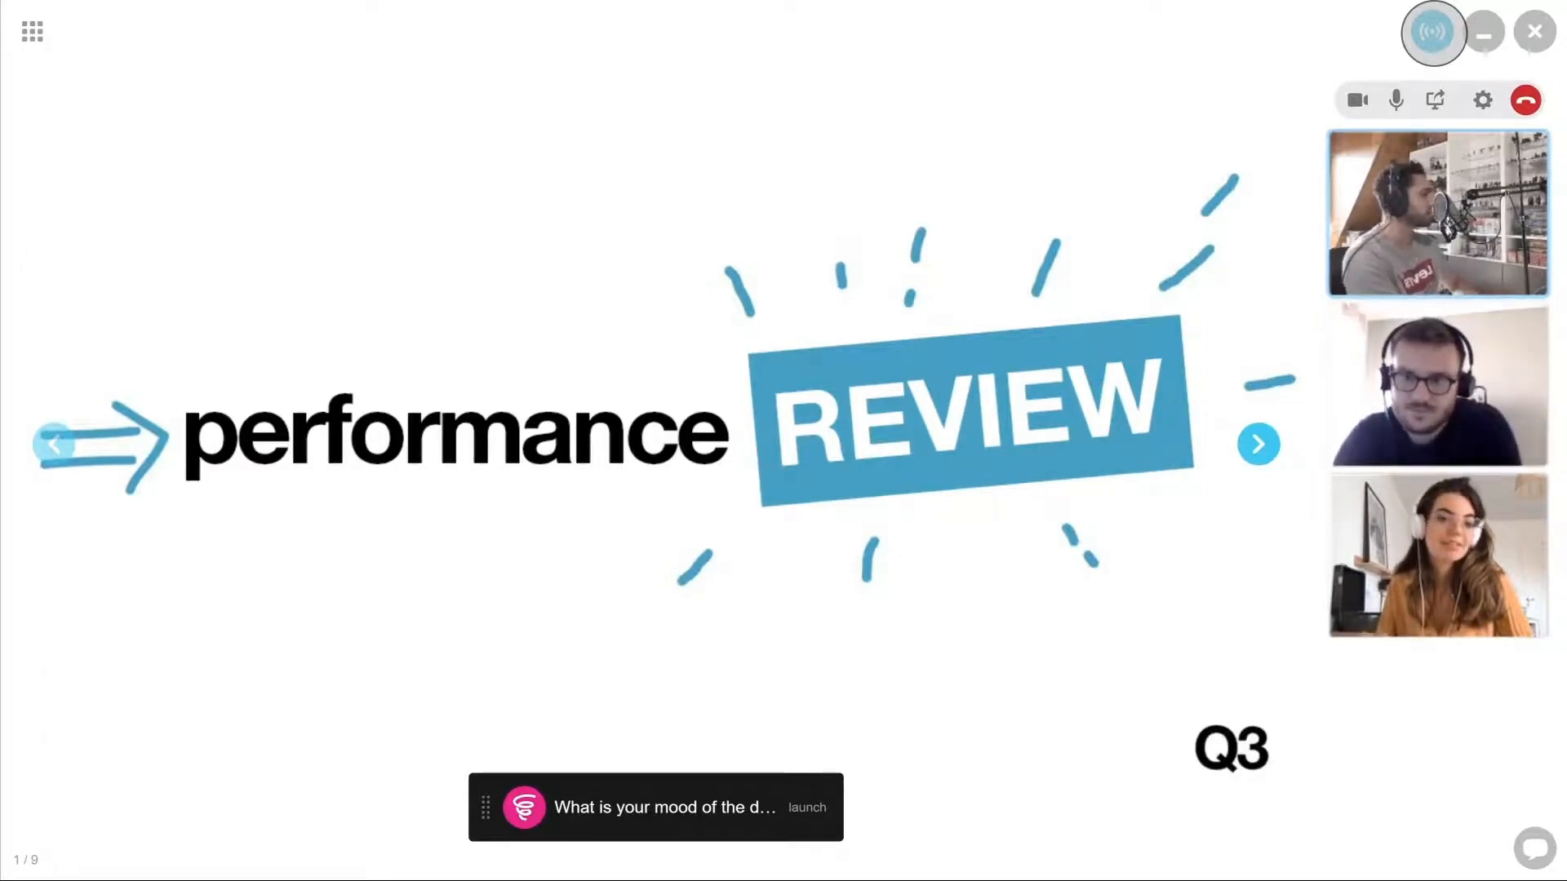
Step: Run the mood-of-the-day question live, collecting words like Happy, Joyful and Curious, then advance to page 2
left_click(806, 807)
type("Joyf")
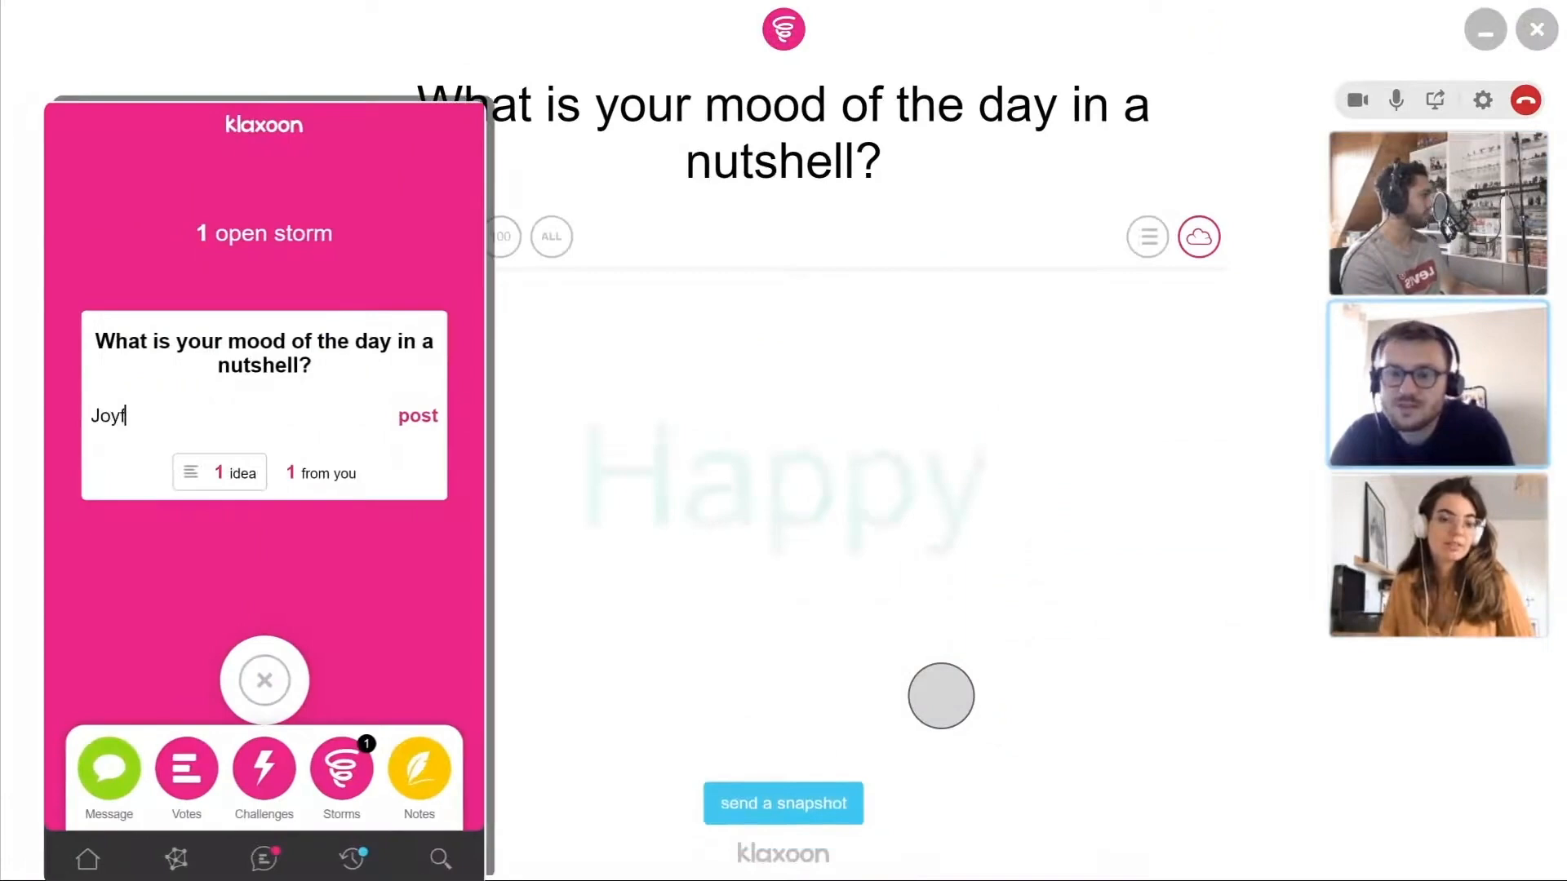
left_click(417, 415)
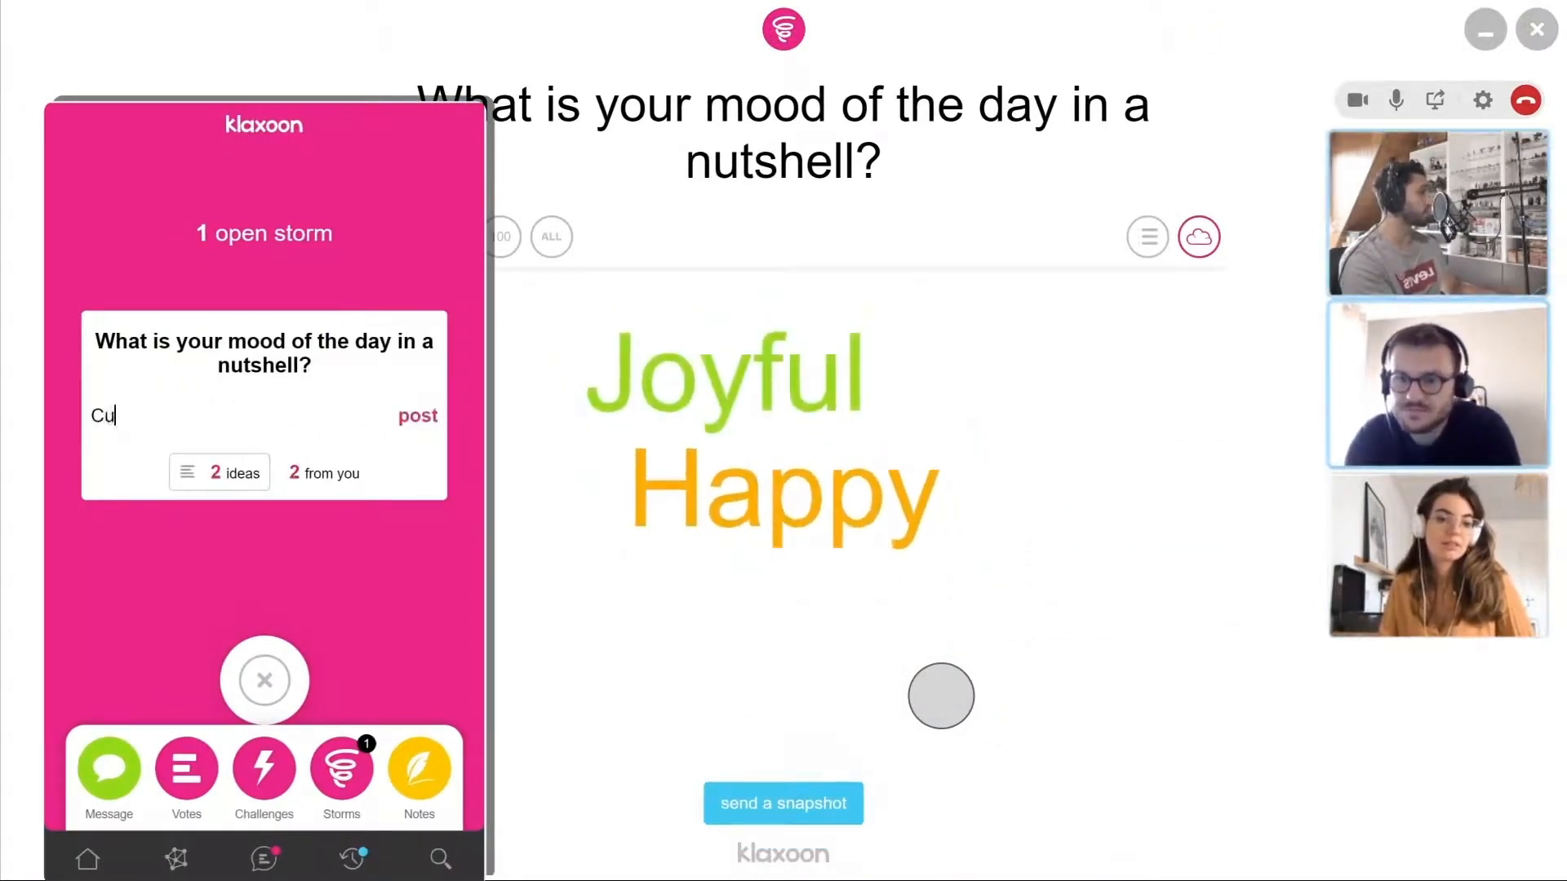
left_click(417, 416)
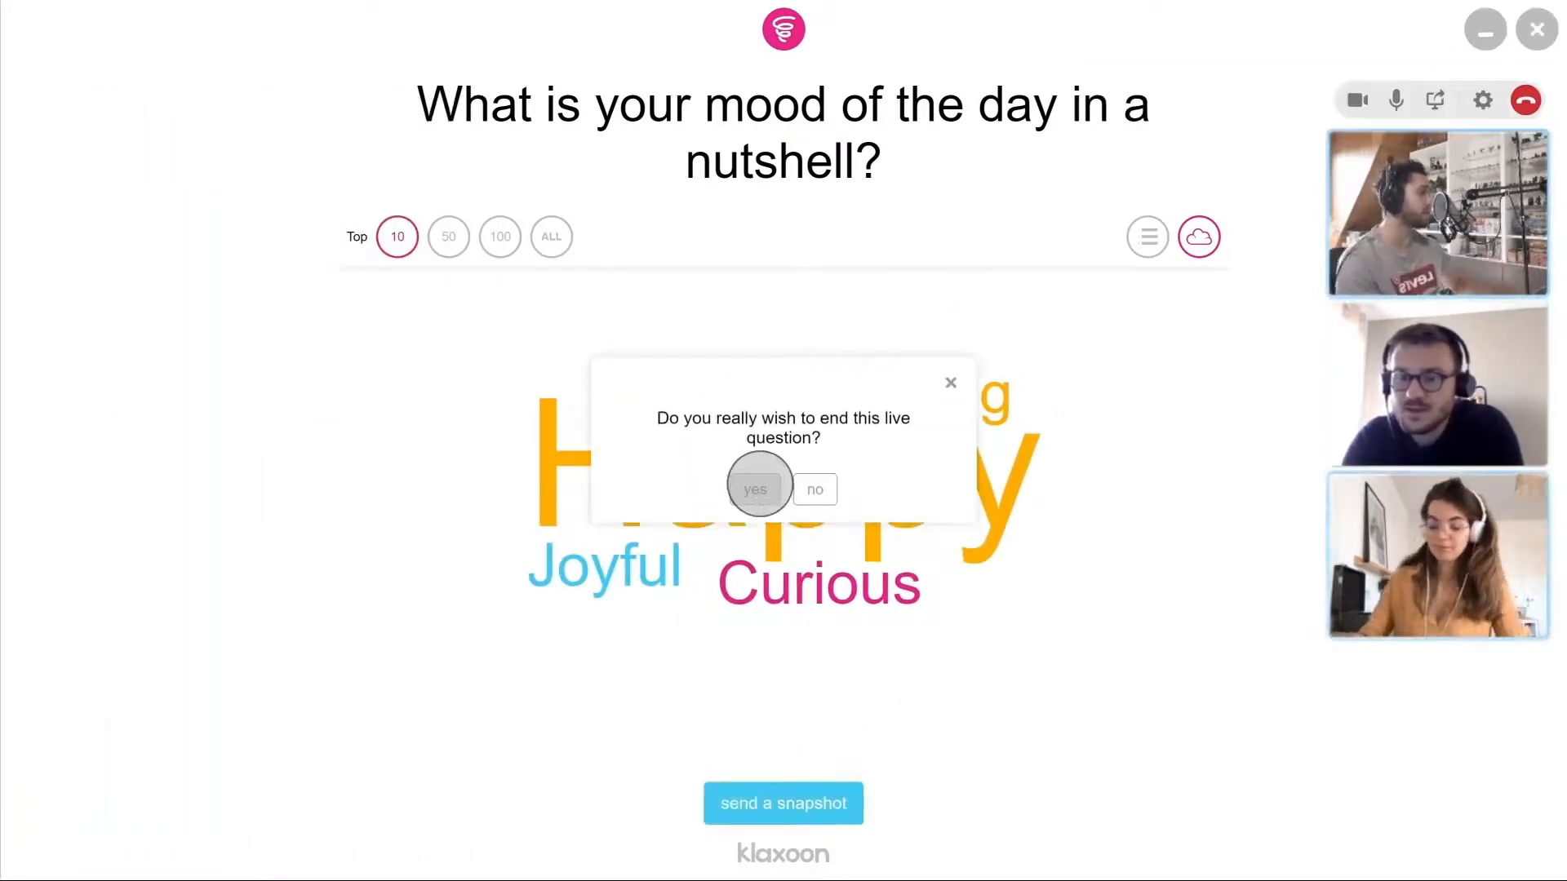
left_click(754, 488)
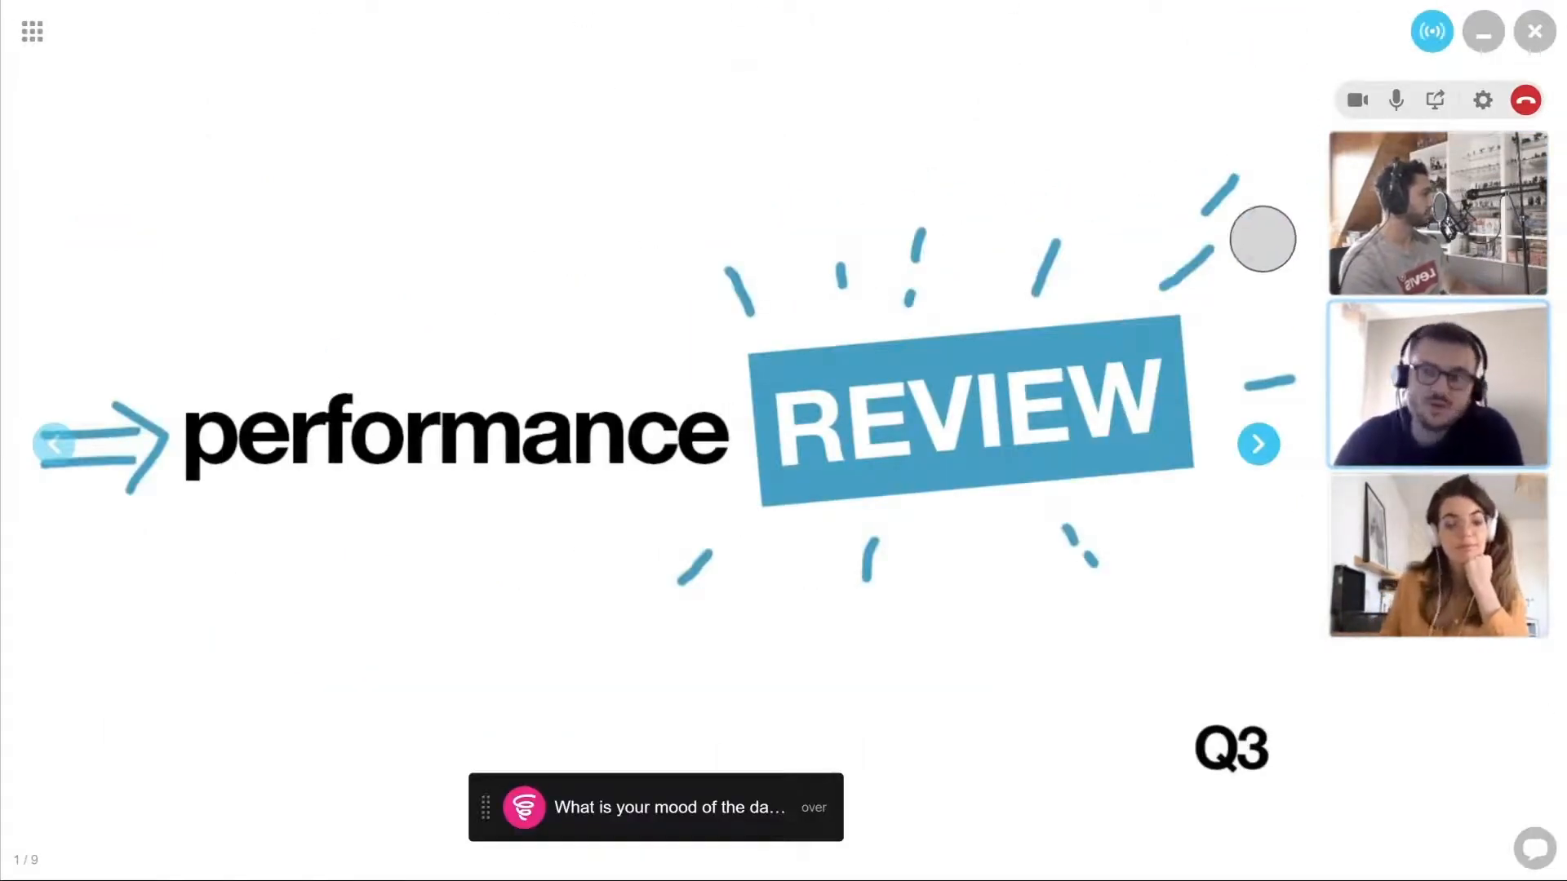
left_click(1258, 444)
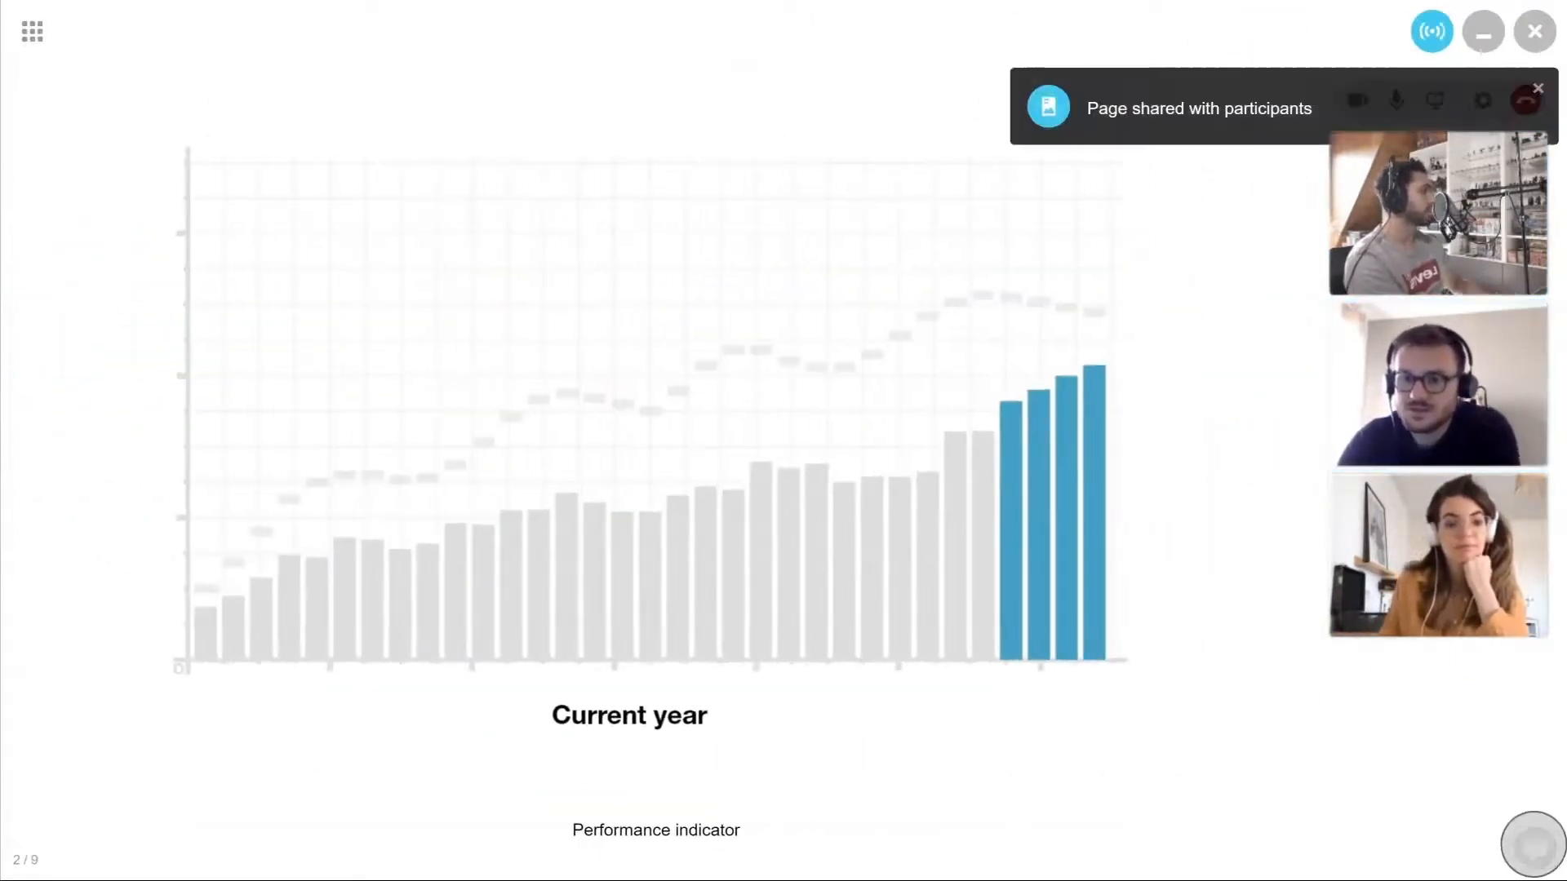
Step: Launch the improvement-suggestions brainstorming board from the Key figures page, then close it
left_click(1256, 444)
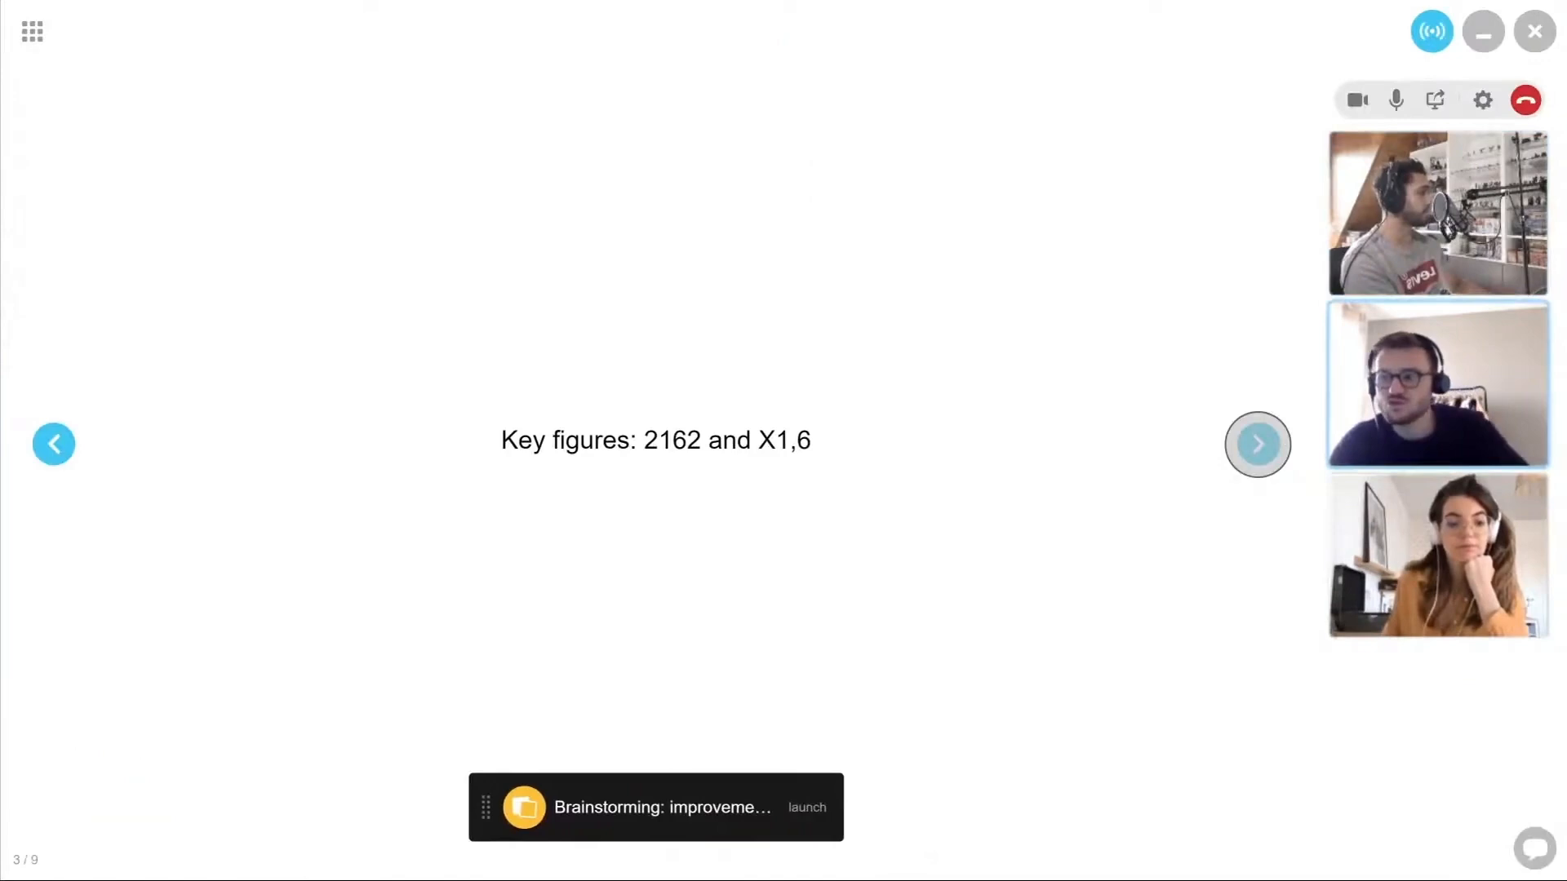
left_click(807, 807)
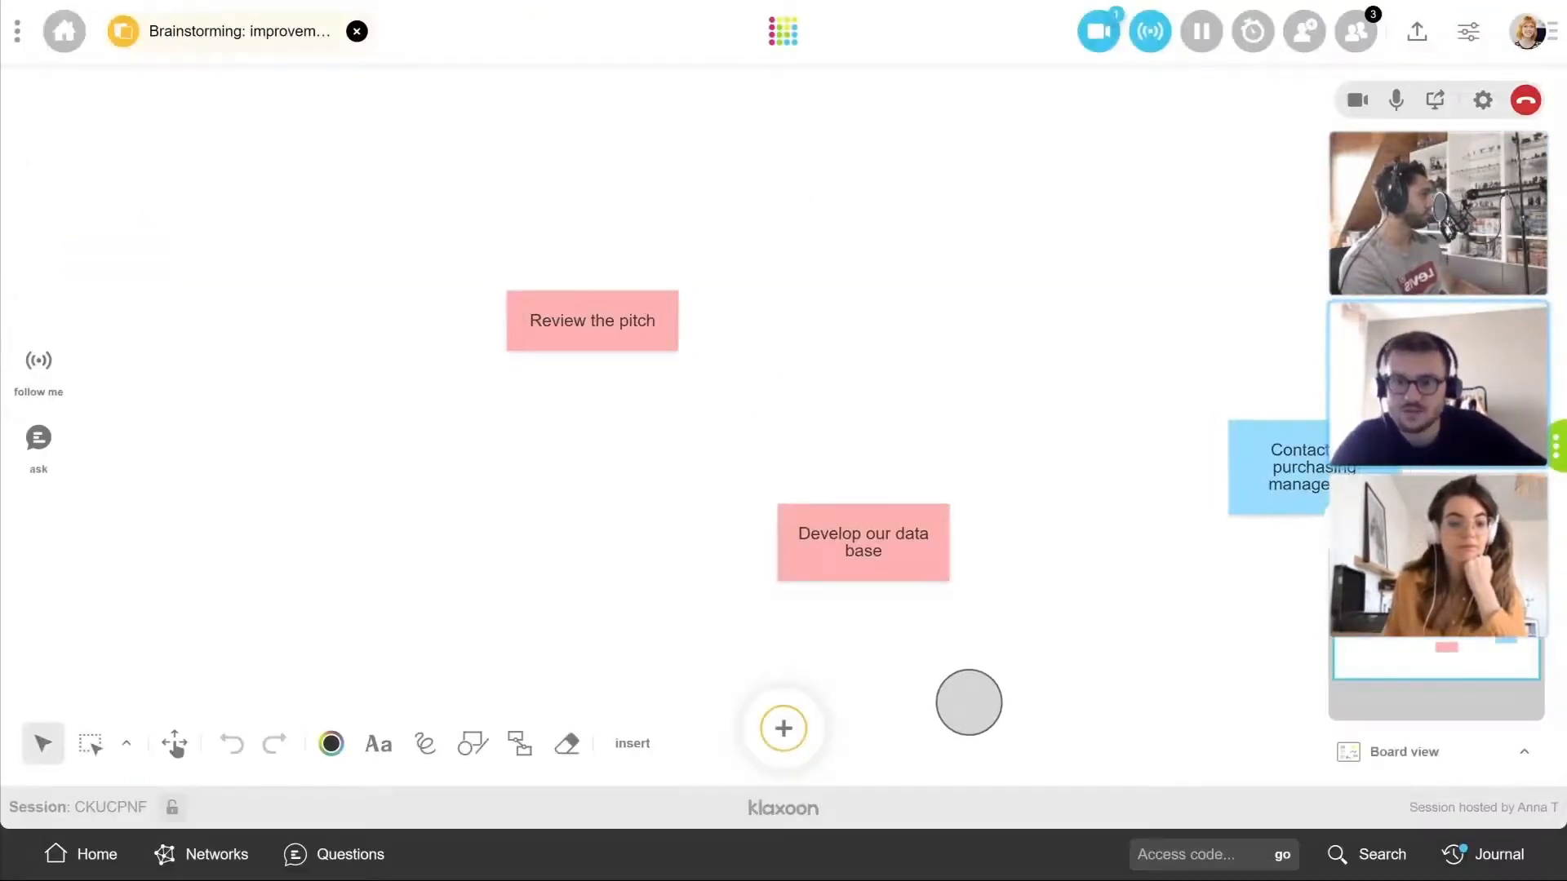
left_click(356, 31)
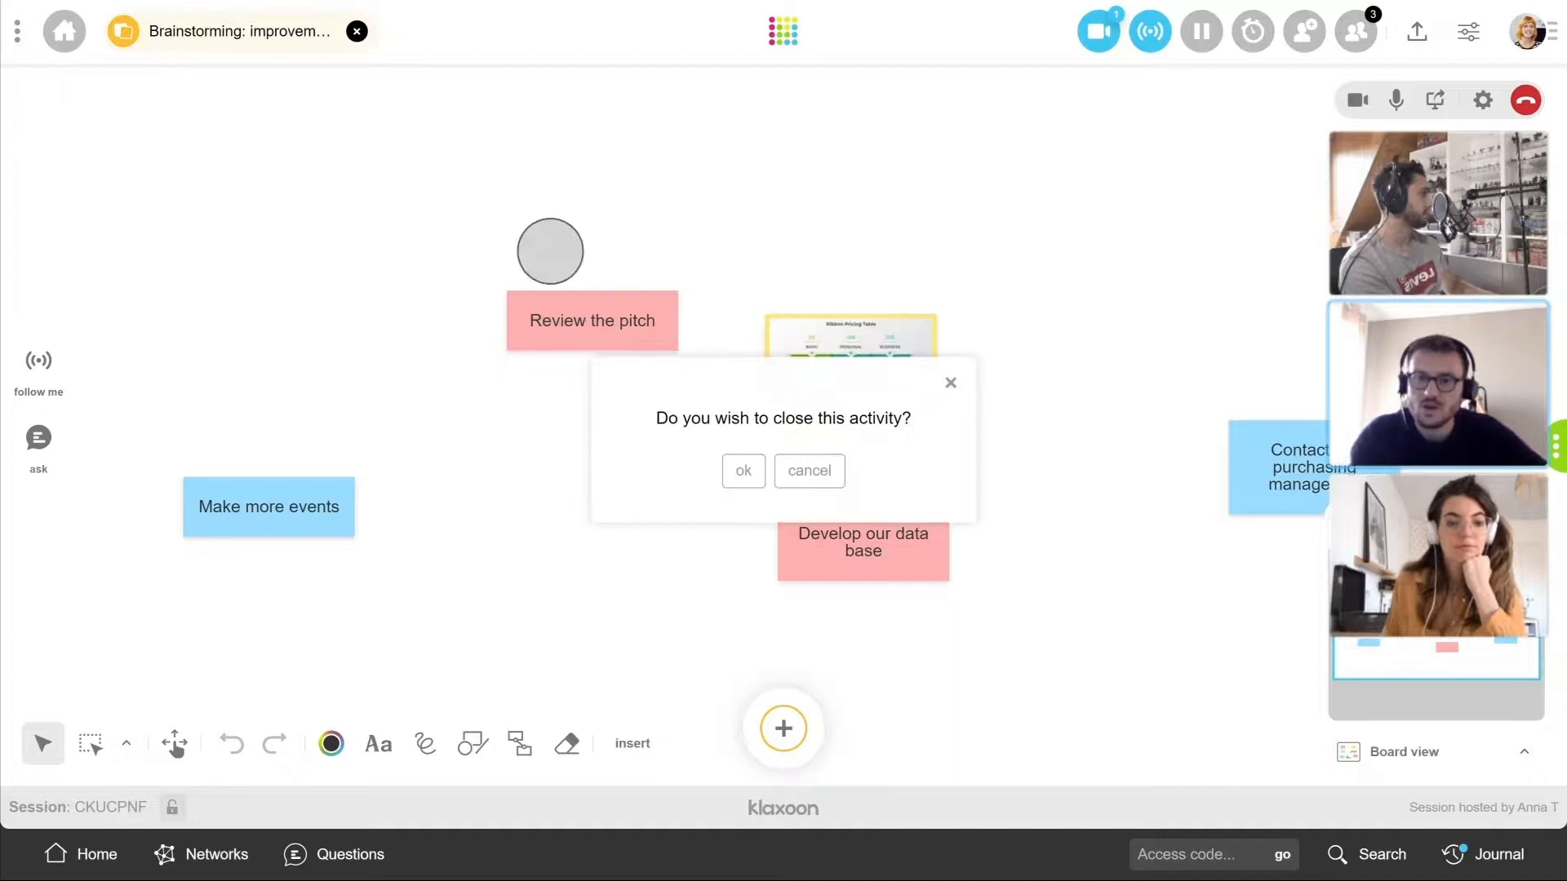
left_click(742, 471)
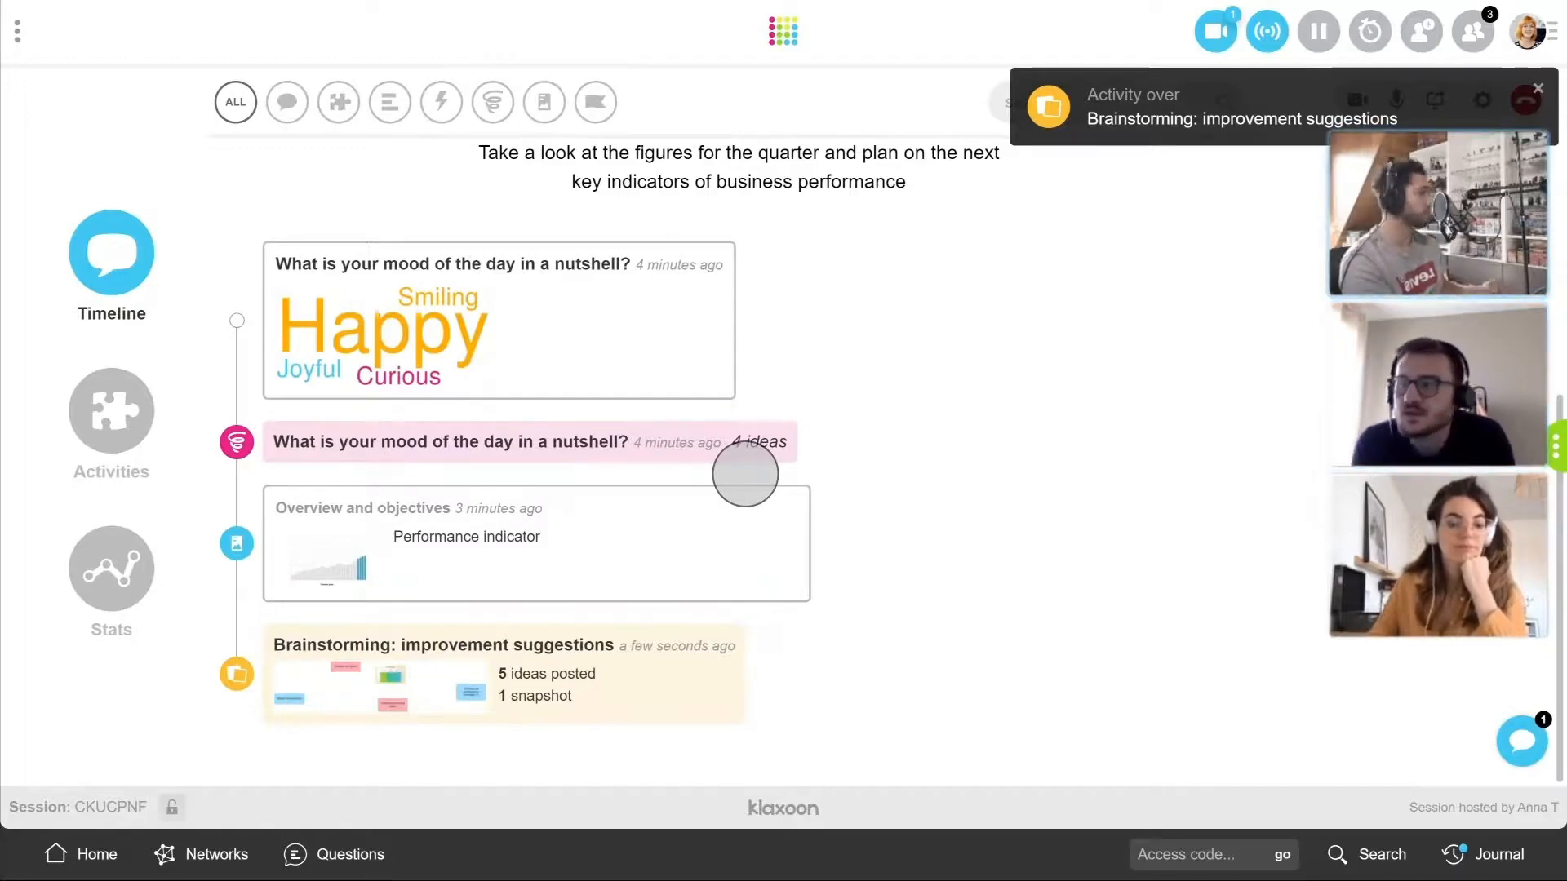
Step: Review Activities and Stats (5 klaxs, 4 participants, 67% engagement), then show Session options
left_click(111, 409)
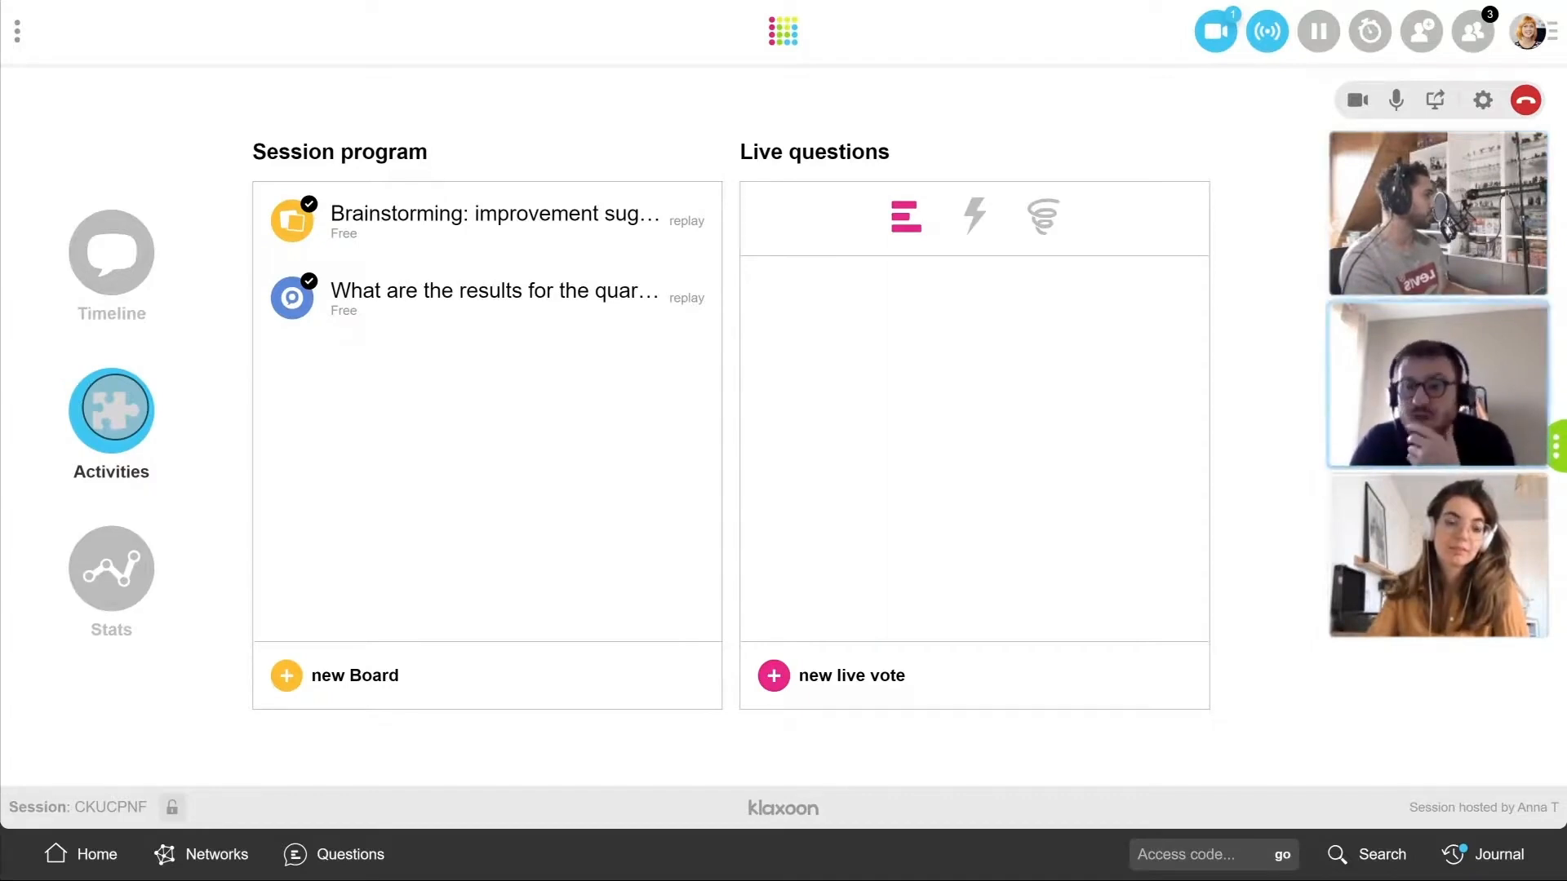
left_click(110, 575)
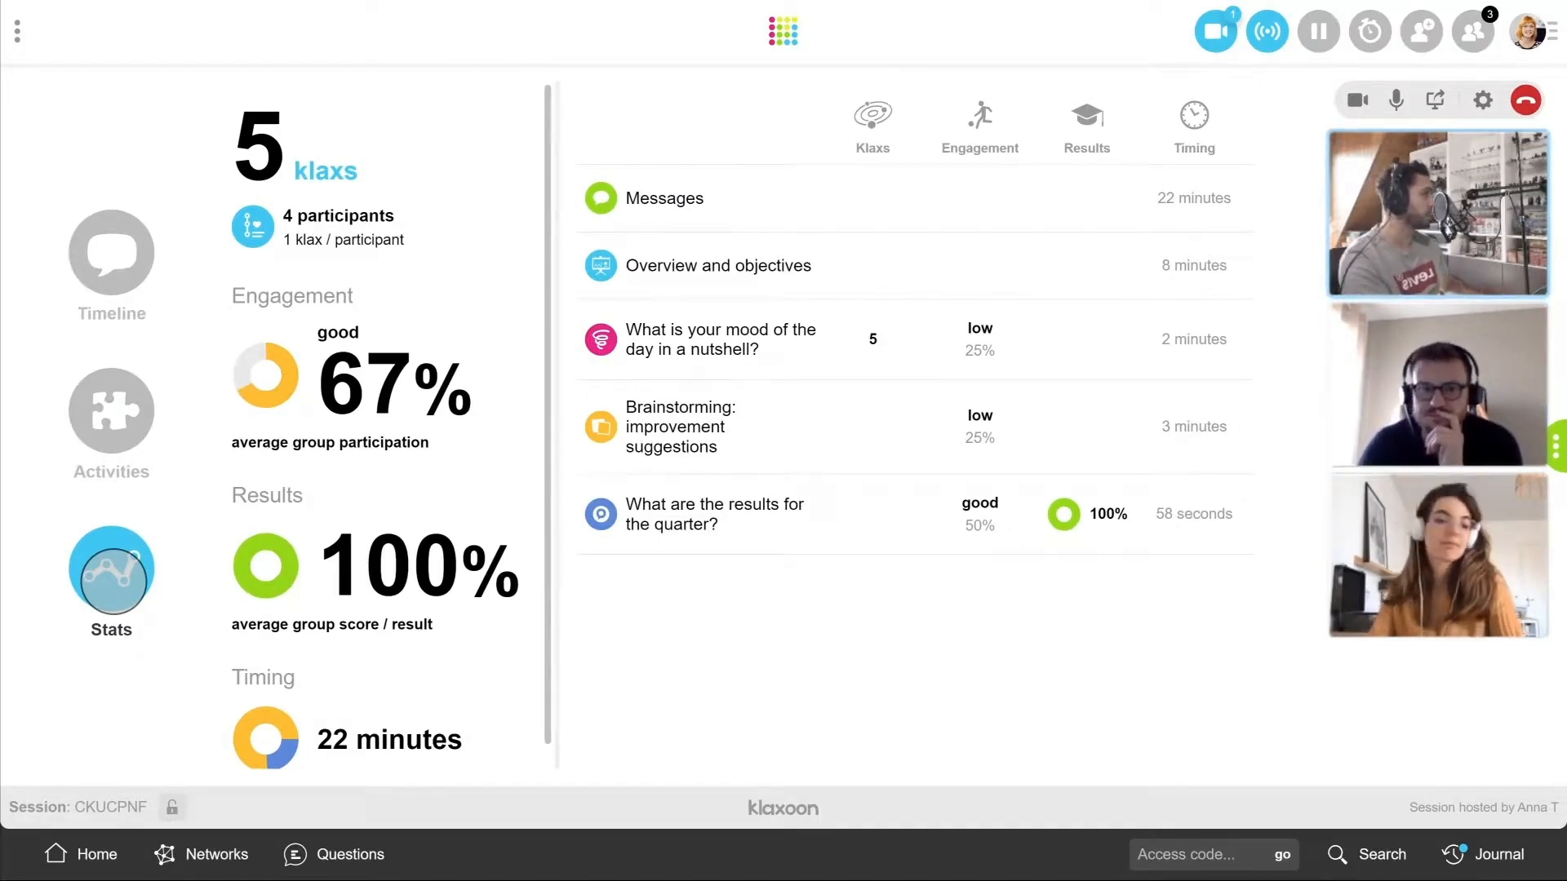
left_click(17, 31)
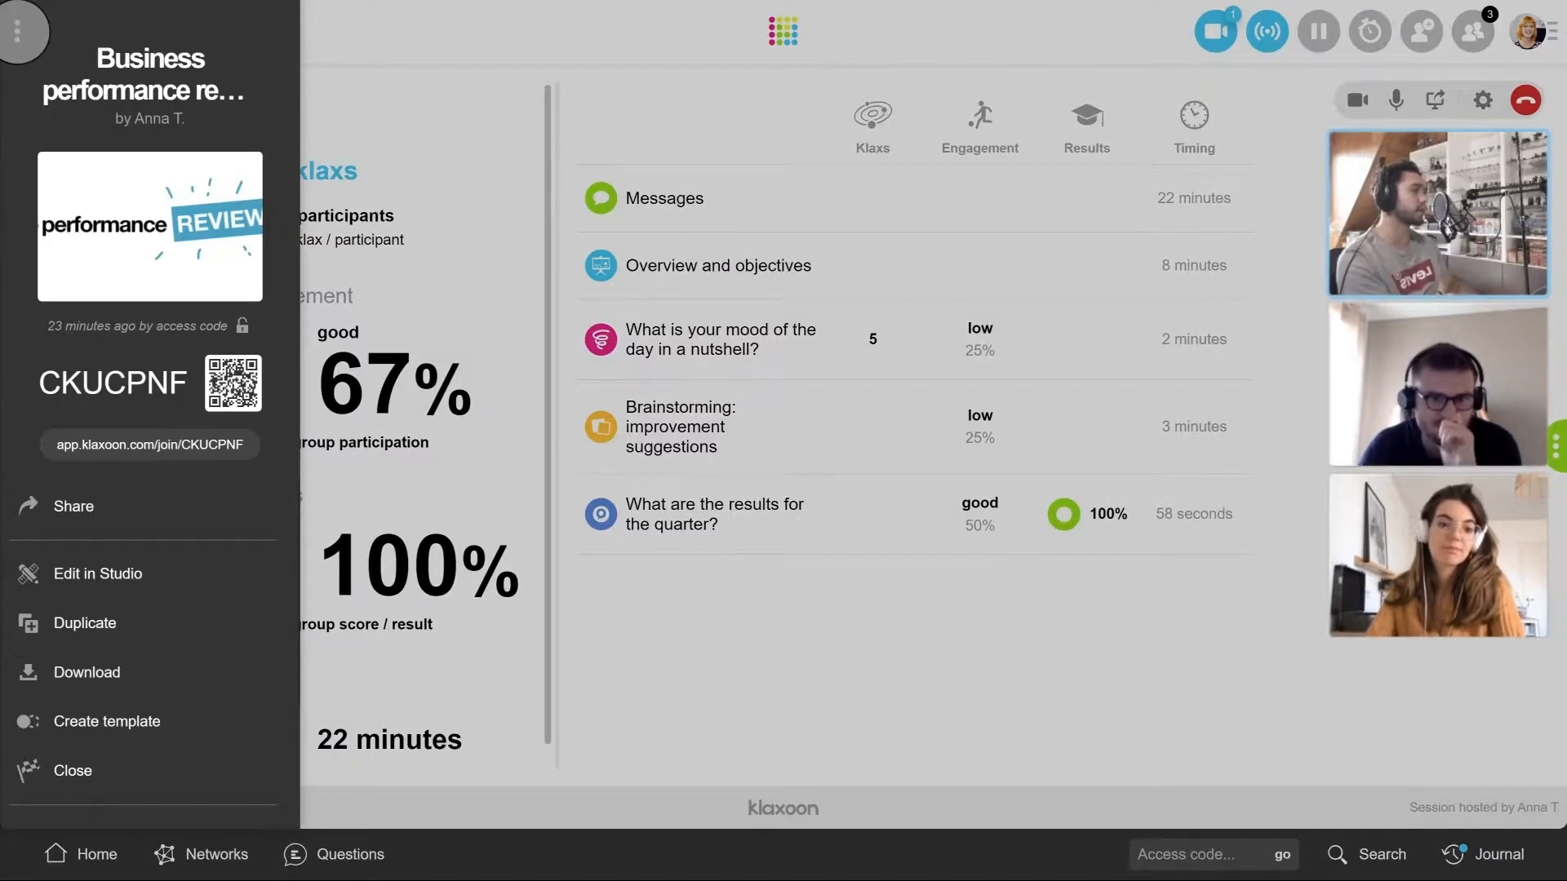
Step: Permanently close the Session and browse participant feedback on the results screen
left_click(71, 770)
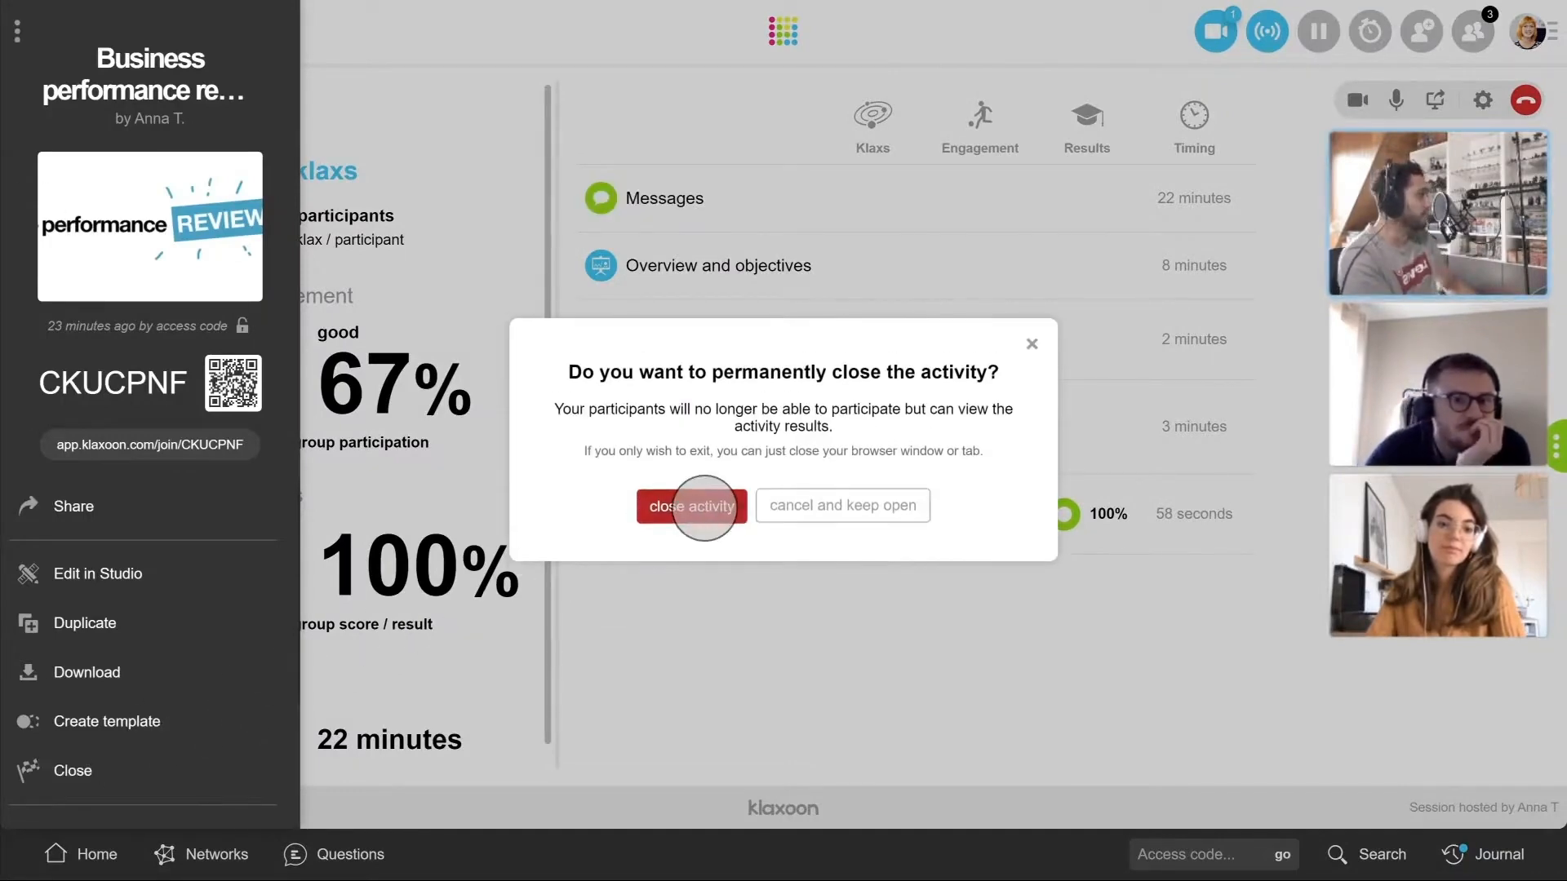
left_click(690, 506)
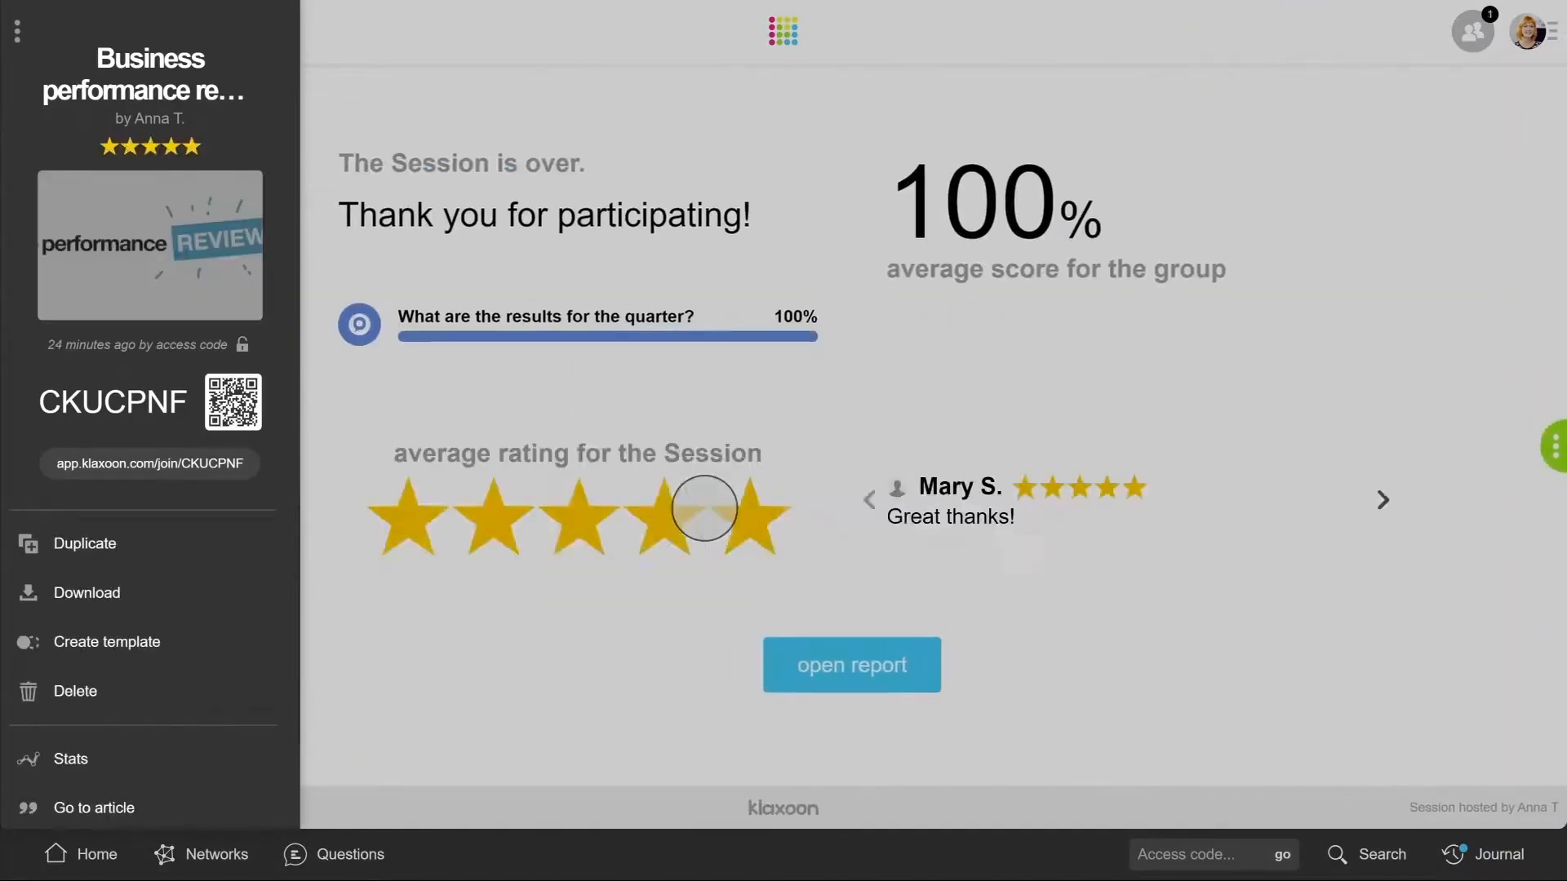
left_click(1383, 499)
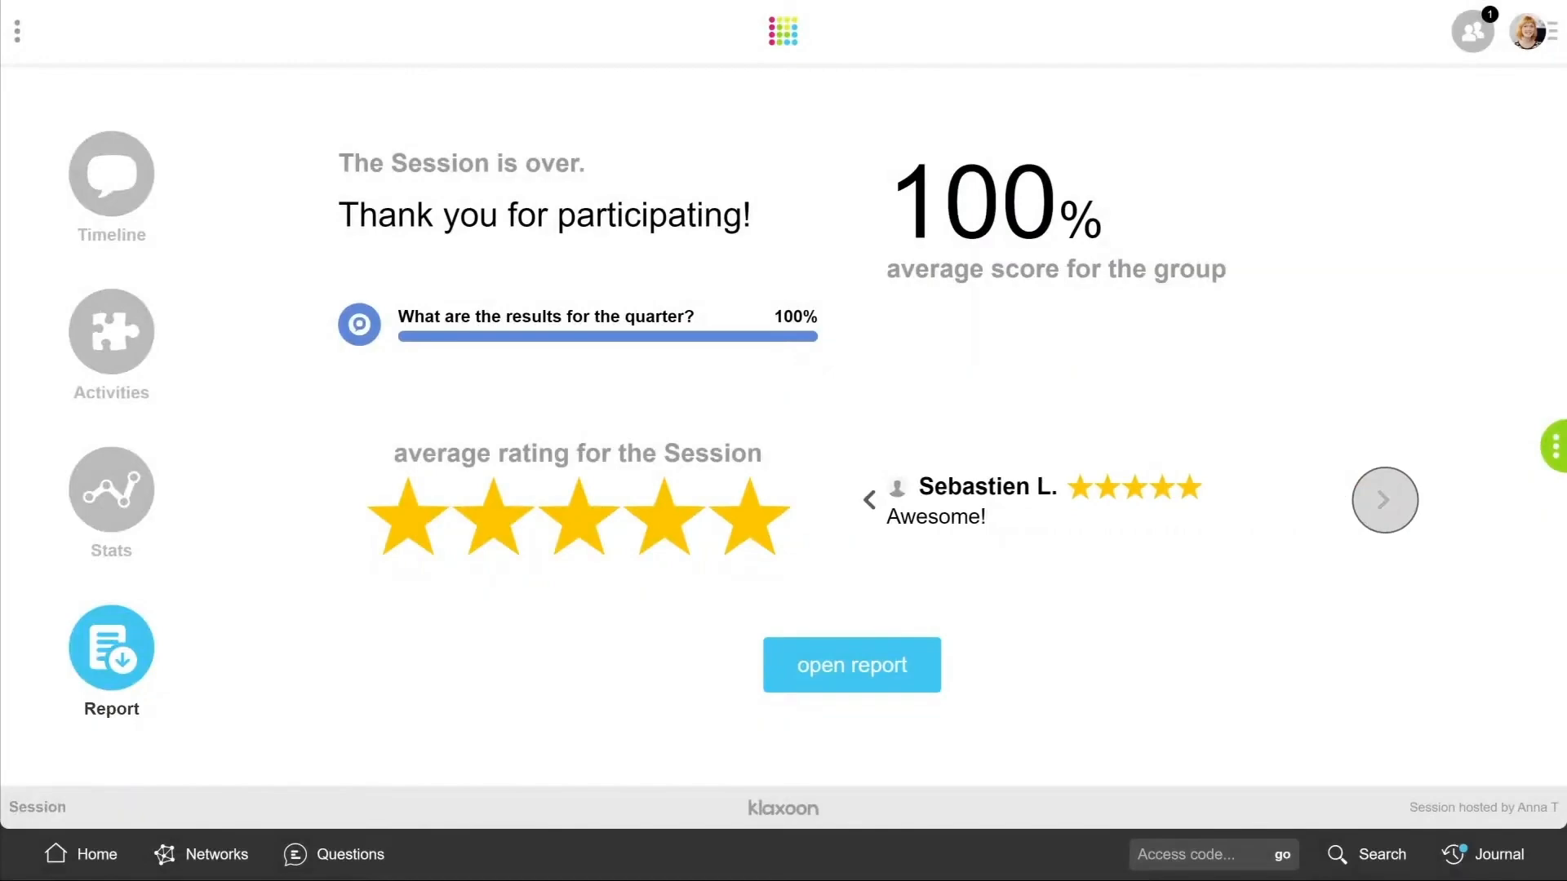
Step: Export the Session report's selected data as a zip download
left_click(851, 664)
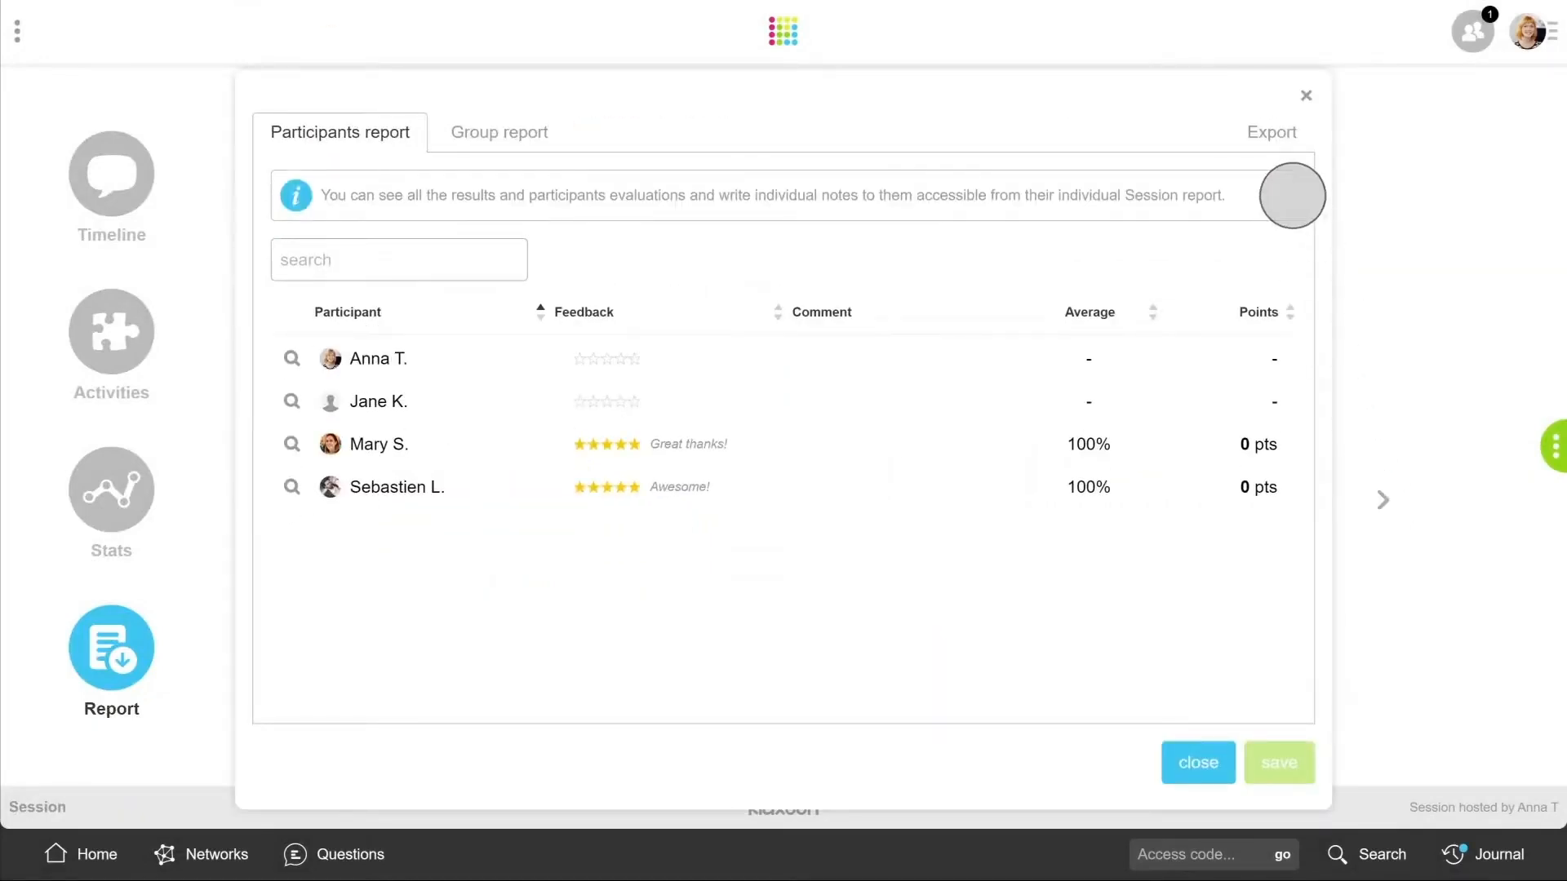
left_click(1270, 132)
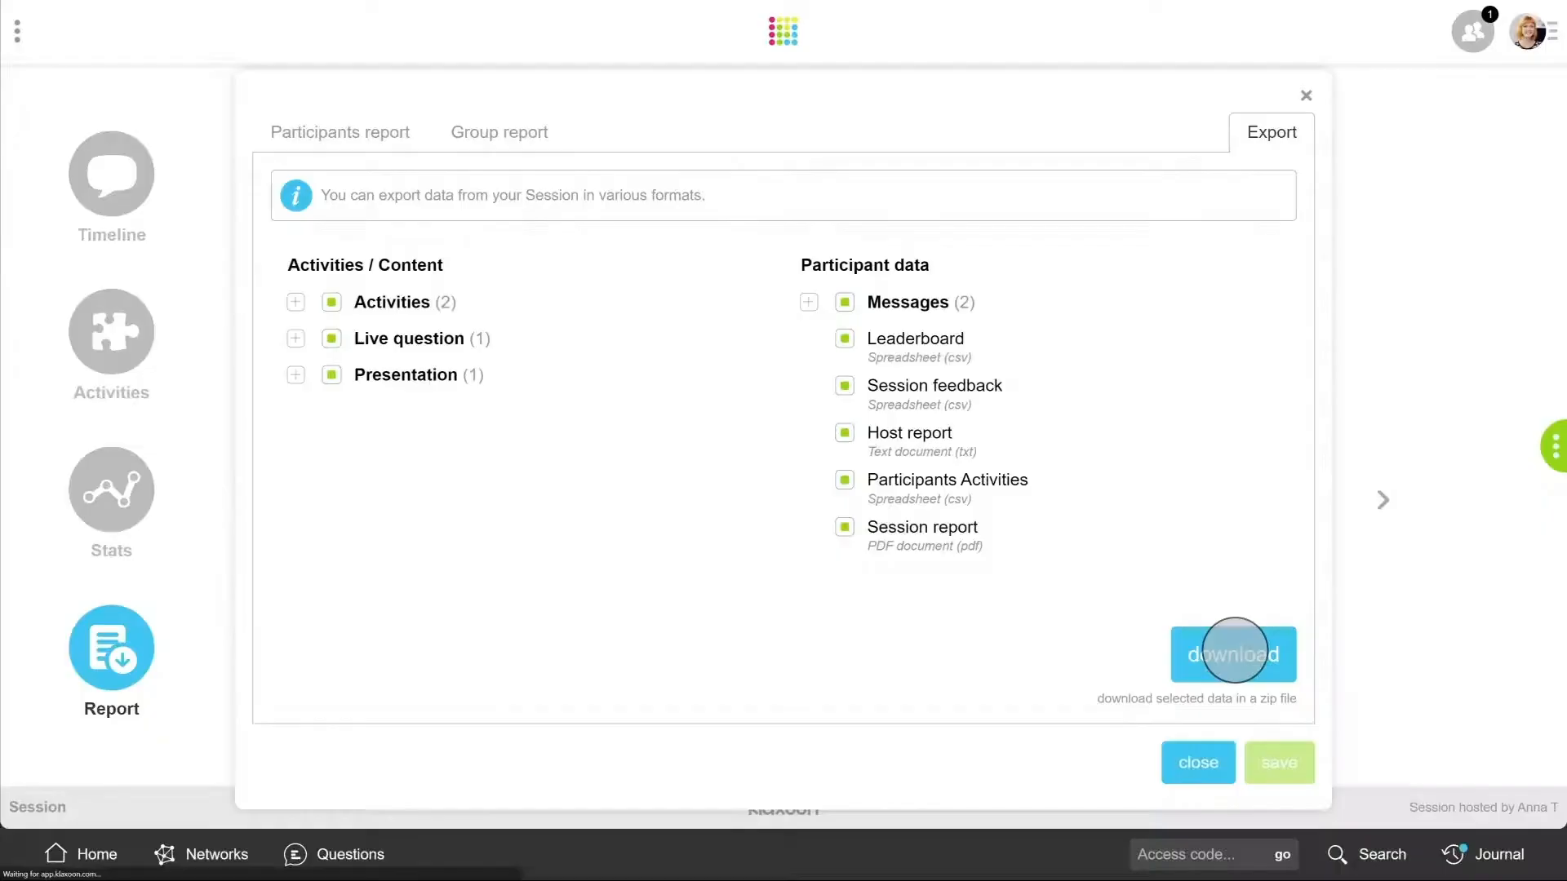
left_click(1232, 655)
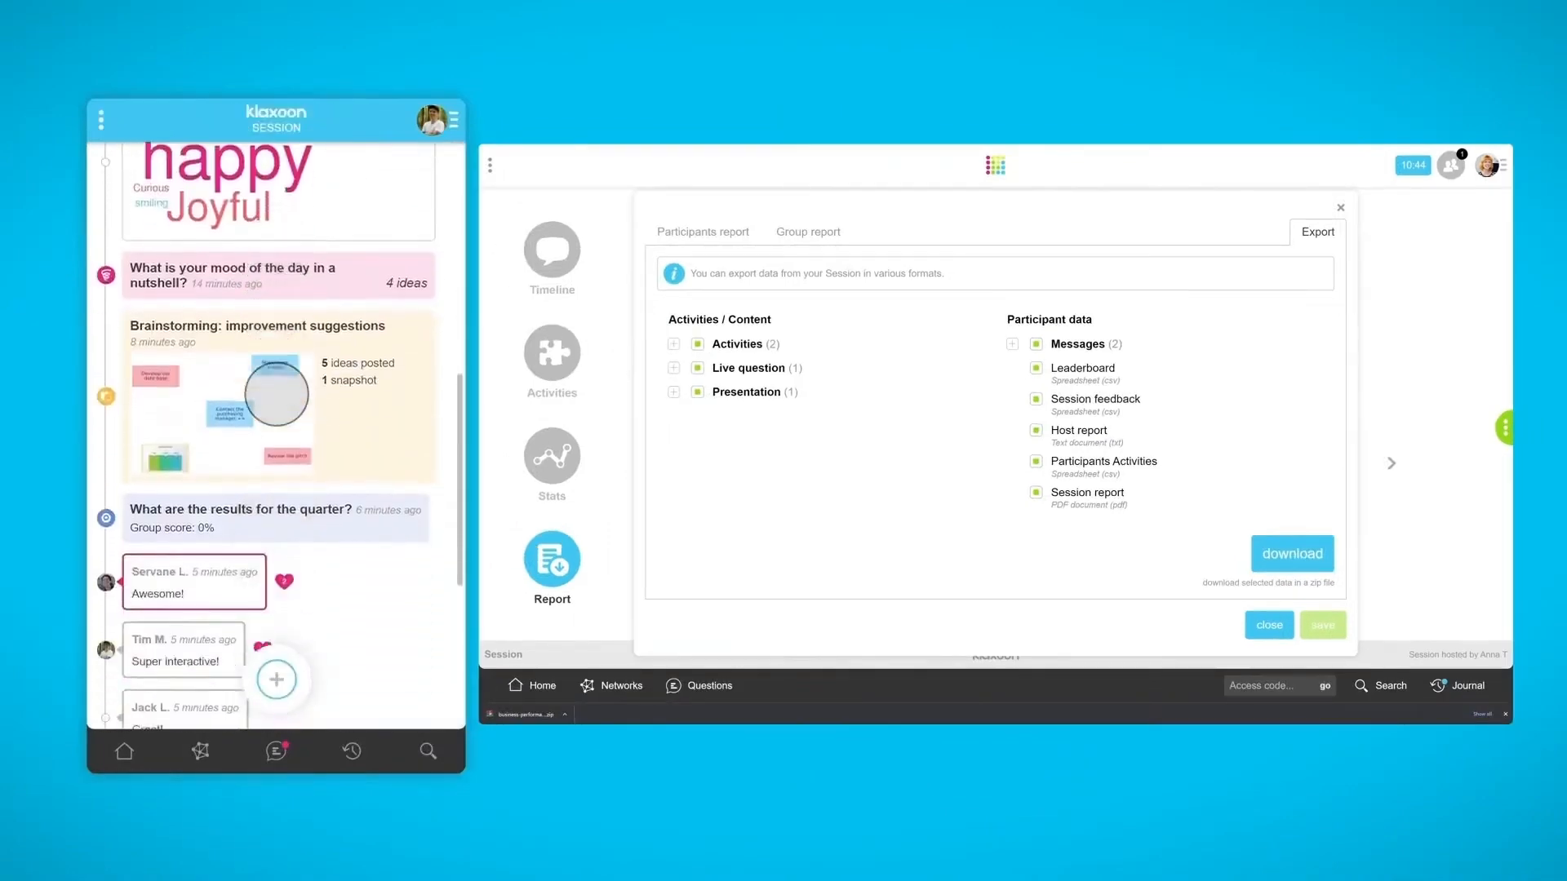
Step: Open the Overview and objectives presentation from the participant's timeline
scroll("down", 3)
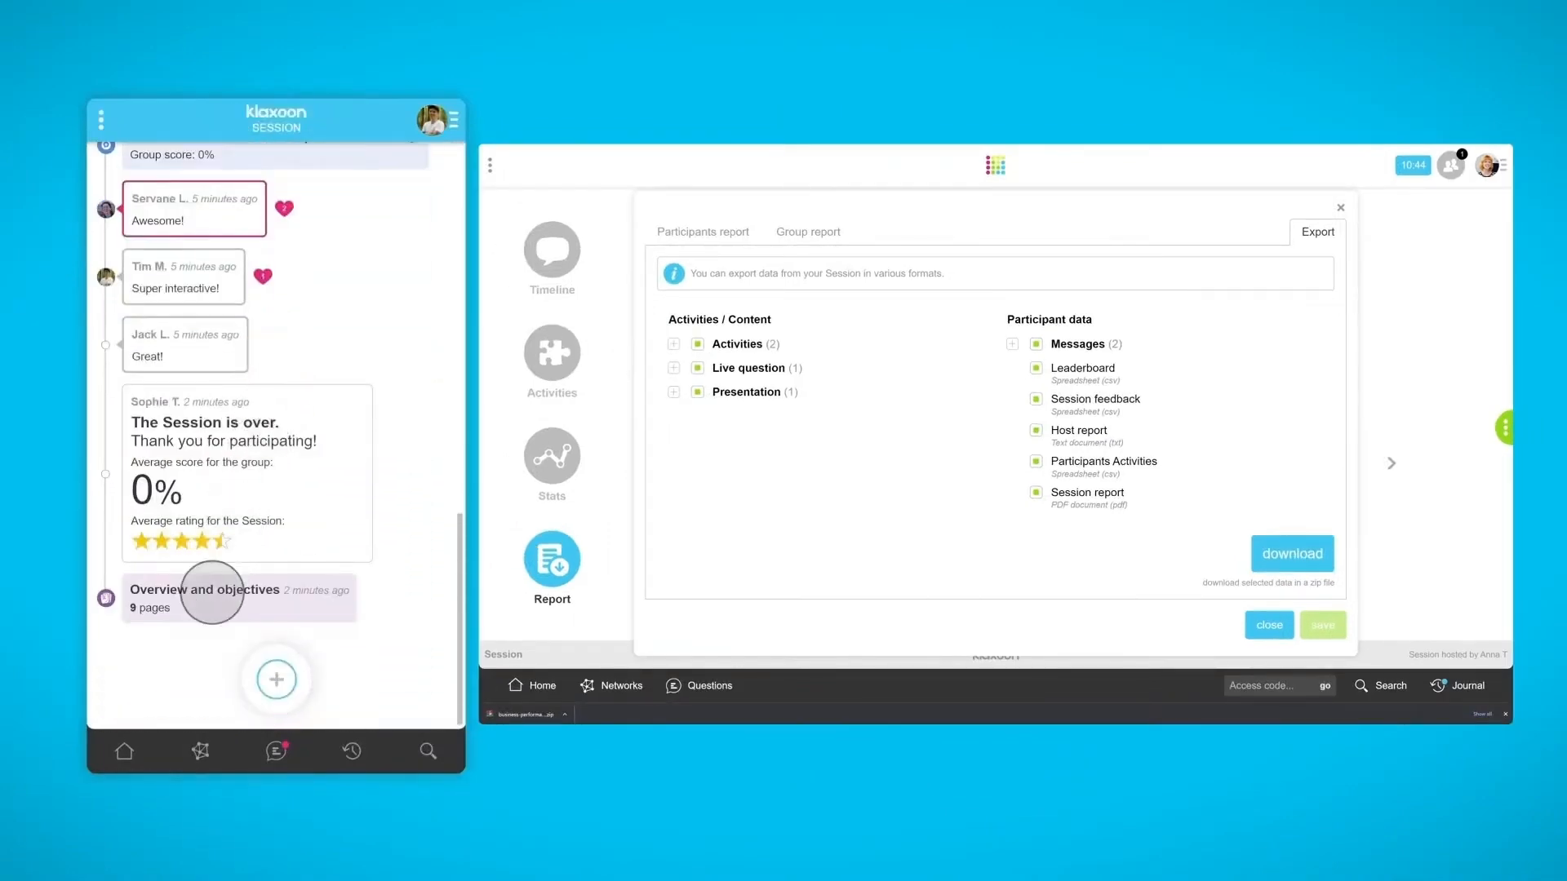
left_click(203, 589)
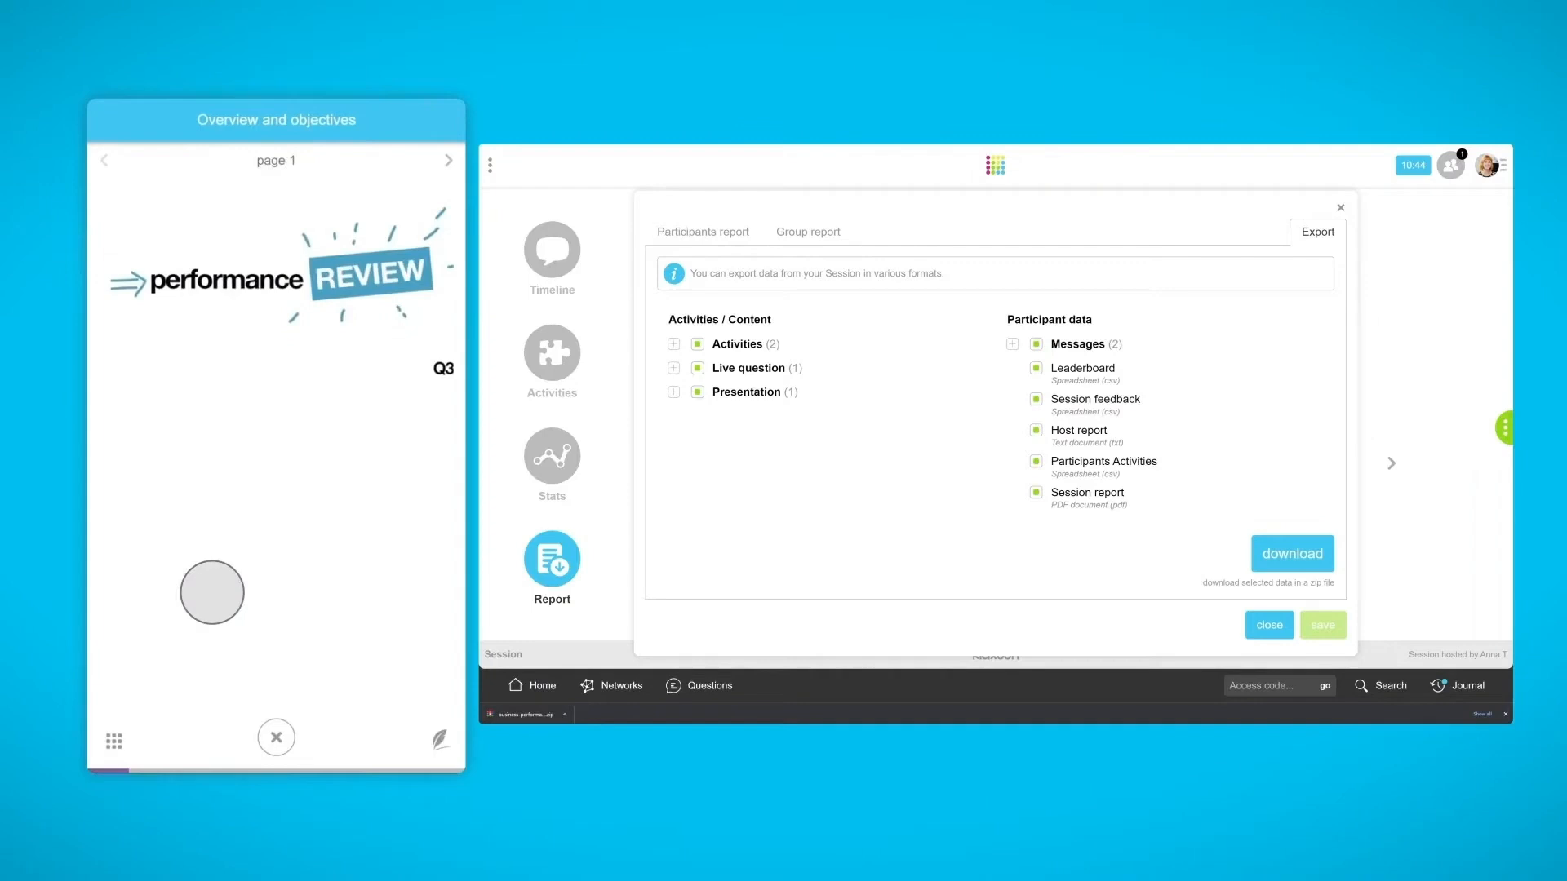